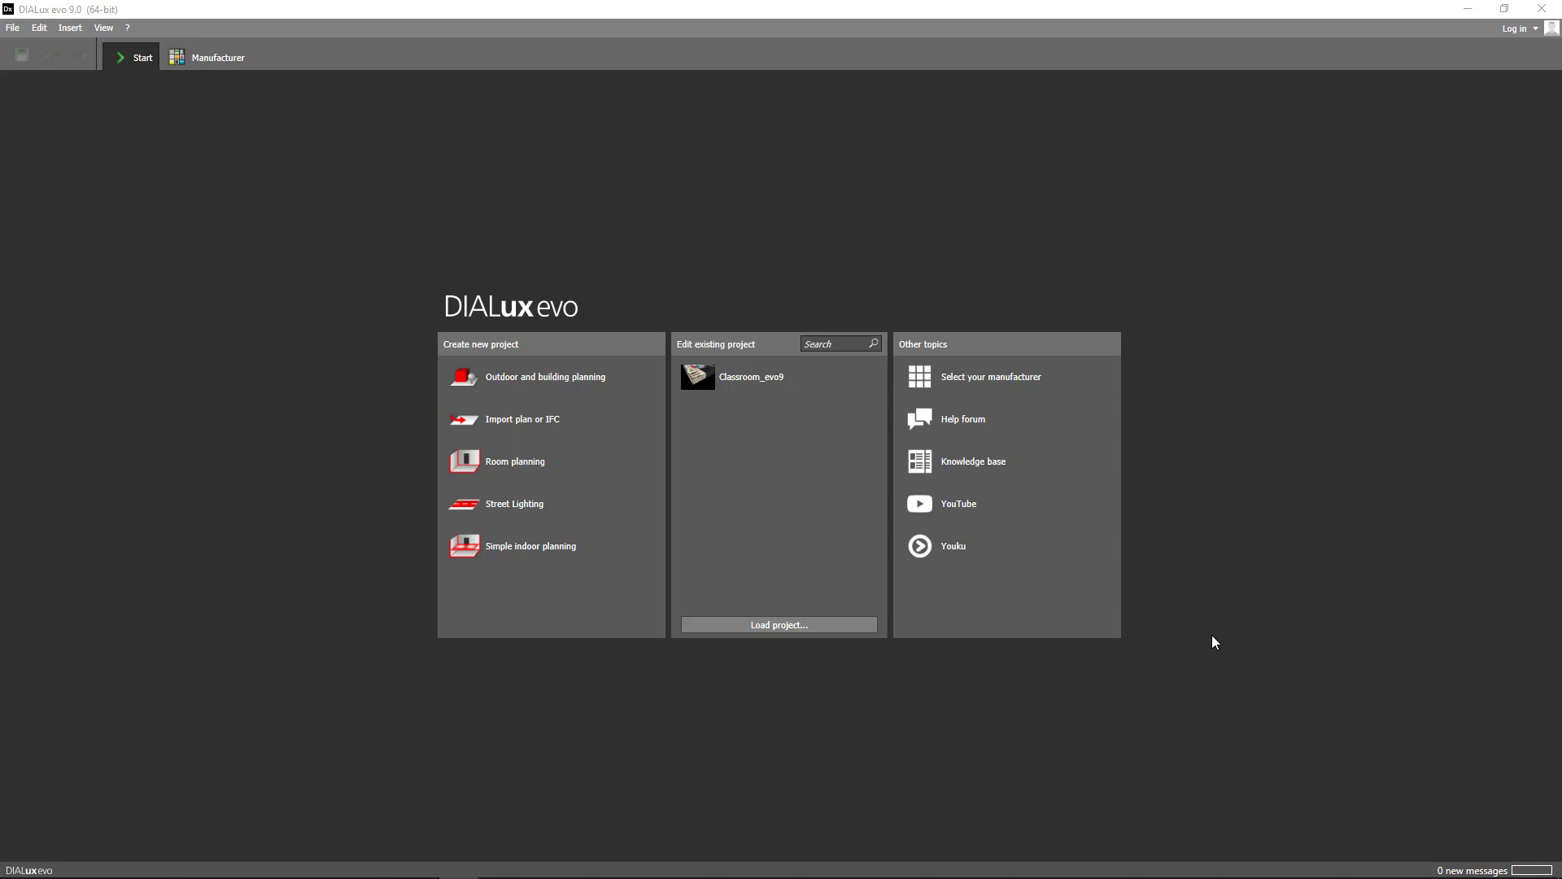
Open the existing Classroom_evo9 project from the start screen
{"action": "left_click", "coordinate": [751, 377]}
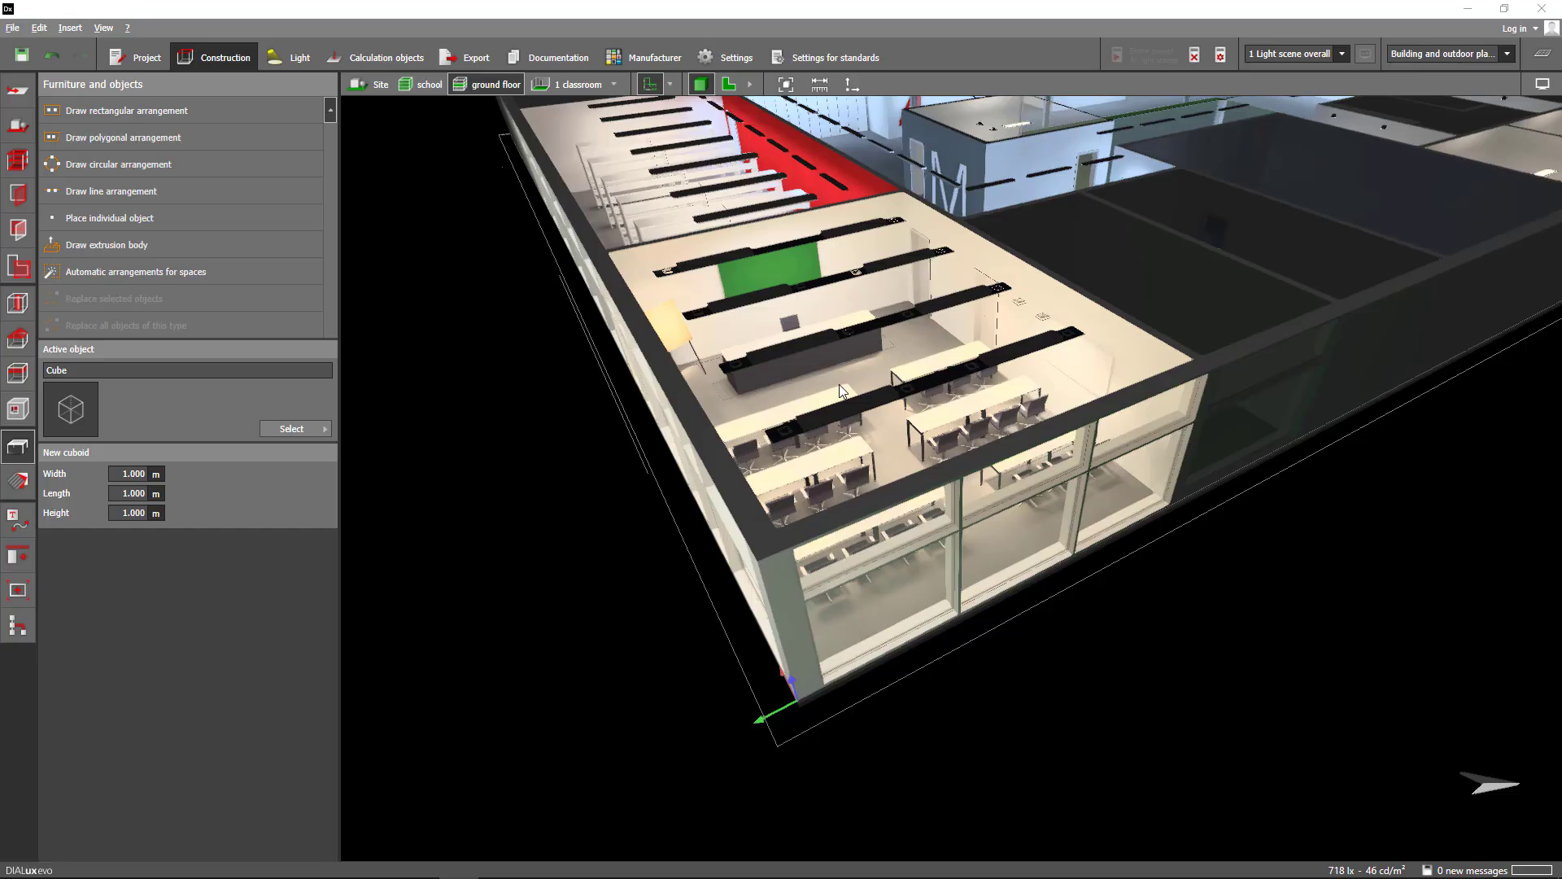
{"action": "mouse_move", "coordinate": [498, 225]}
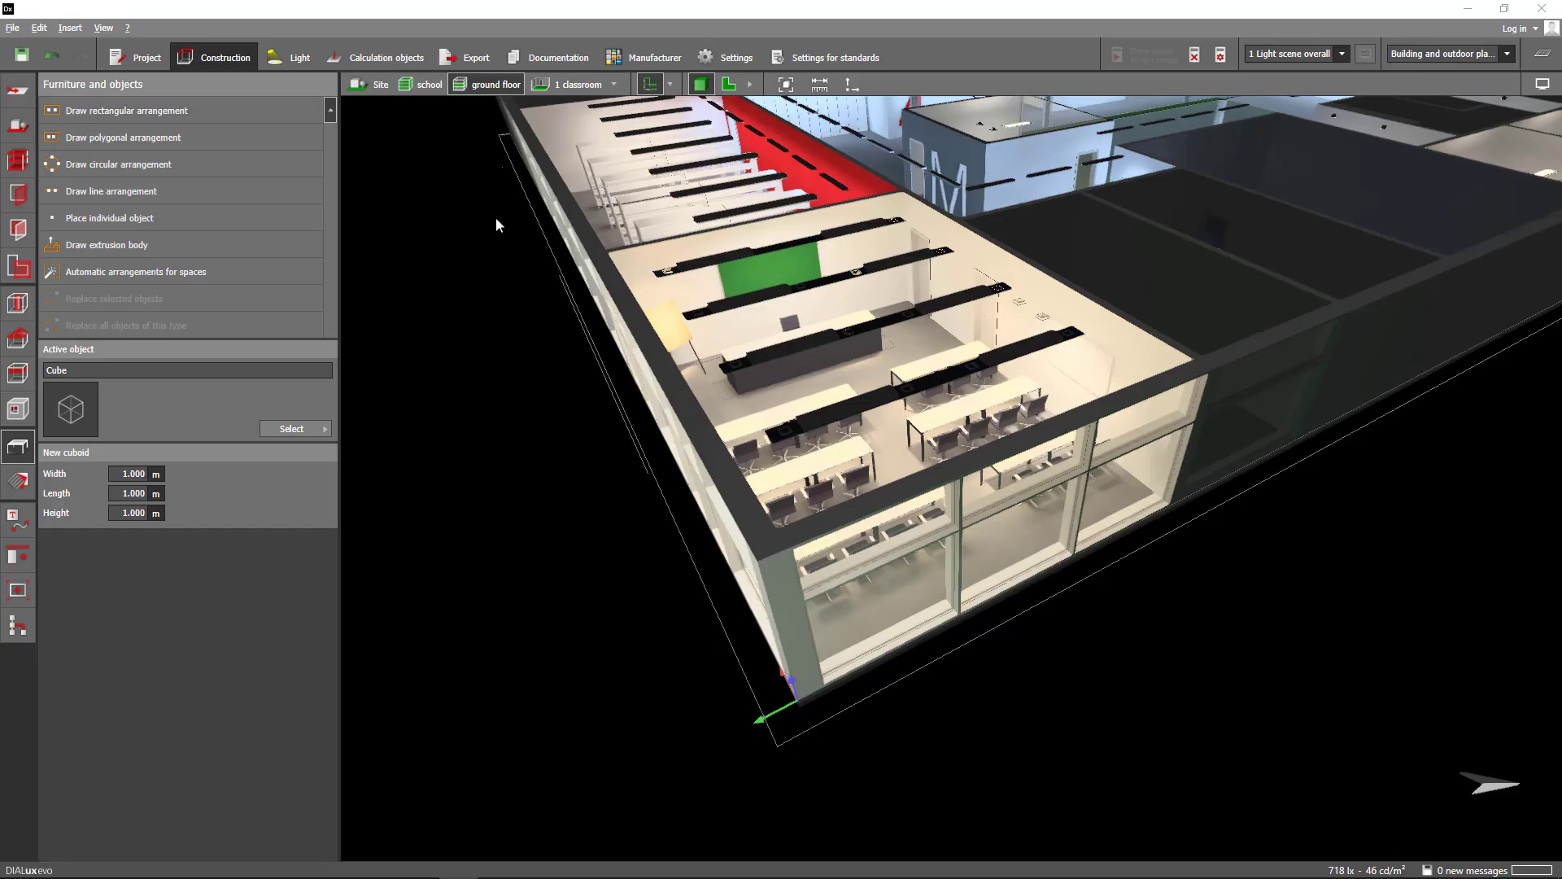
Show the School project's information page with participants, address and modernisation description
{"action": "left_click", "coordinate": [145, 57]}
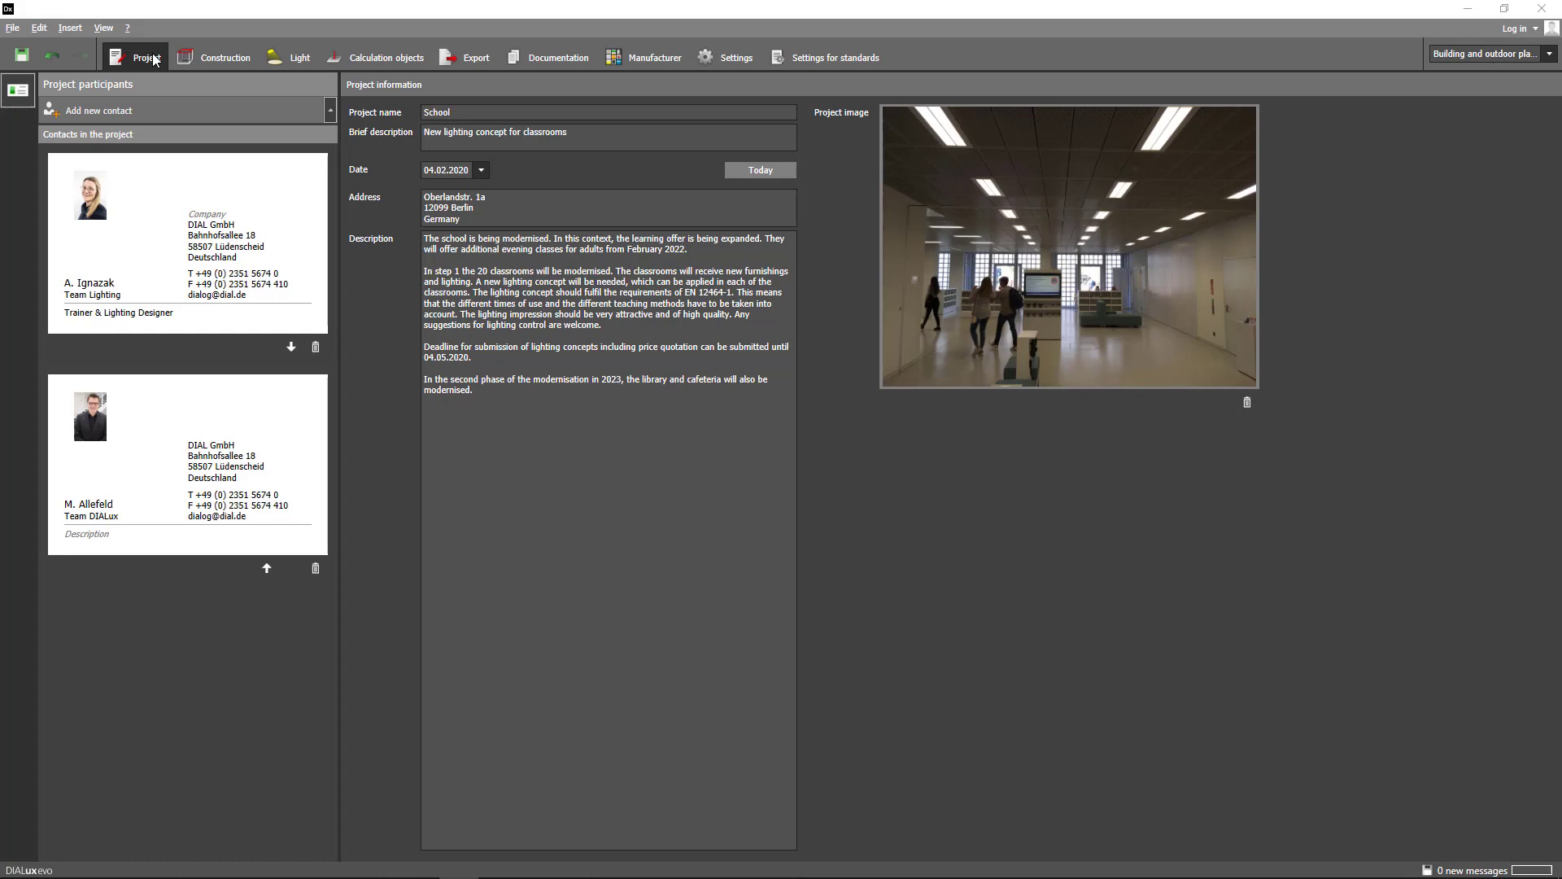
{"action": "mouse_move", "coordinate": [148, 57]}
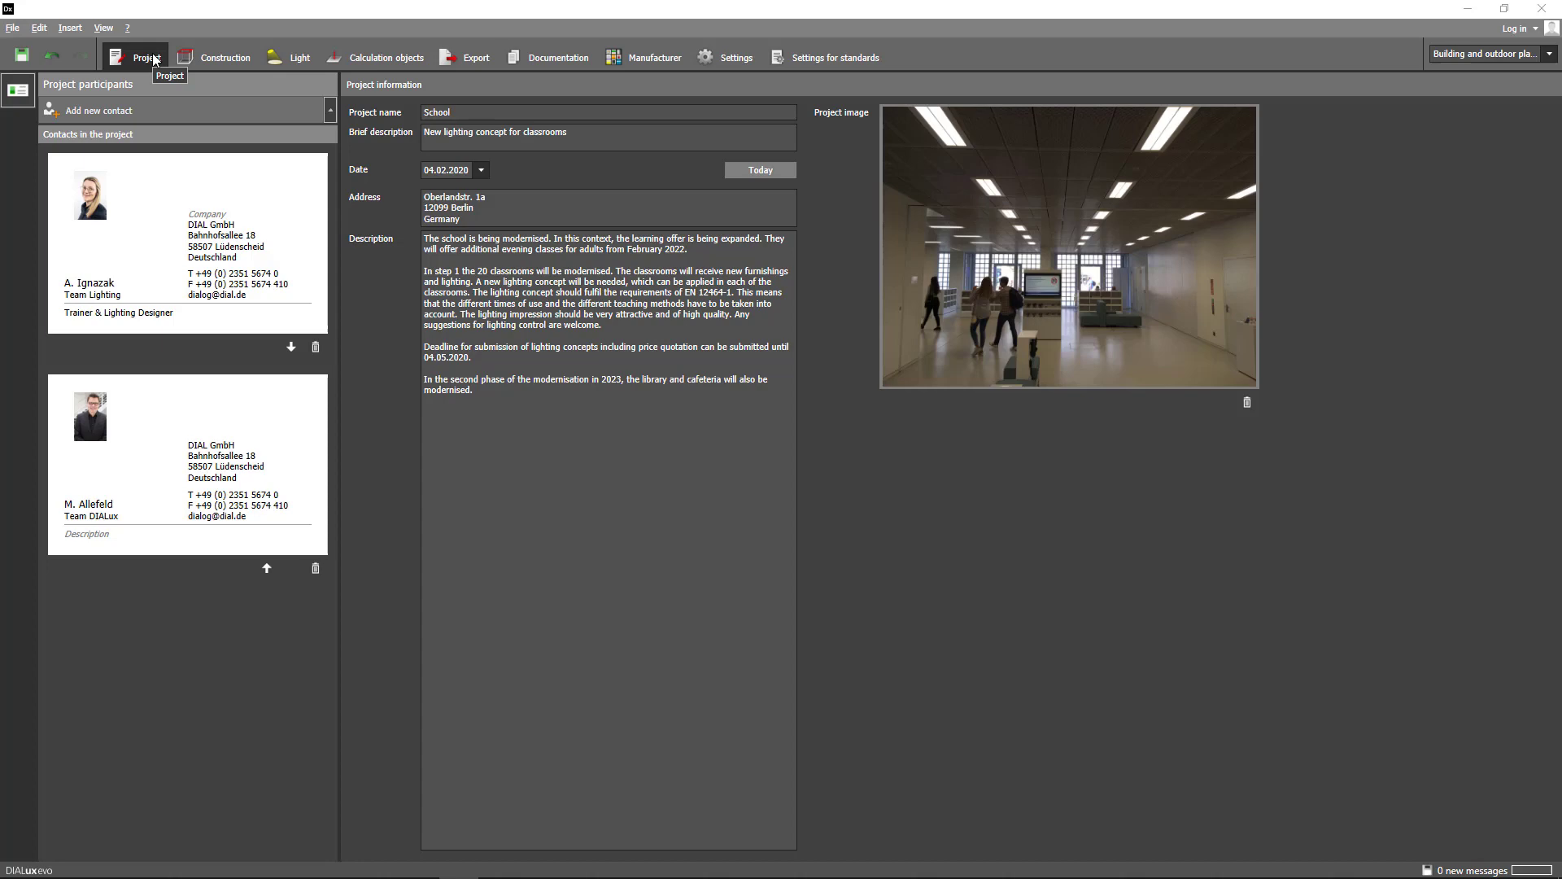
{"action": "mouse_move", "coordinate": [152, 111]}
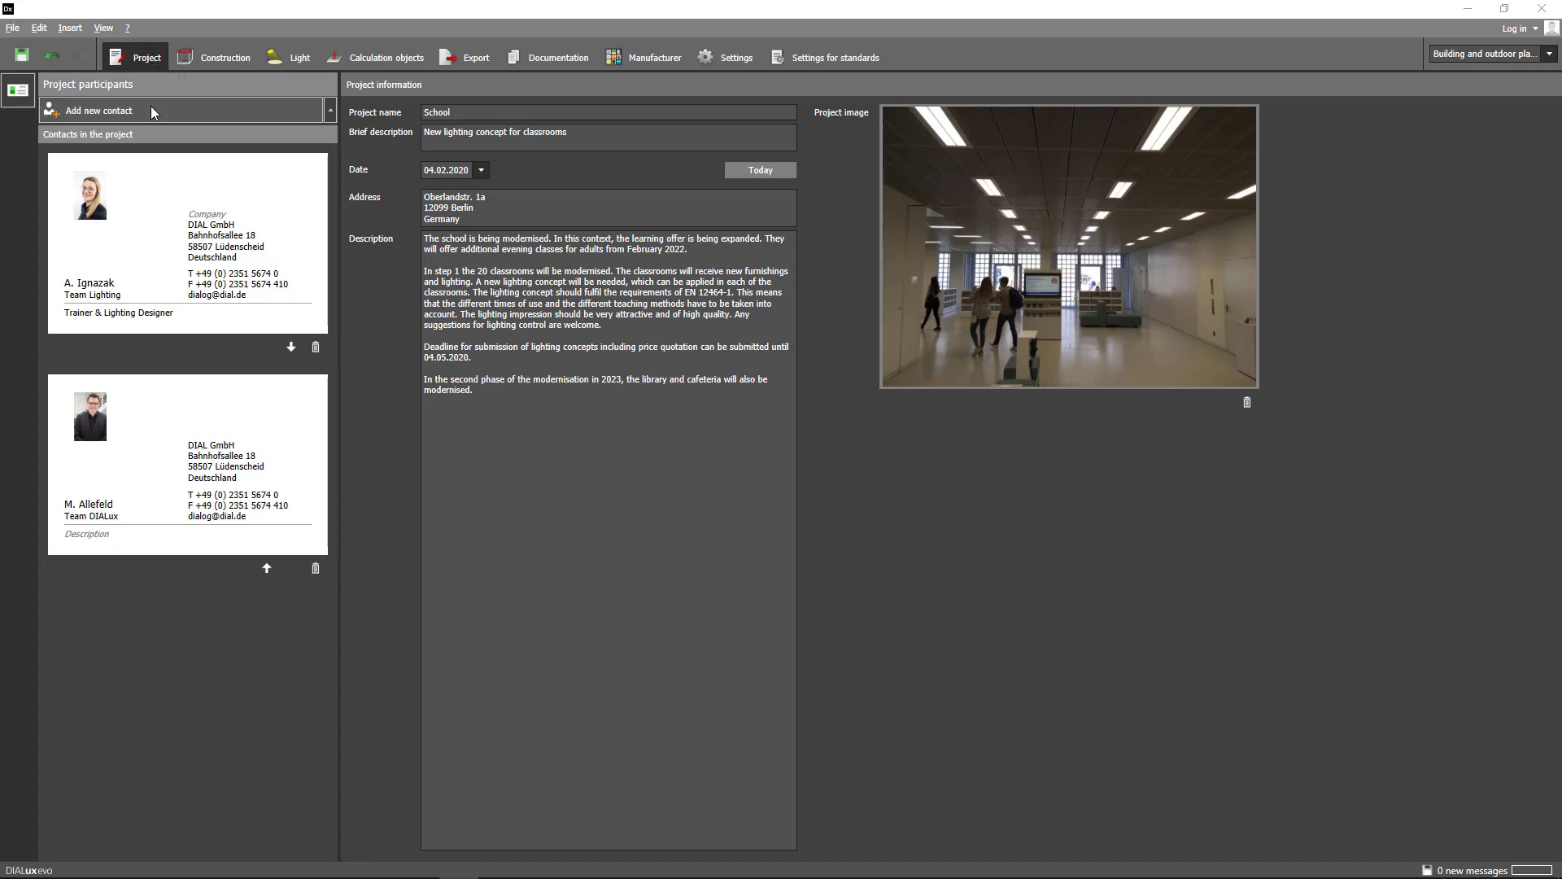
{"action": "left_click", "coordinate": [98, 111]}
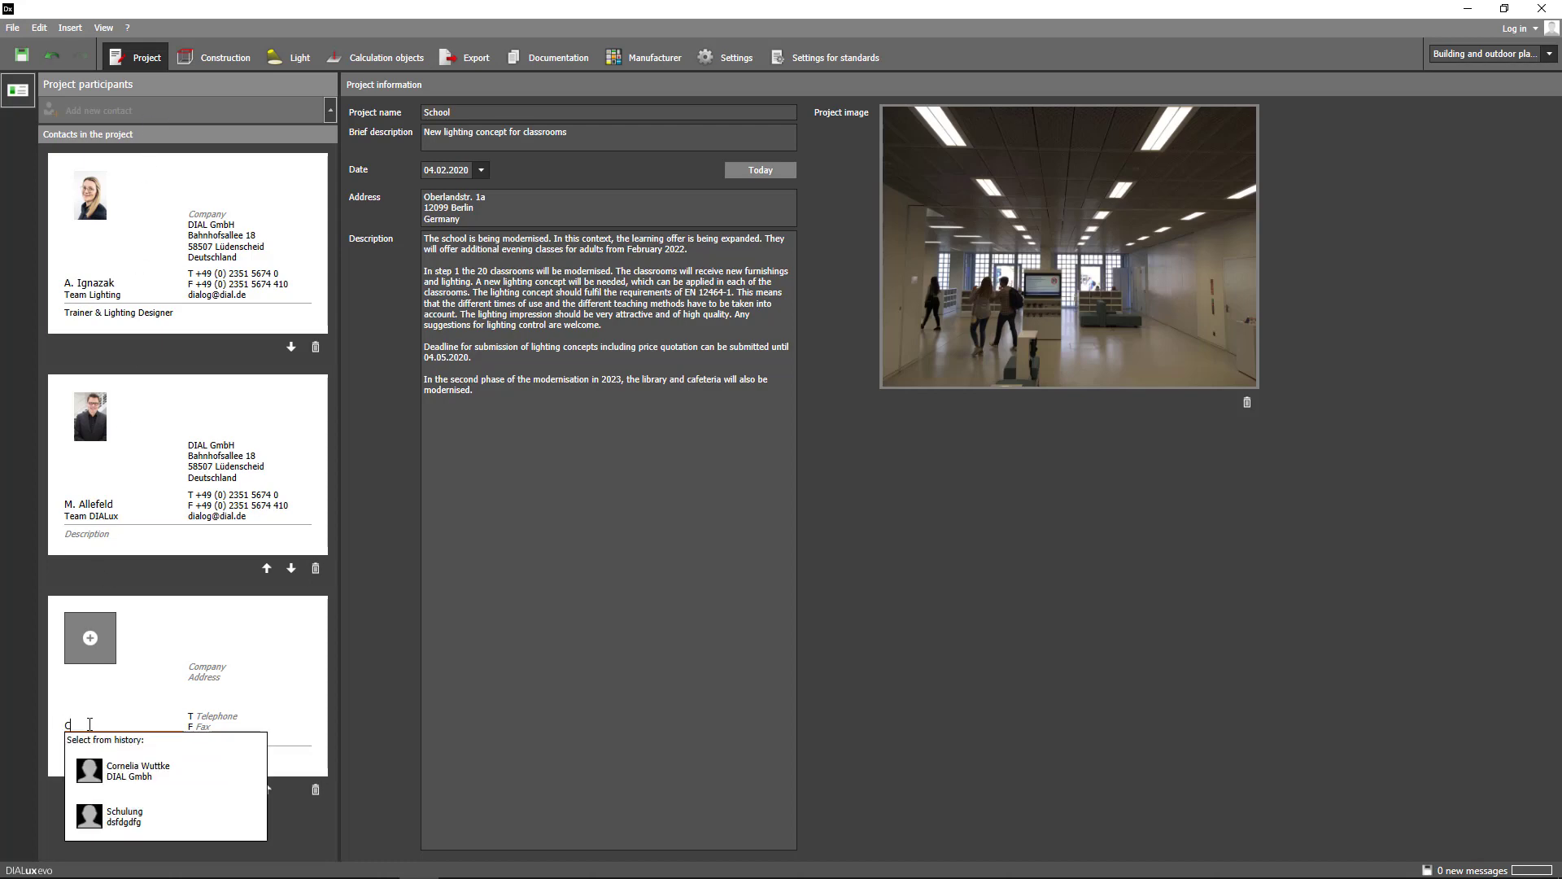
{"action": "type", "text": "Corn"}
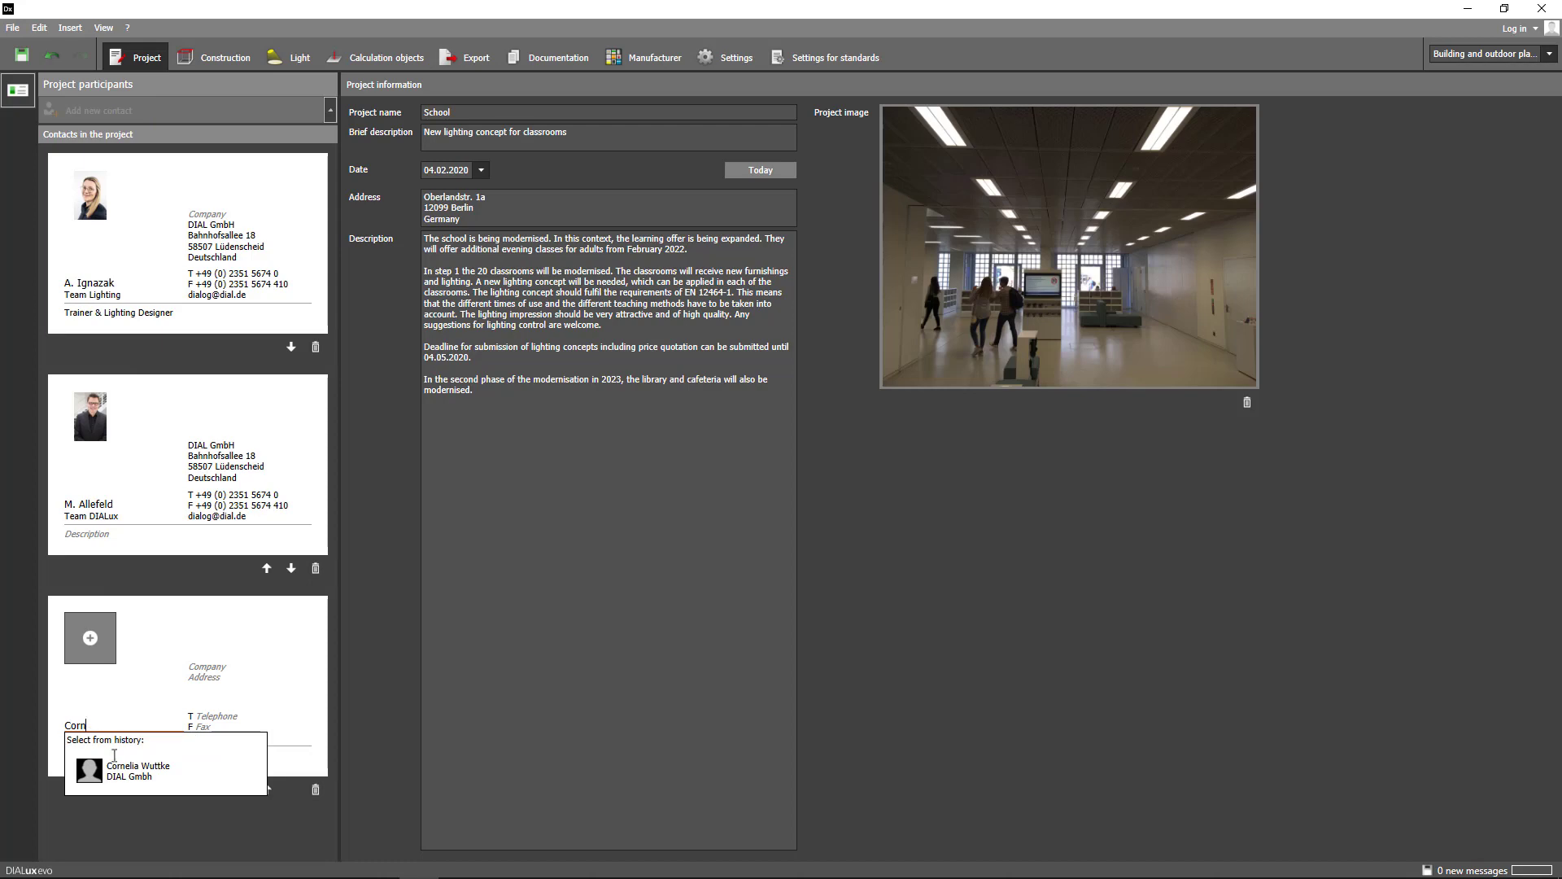
{"action": "left_click", "coordinate": [140, 770]}
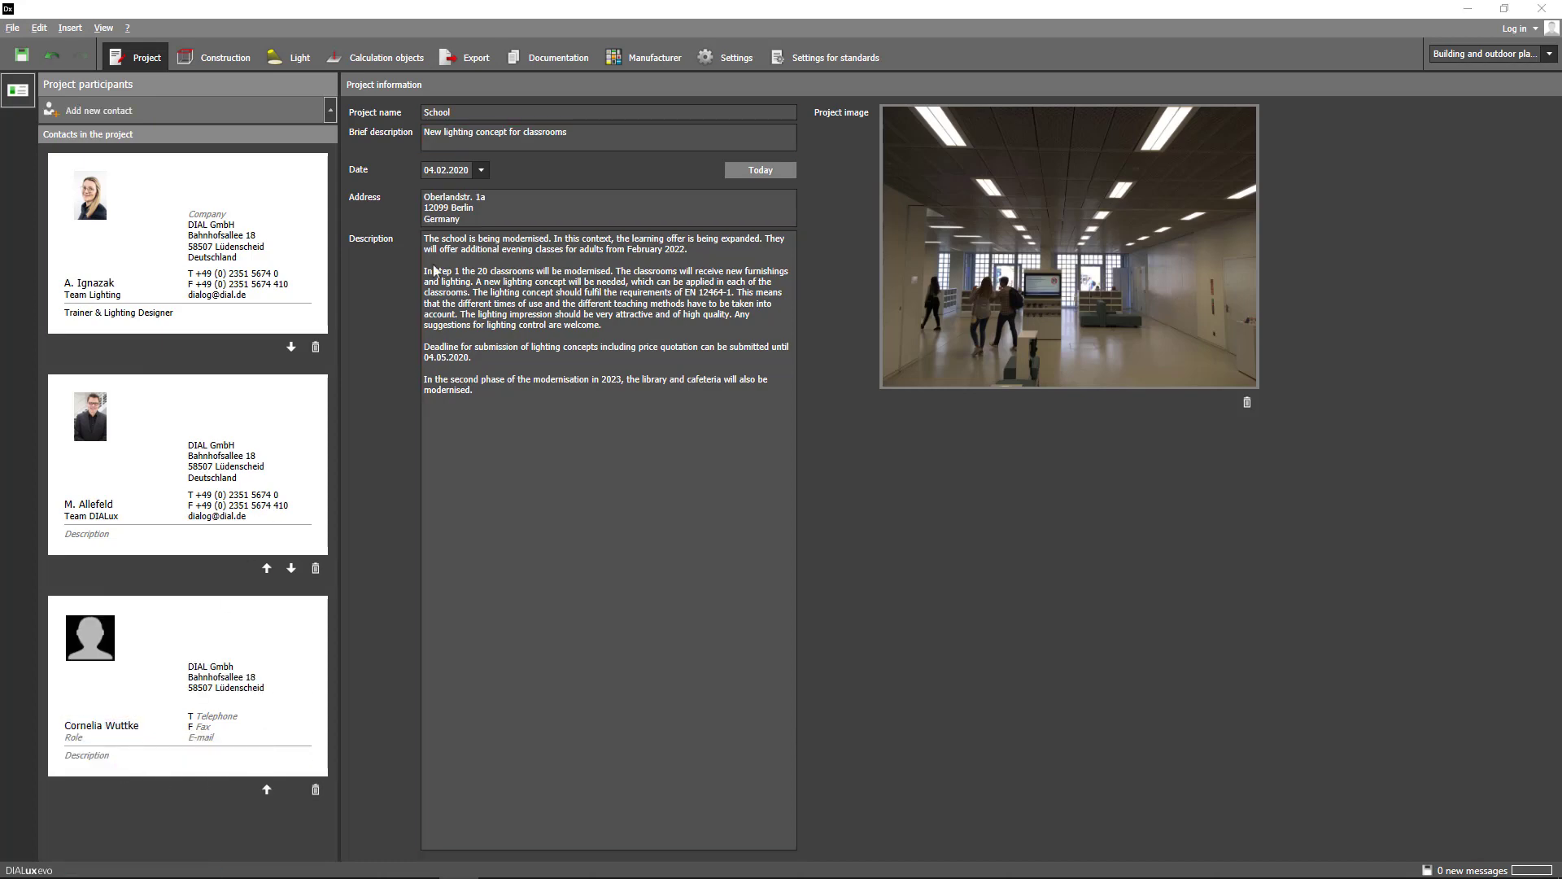
Switch to Documentation to preview the School cover page and its report structure
{"action": "left_click", "coordinate": [558, 57]}
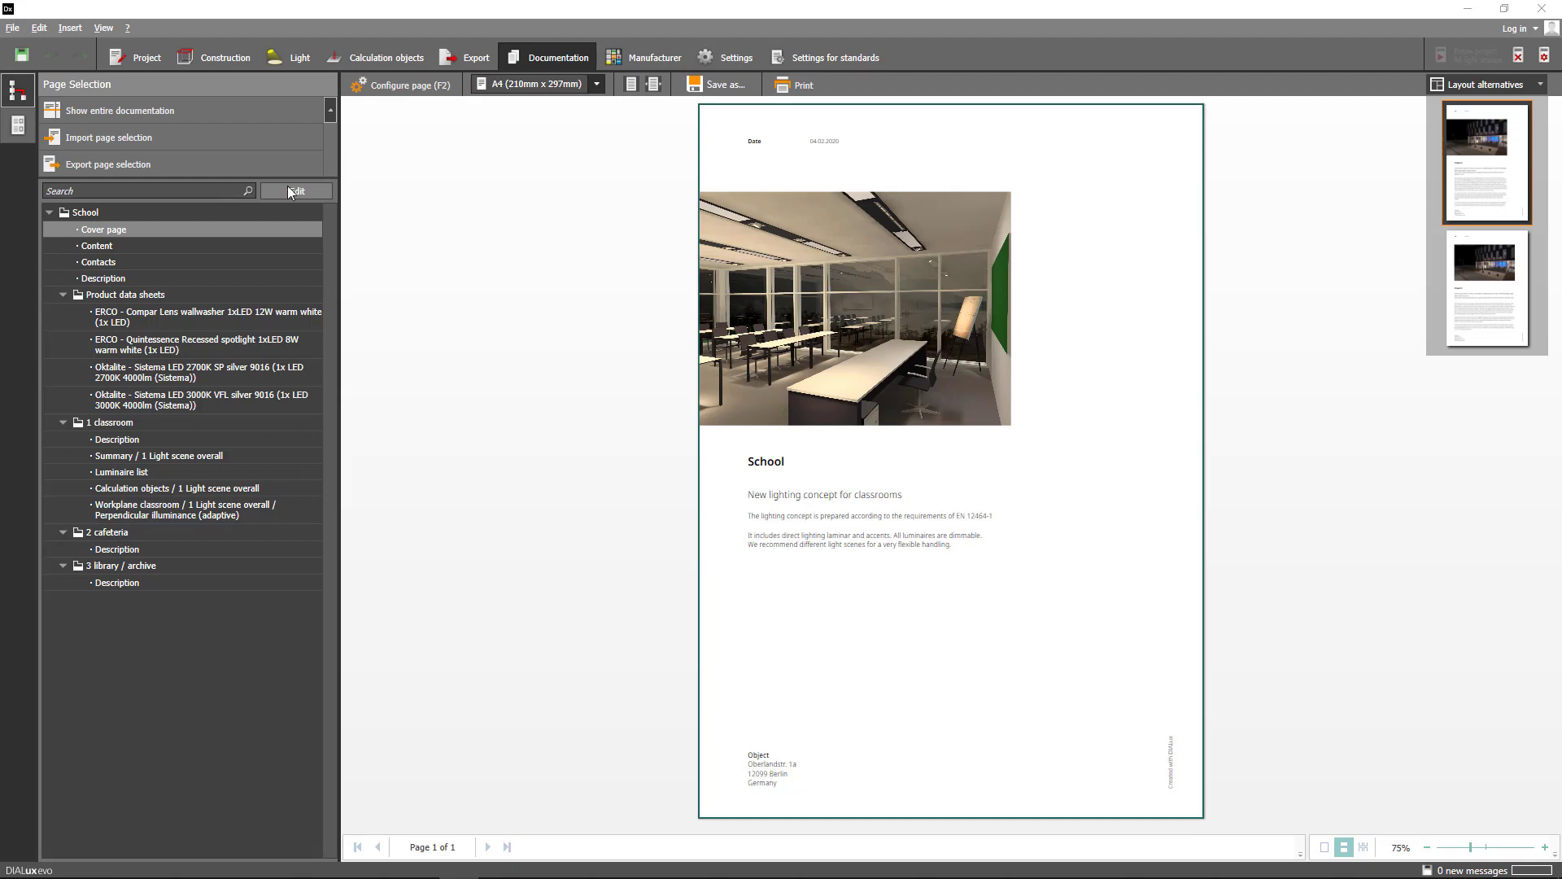
Make page selection editable and exclude the lesson light scenes, keeping only 1 Light scene overall
{"action": "left_click", "coordinate": [294, 191]}
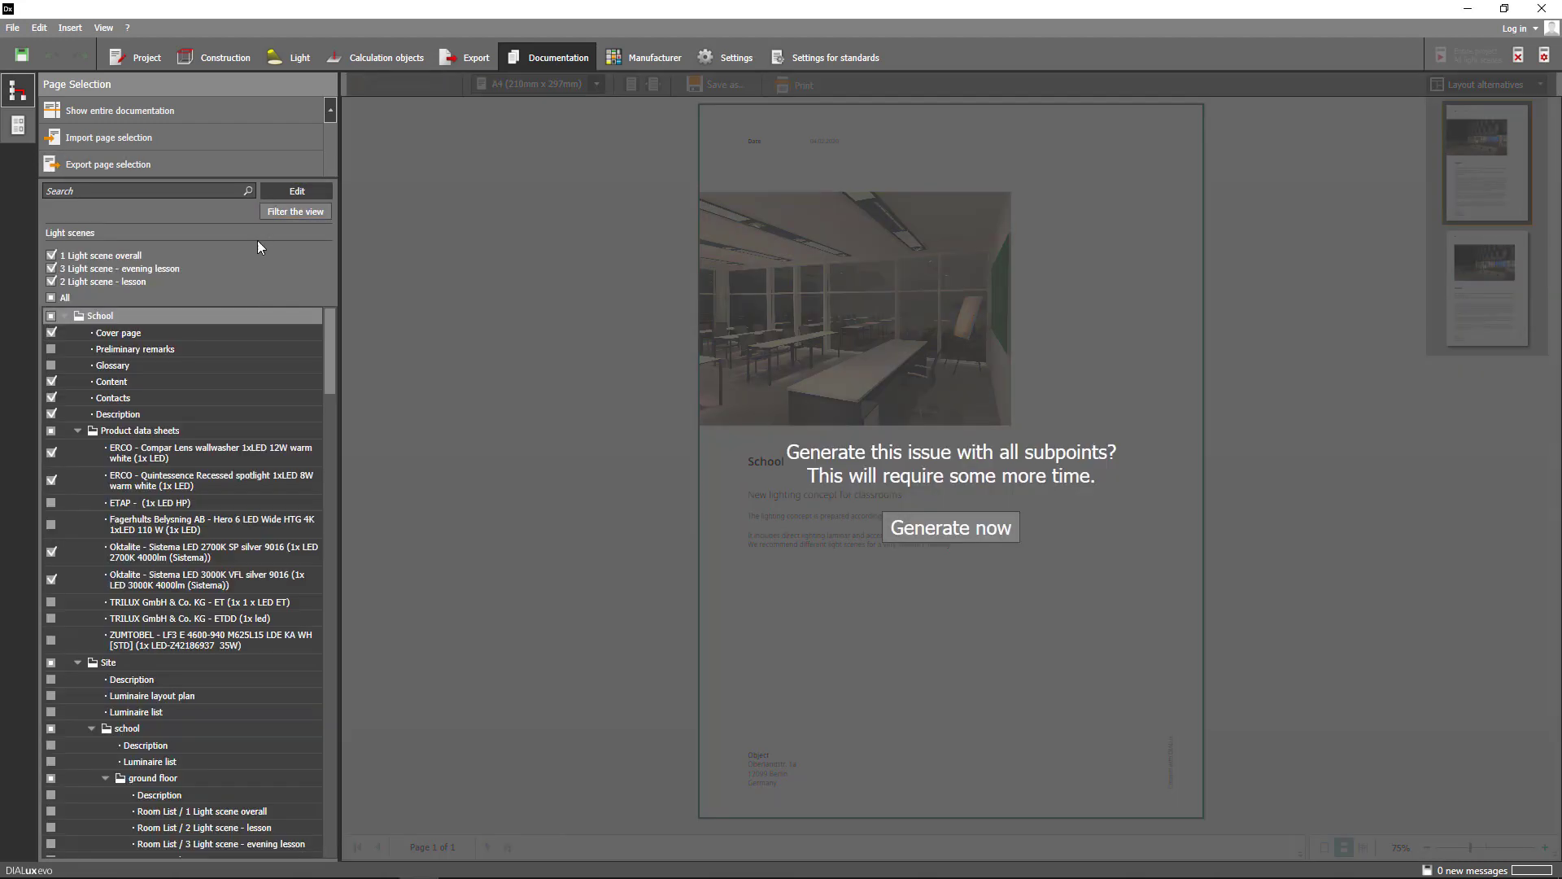
{"action": "left_click", "coordinate": [76, 431]}
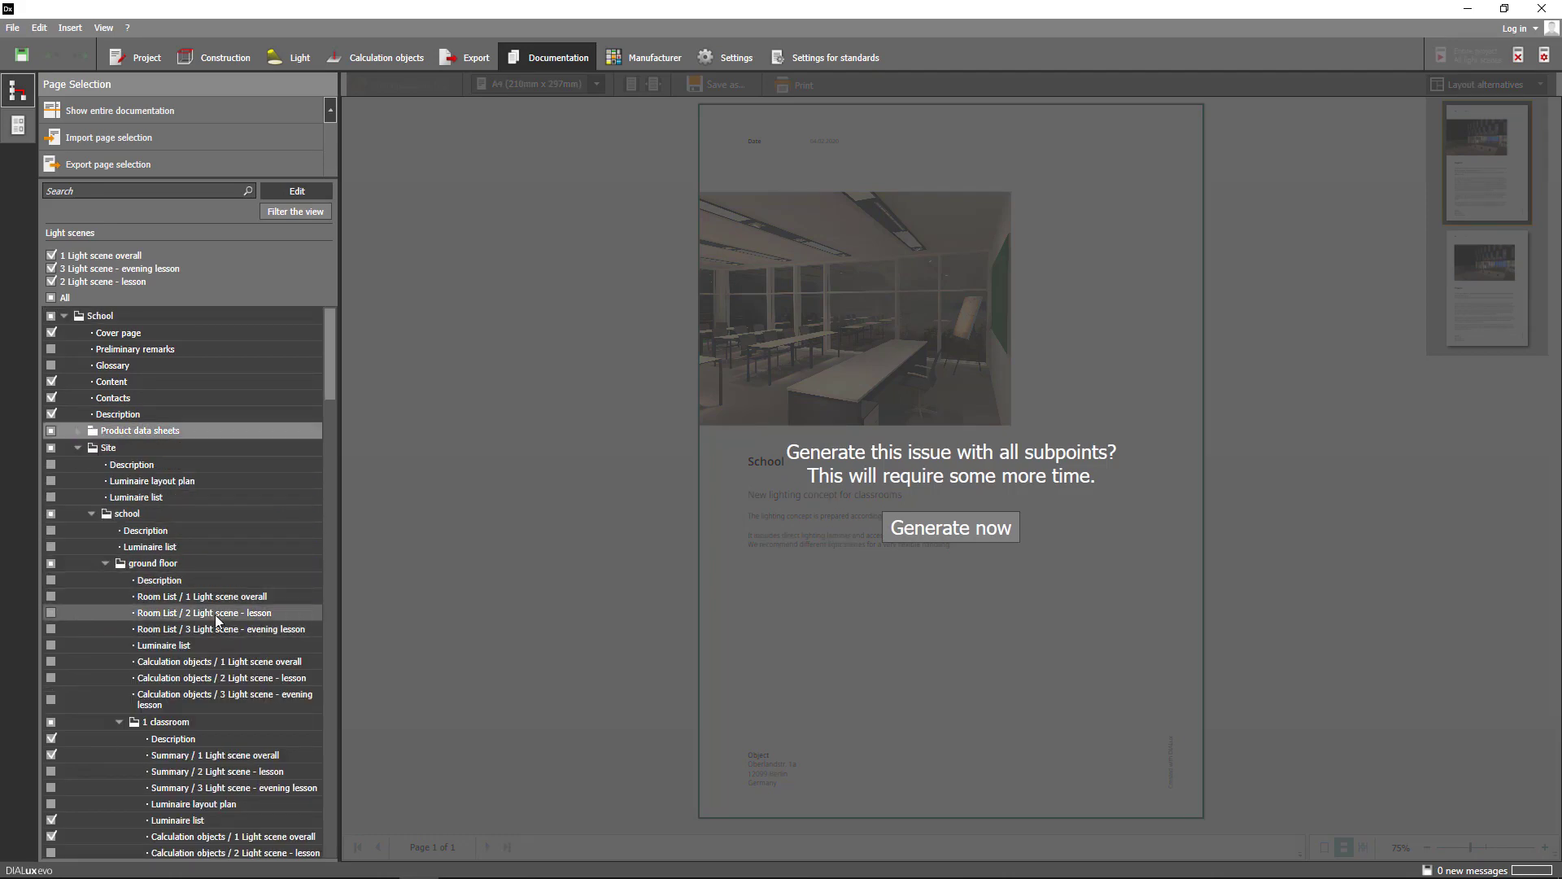
{"action": "left_click", "coordinate": [78, 429]}
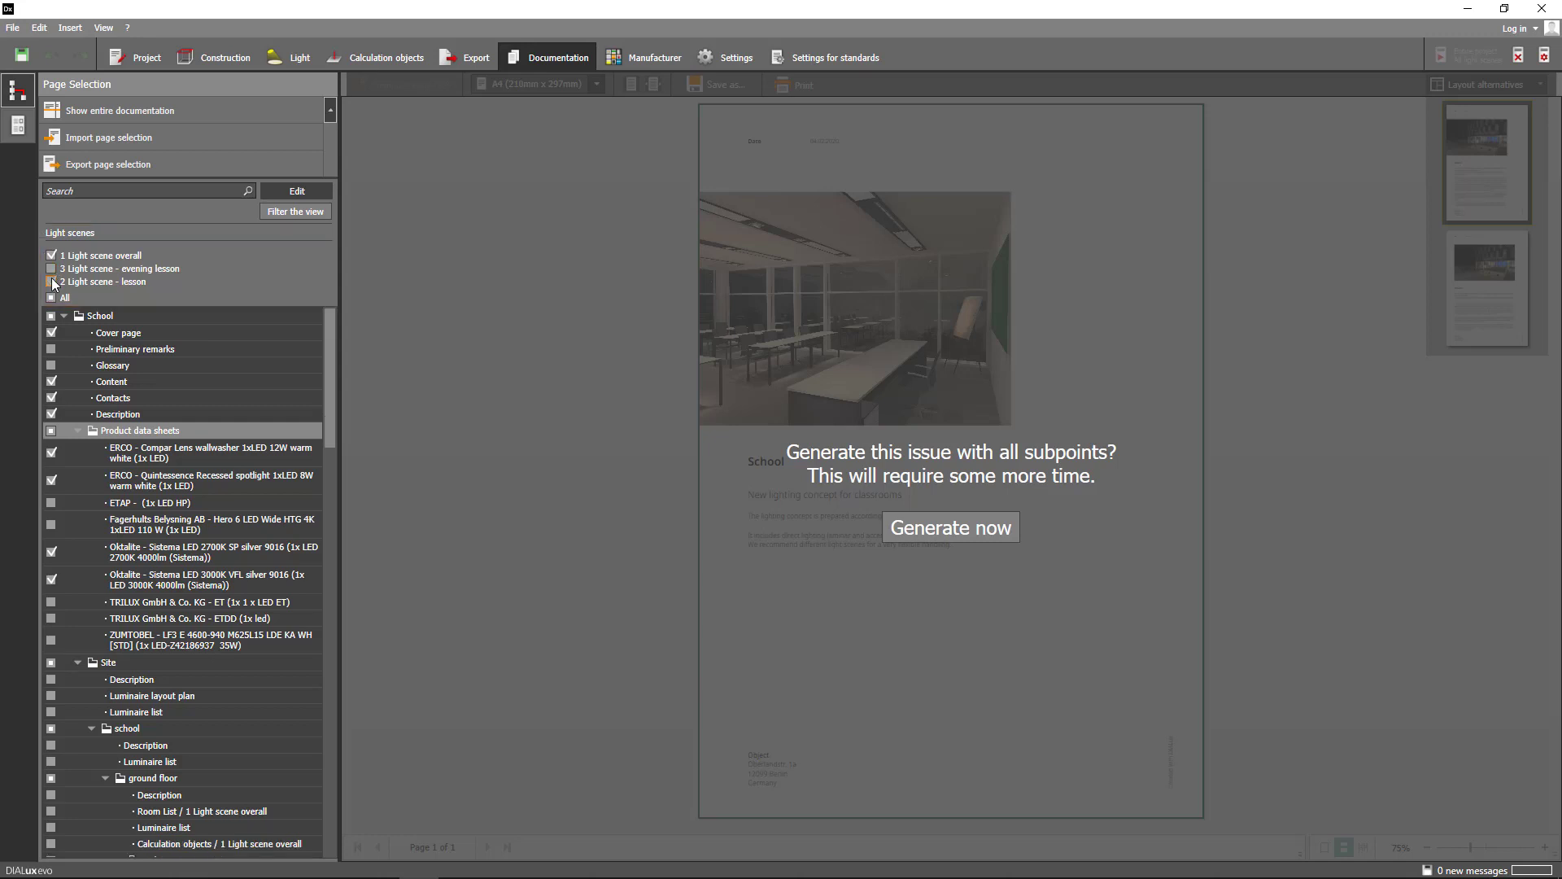
{"action": "left_click", "coordinate": [949, 527]}
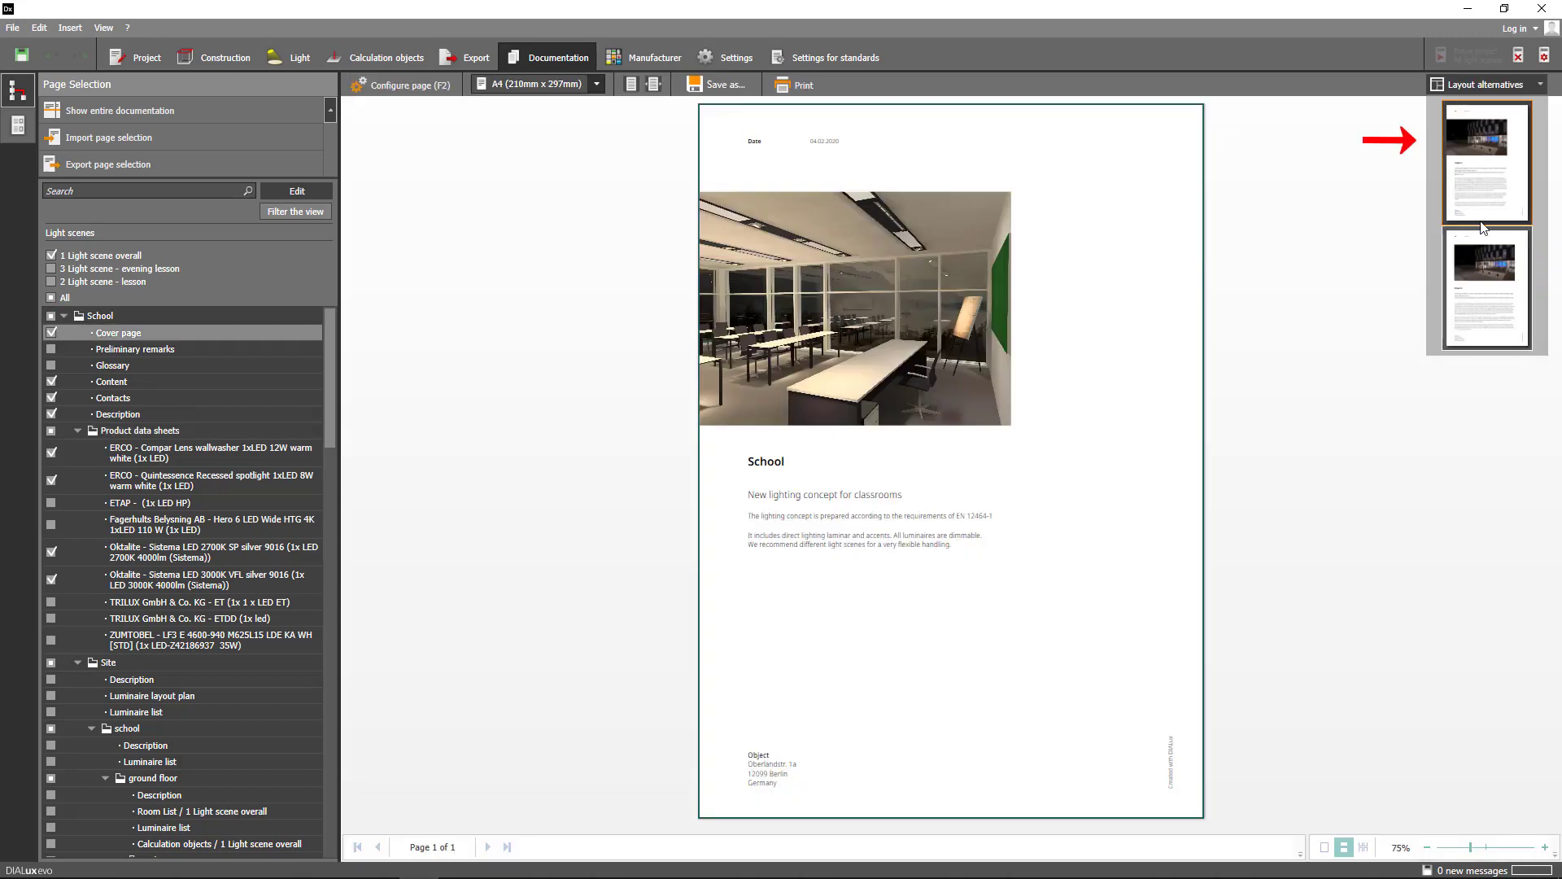
Preview the Glossary and page forward to its last of five pages
{"action": "left_click", "coordinate": [1485, 161]}
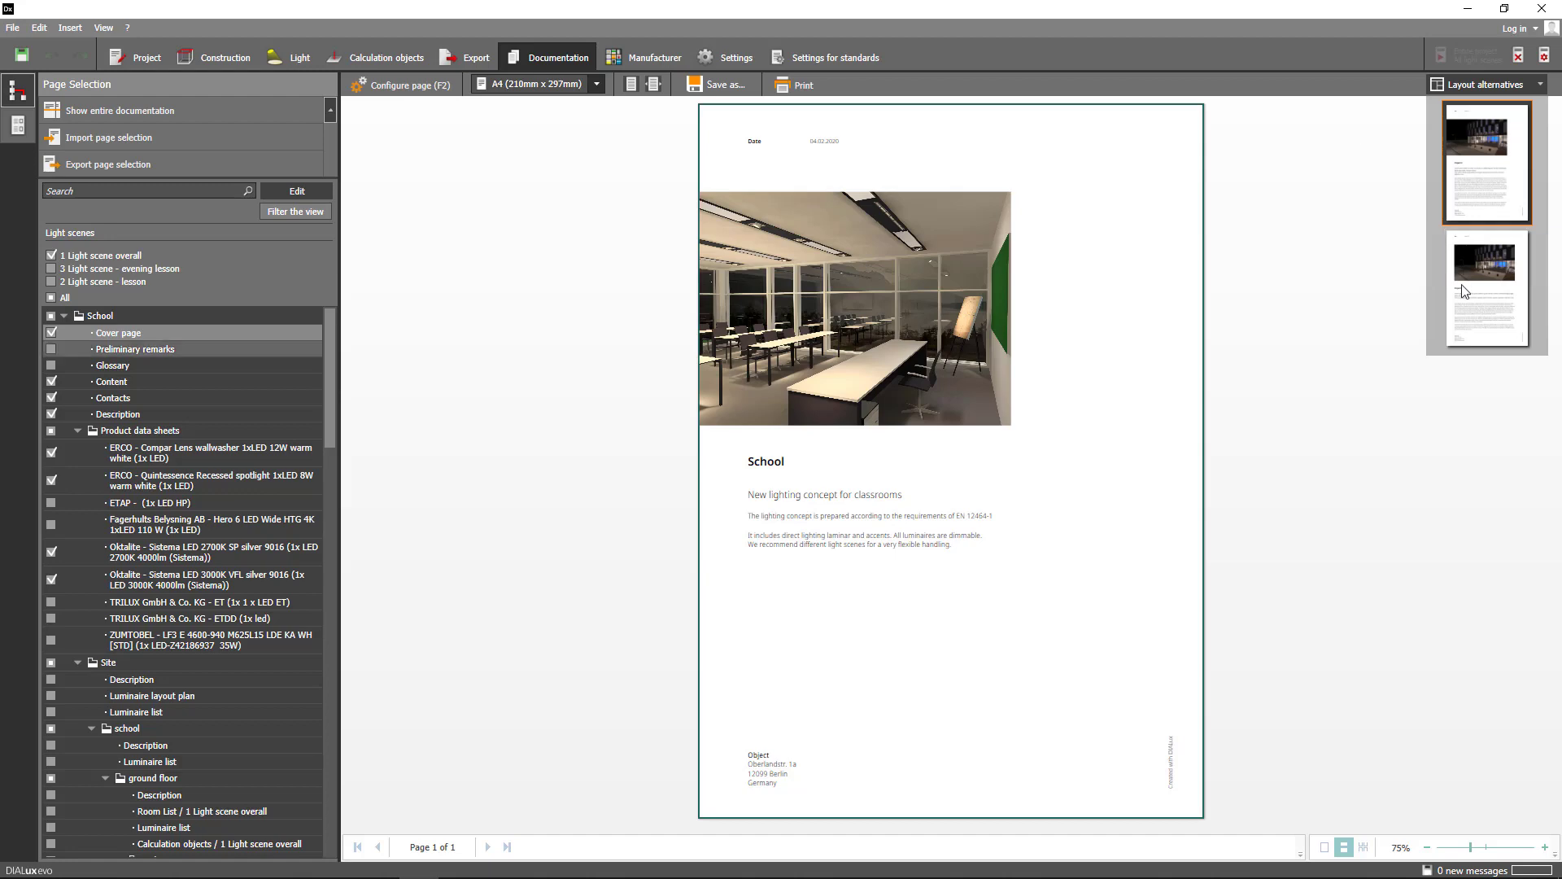
{"action": "left_click", "coordinate": [112, 364]}
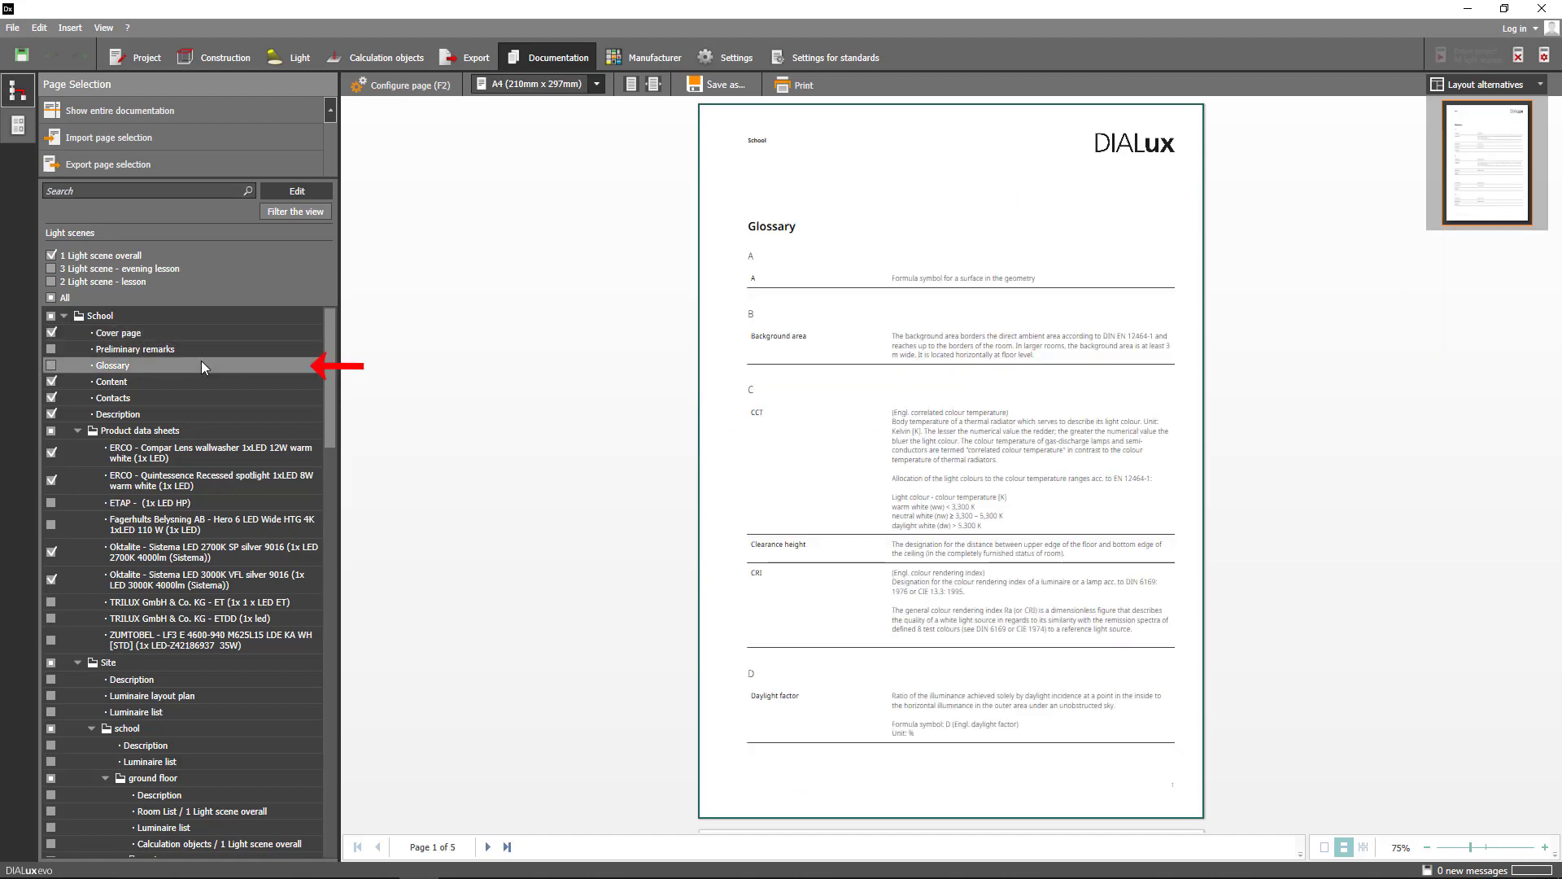
{"action": "mouse_move", "coordinate": [394, 616]}
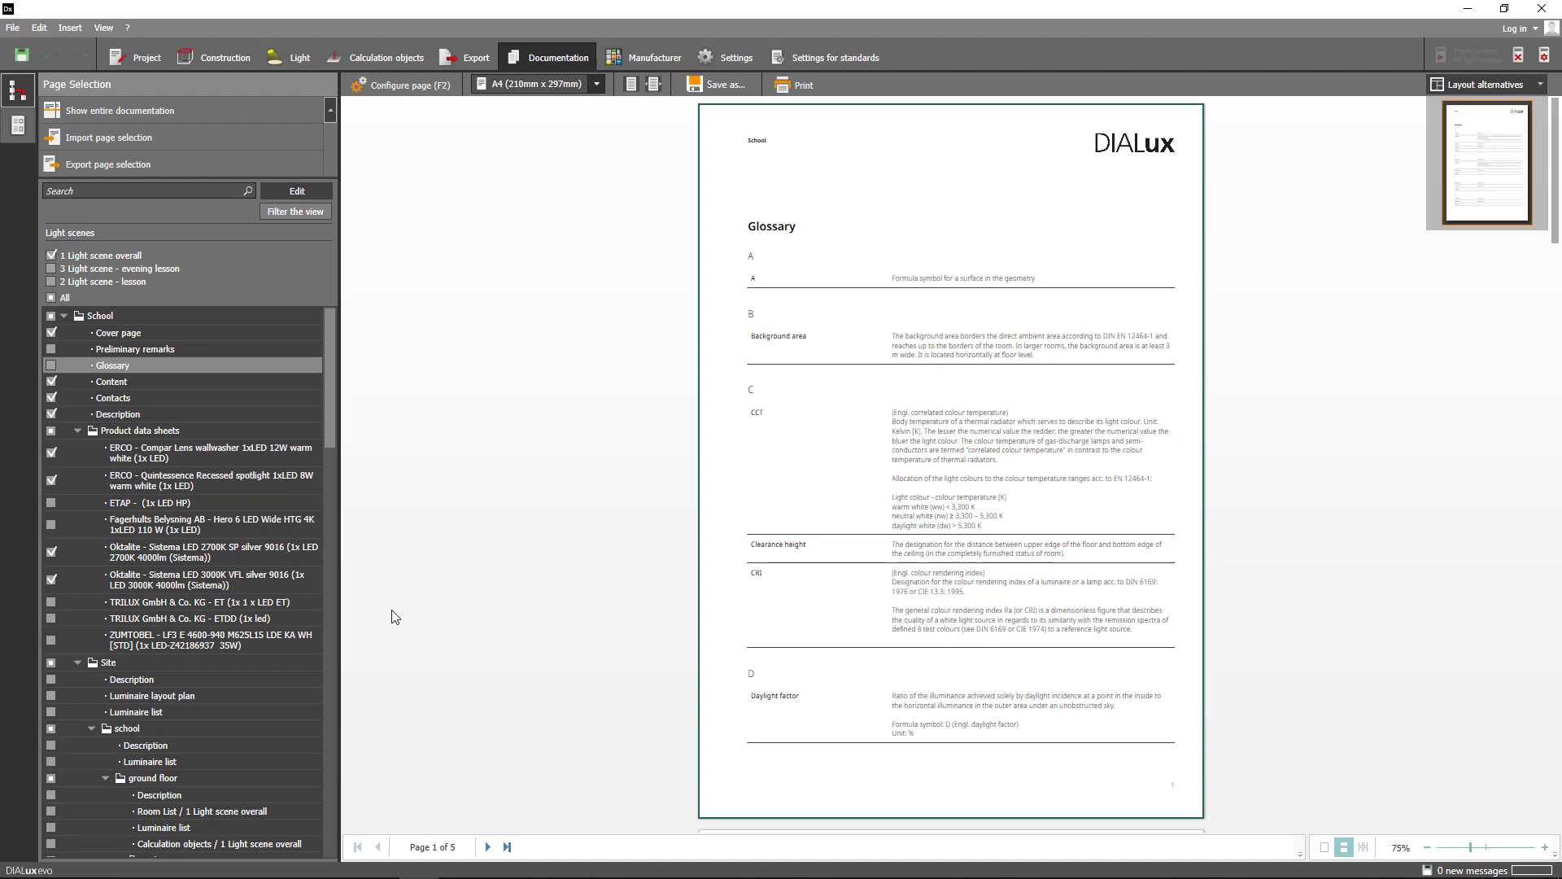
{"action": "left_click", "coordinate": [487, 847]}
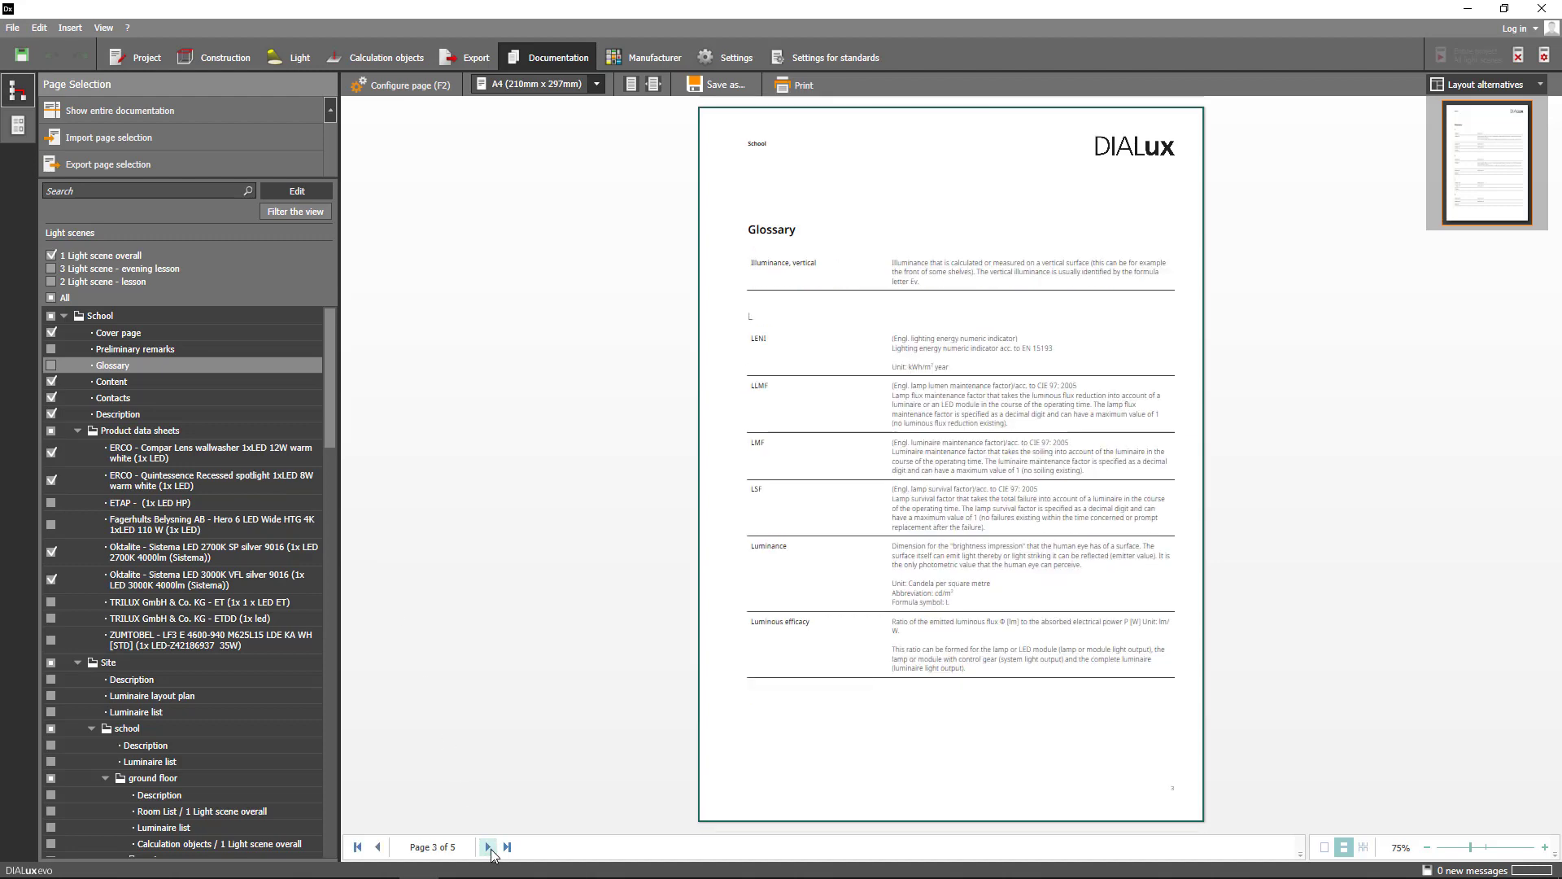
{"action": "left_click", "coordinate": [505, 849]}
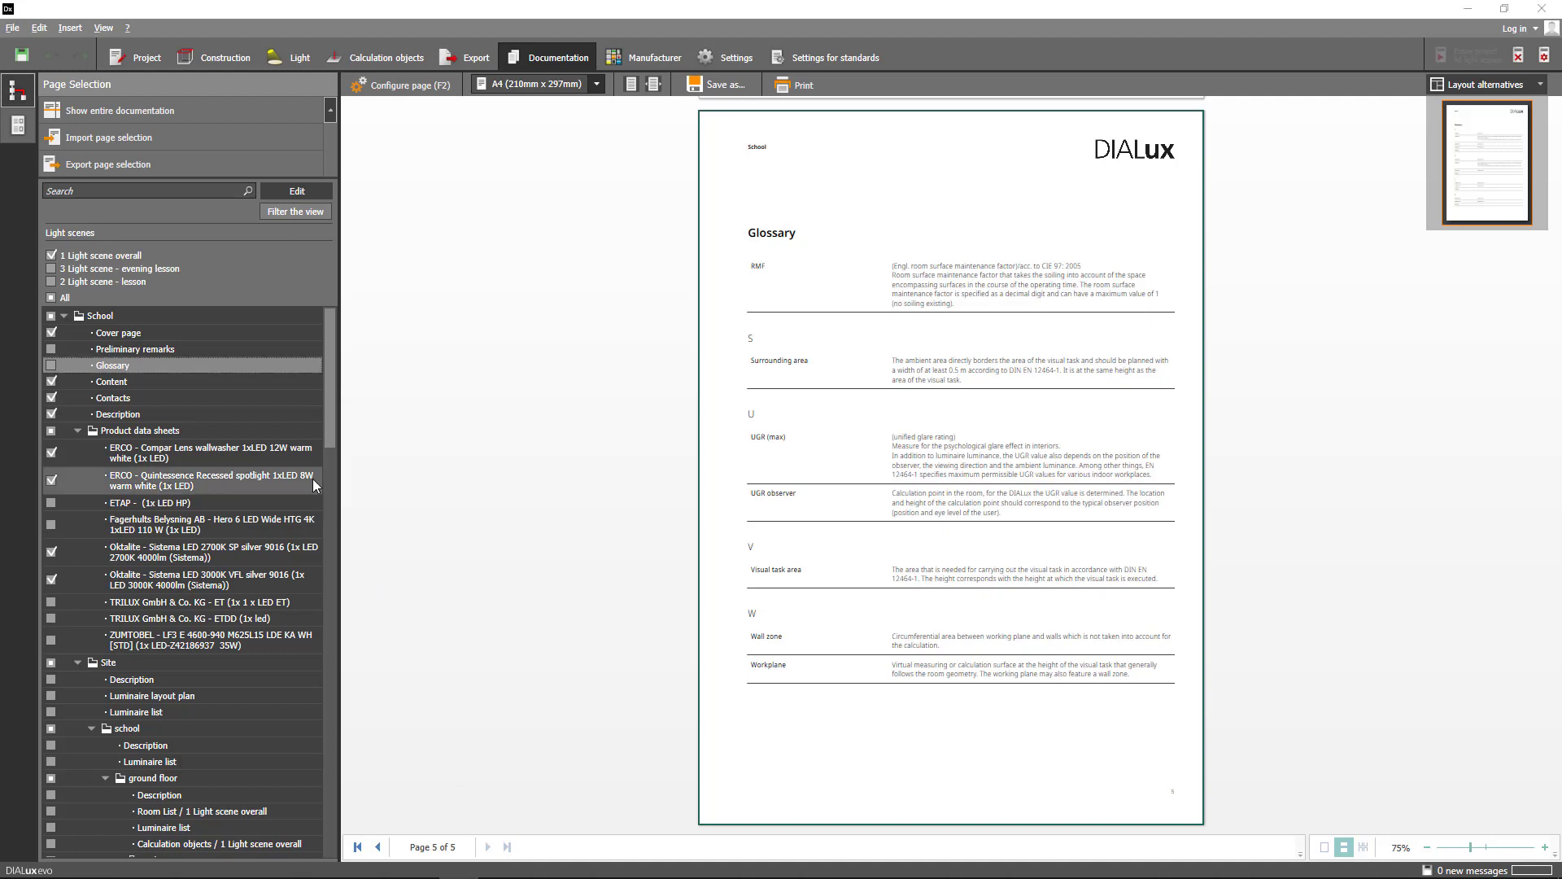
Preview Contacts and Description, trying the text-only layout before restoring photo-and-contacts
{"action": "left_click", "coordinate": [112, 398]}
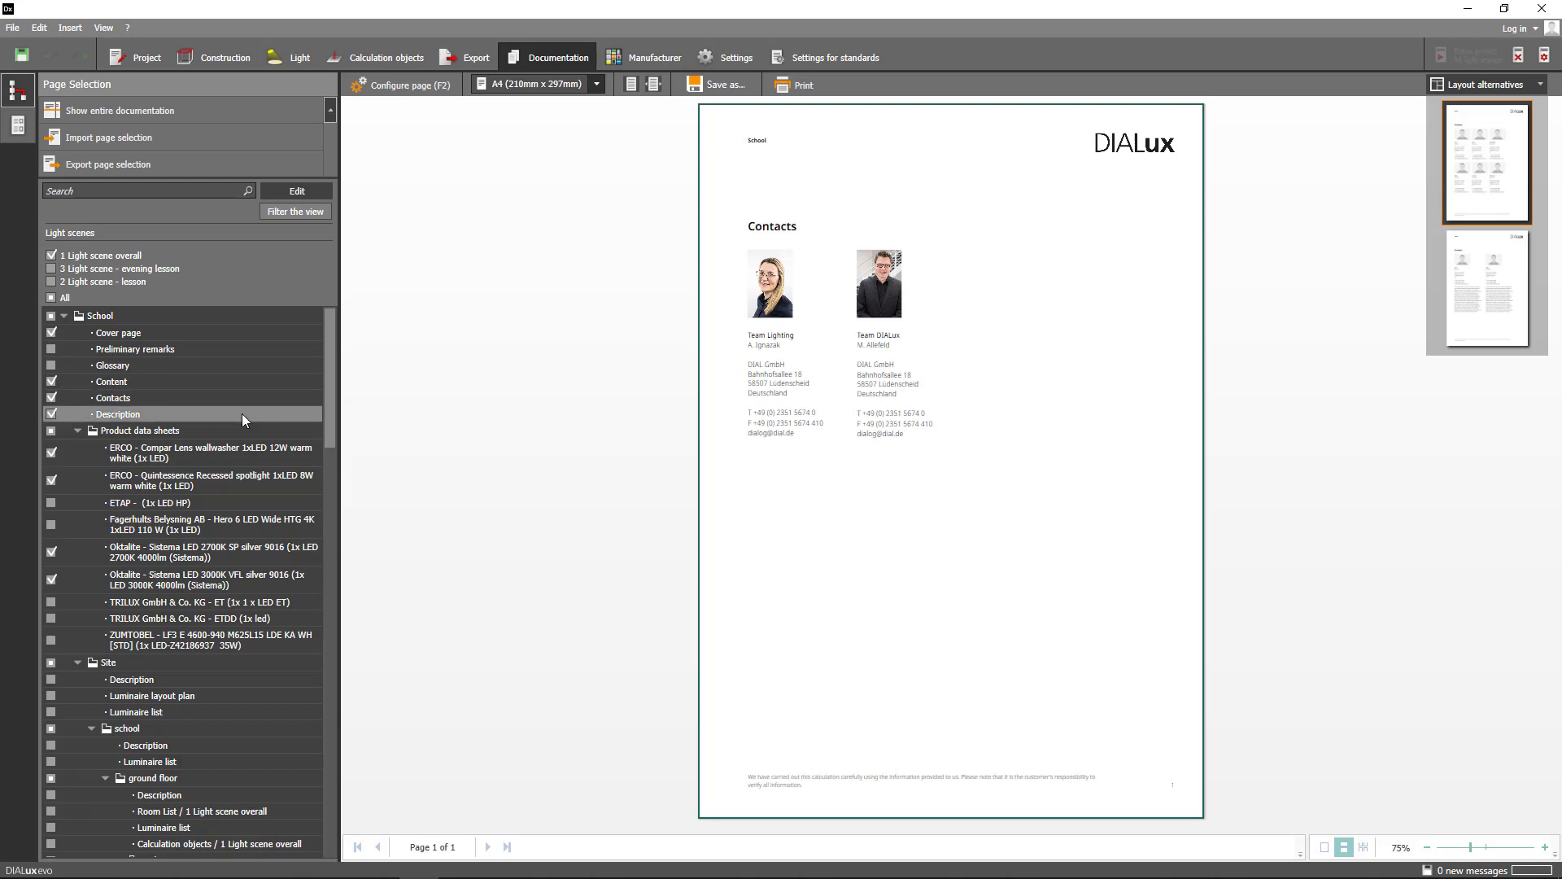
{"action": "left_click", "coordinate": [117, 414]}
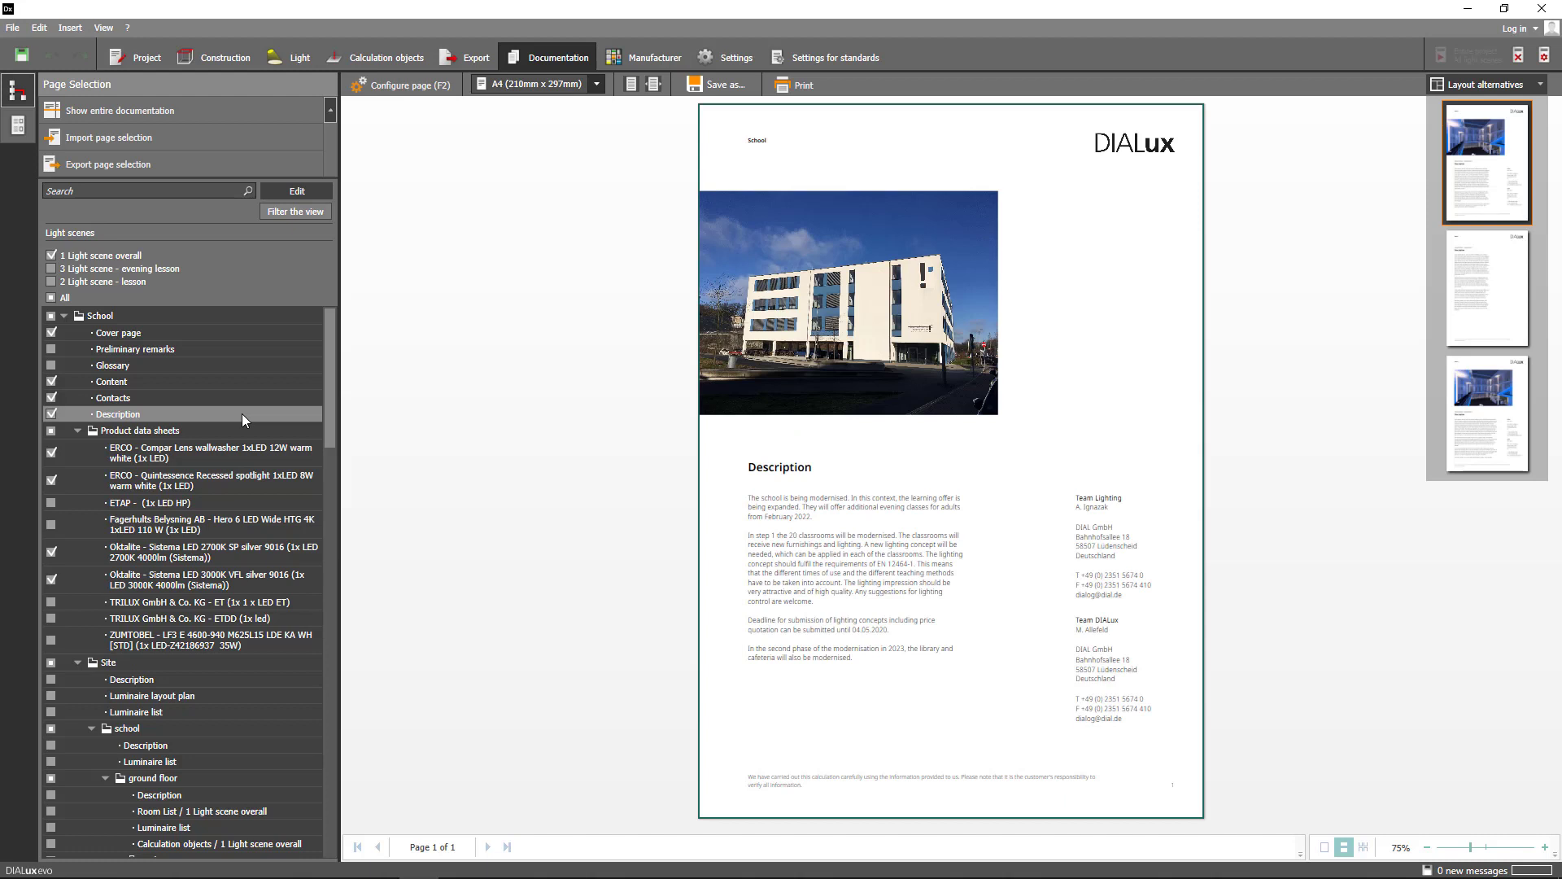
{"action": "mouse_move", "coordinate": [267, 416]}
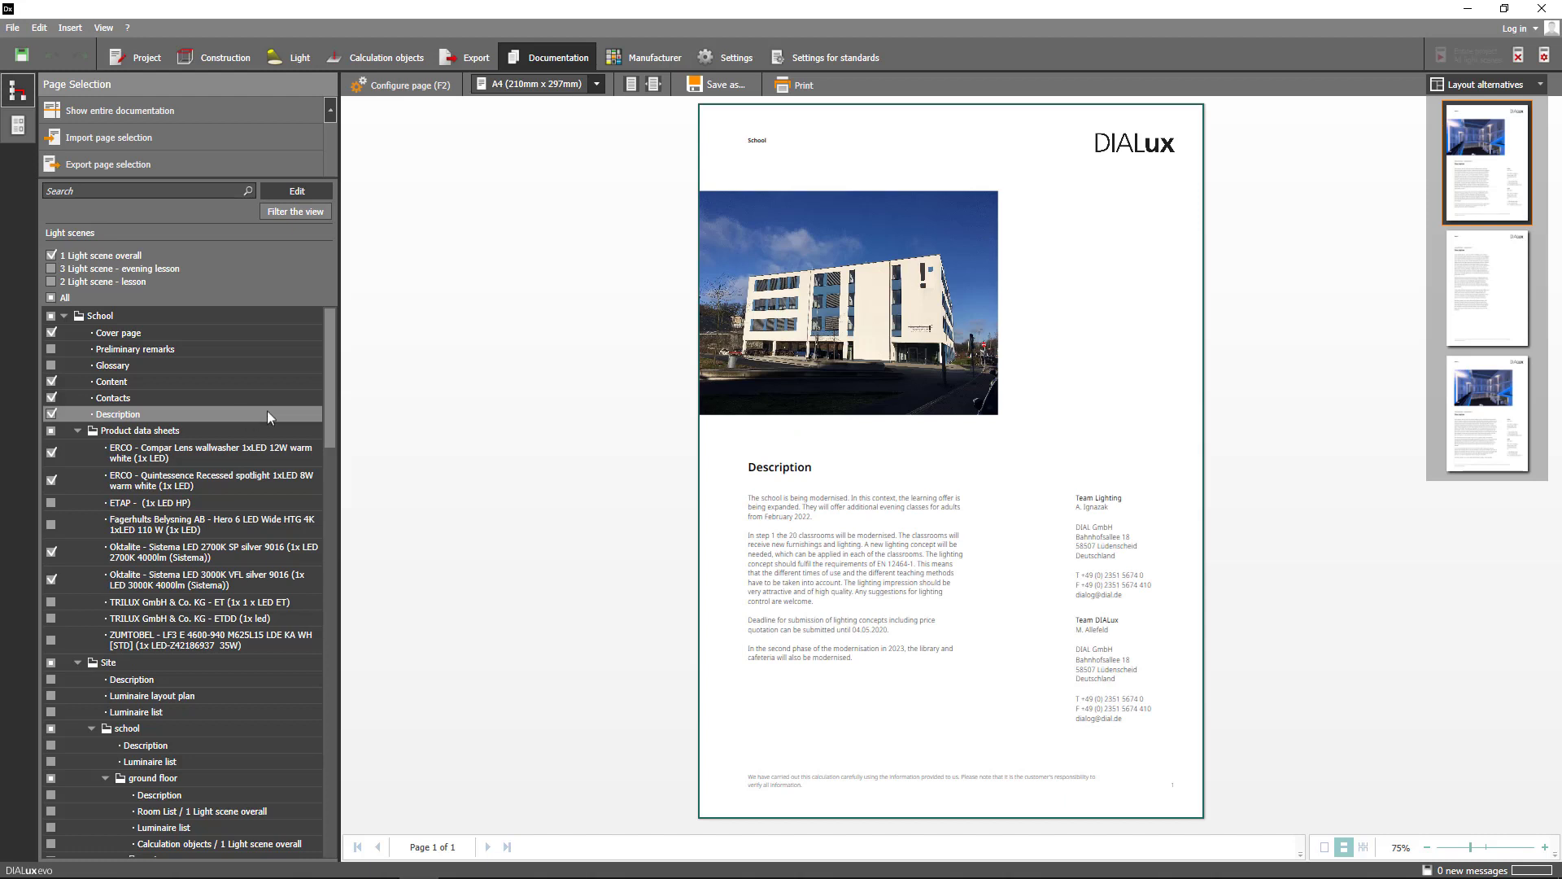
{"action": "left_click", "coordinate": [1484, 288]}
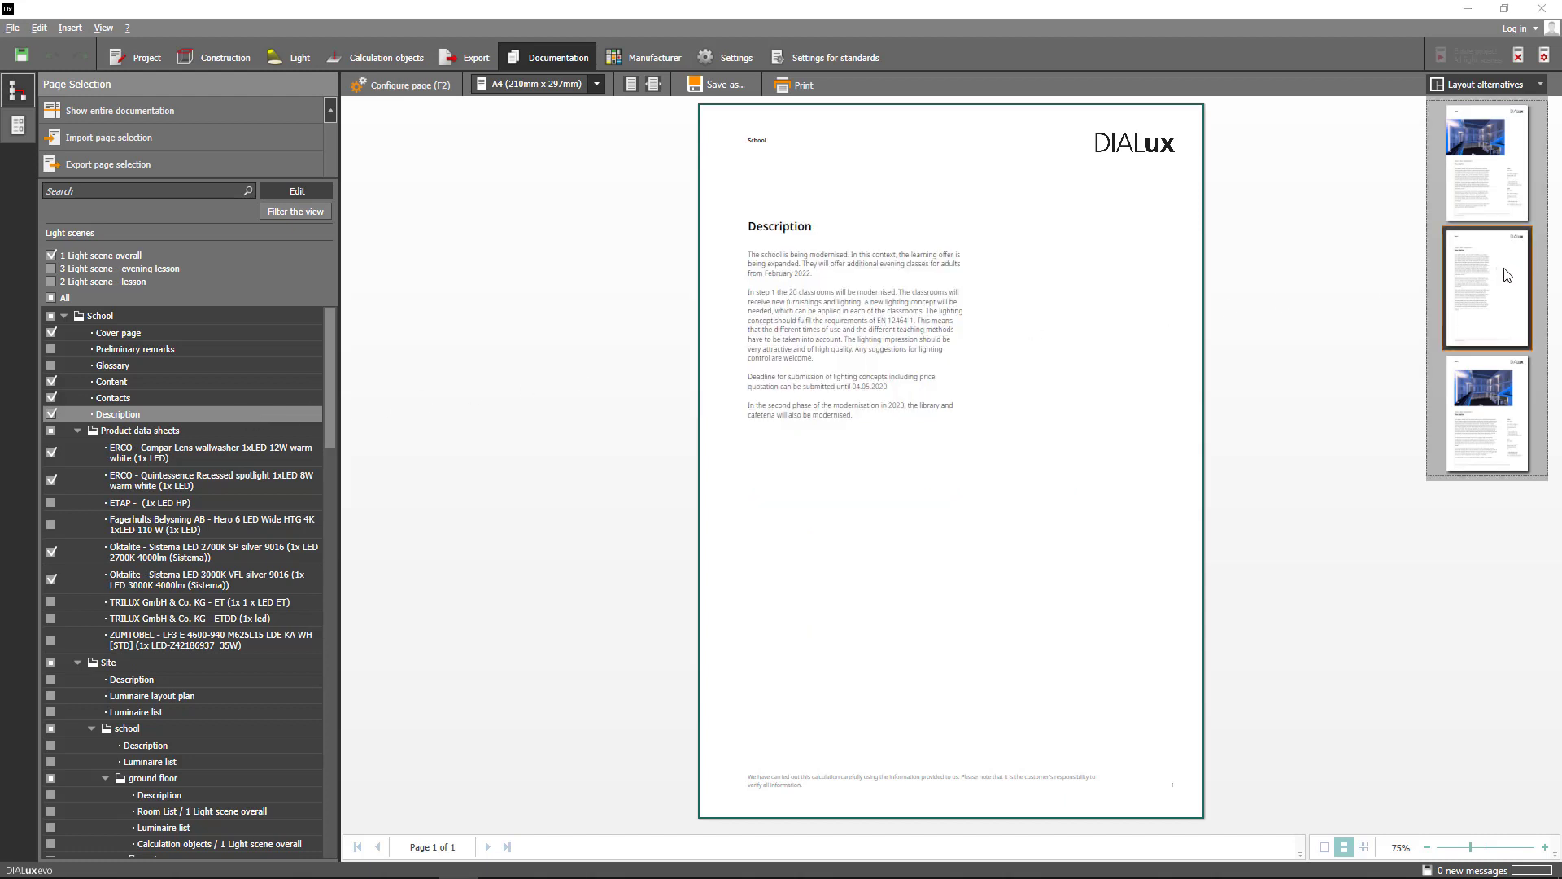
{"action": "left_click", "coordinate": [1486, 160]}
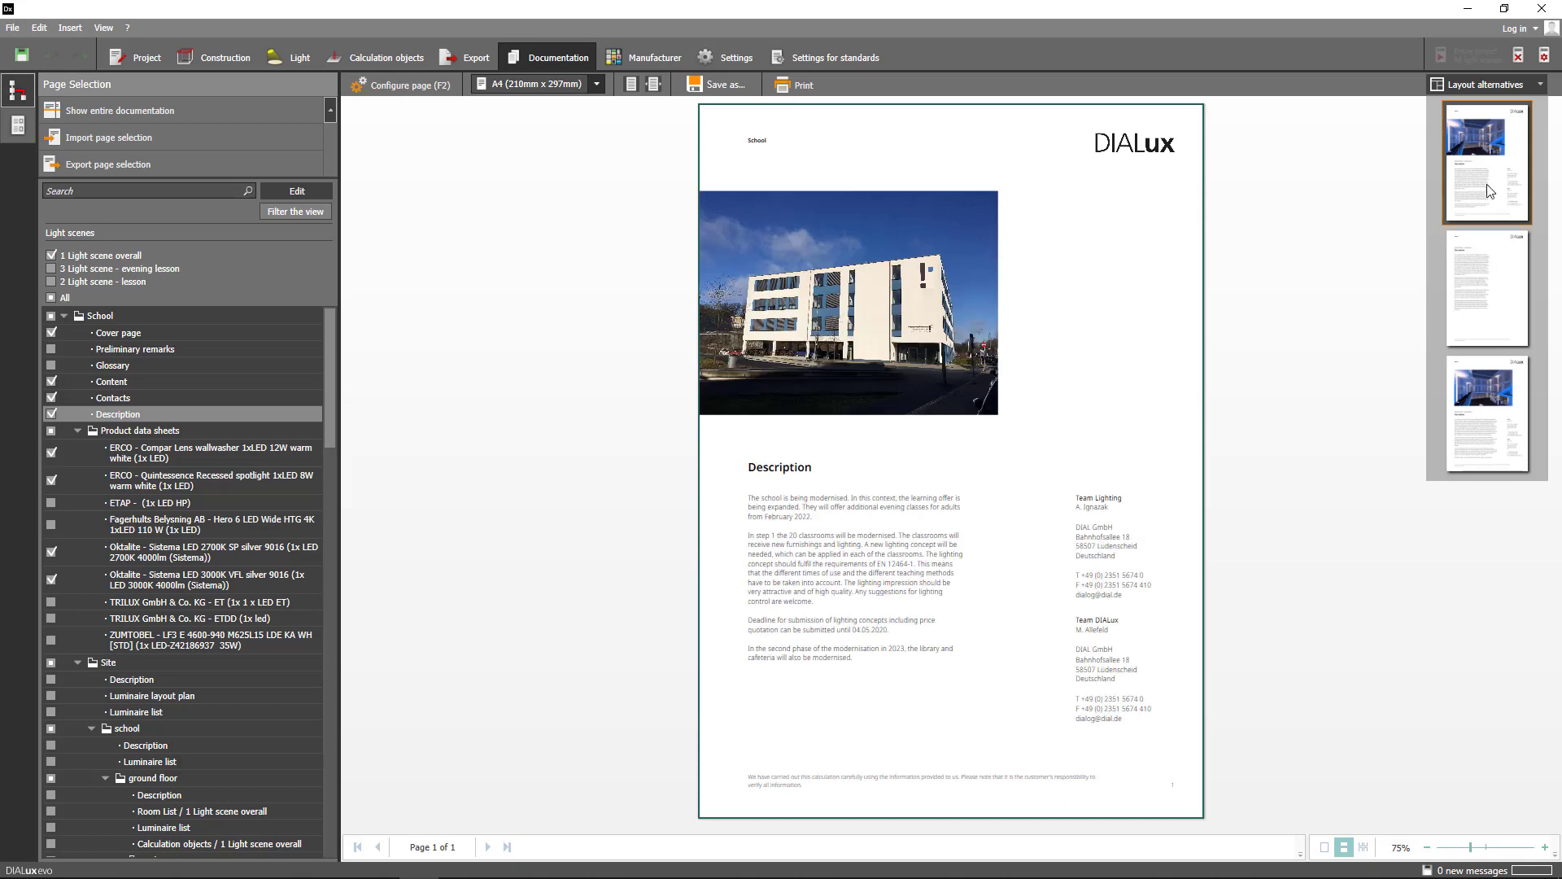
Show the Description page configuration with the building photo graphic, header and footer
{"action": "left_click", "coordinate": [401, 84]}
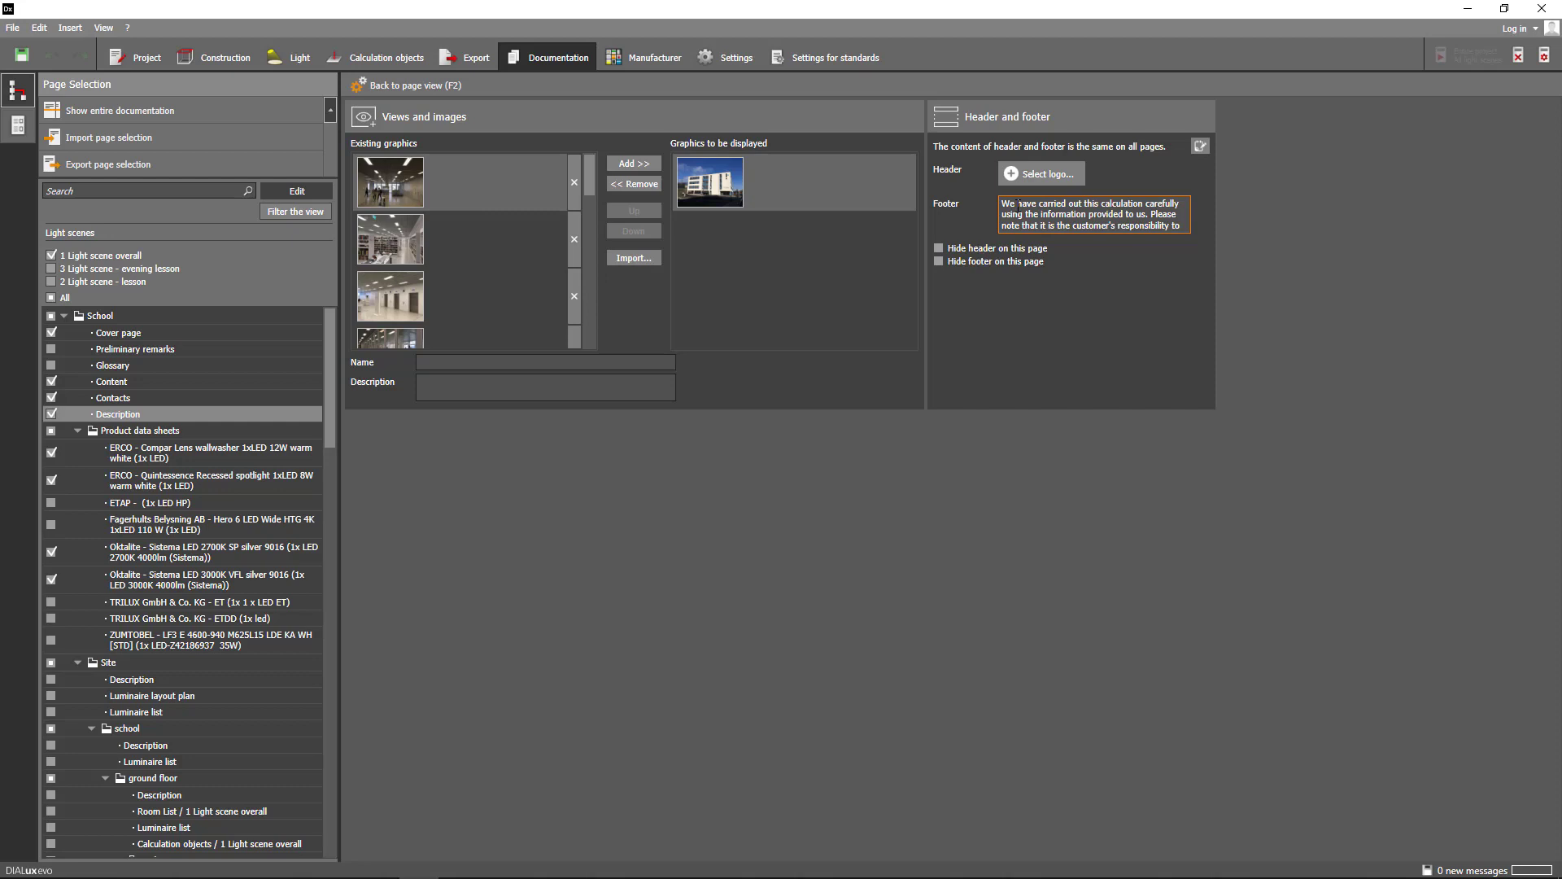
{"action": "mouse_move", "coordinate": [406, 85]}
{"action": "type", "text": "h"}
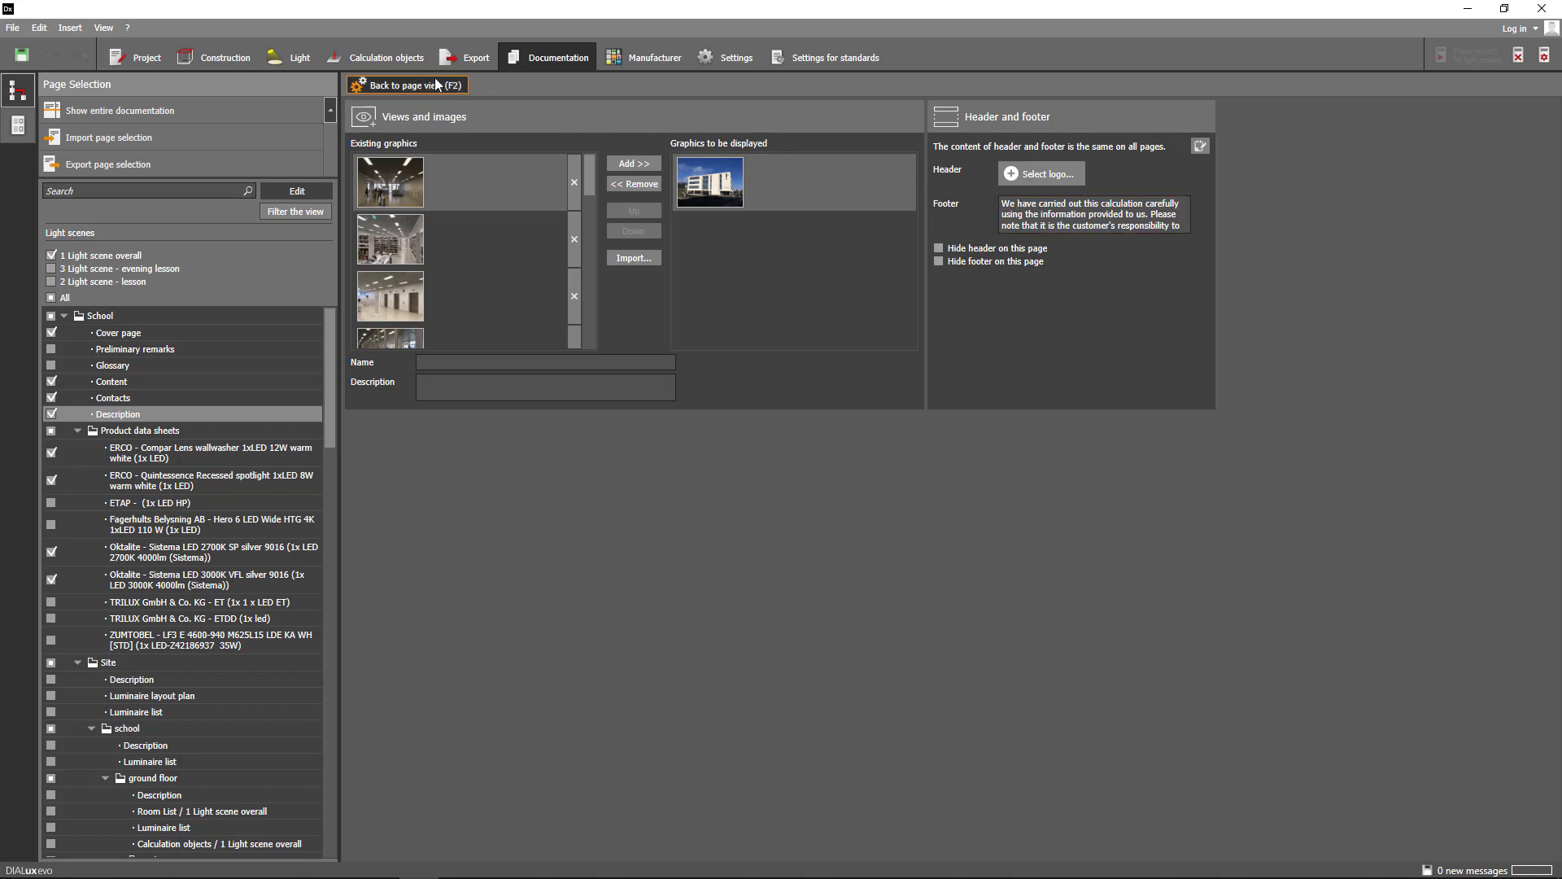
Return to page view, include the ground-floor Room List for 1 Light scene overall, and preview it
{"action": "left_click", "coordinate": [408, 84]}
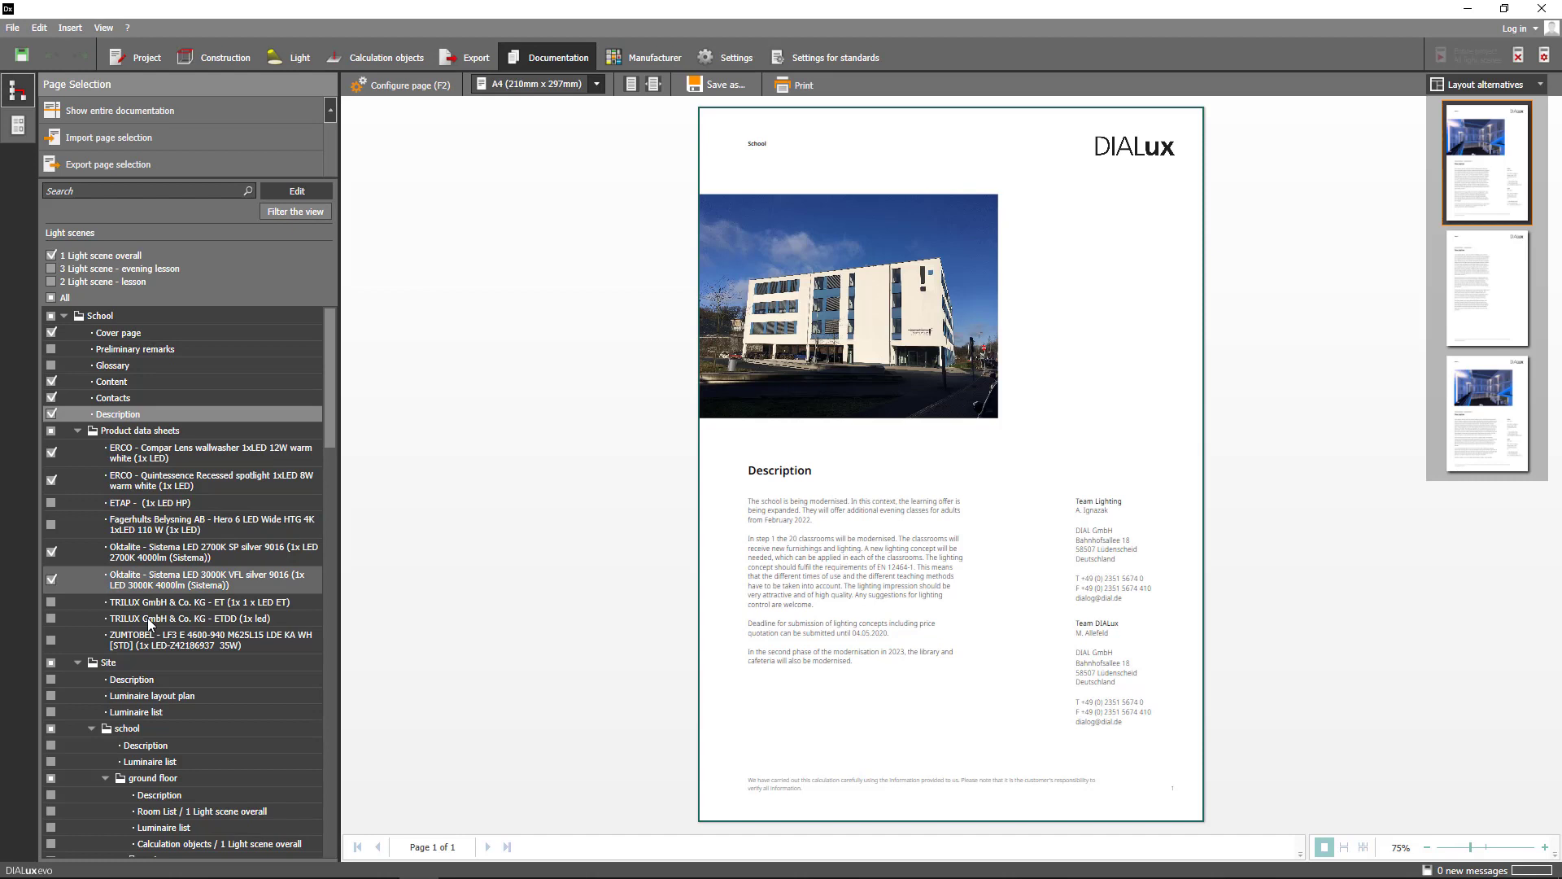
{"action": "left_click", "coordinate": [50, 811]}
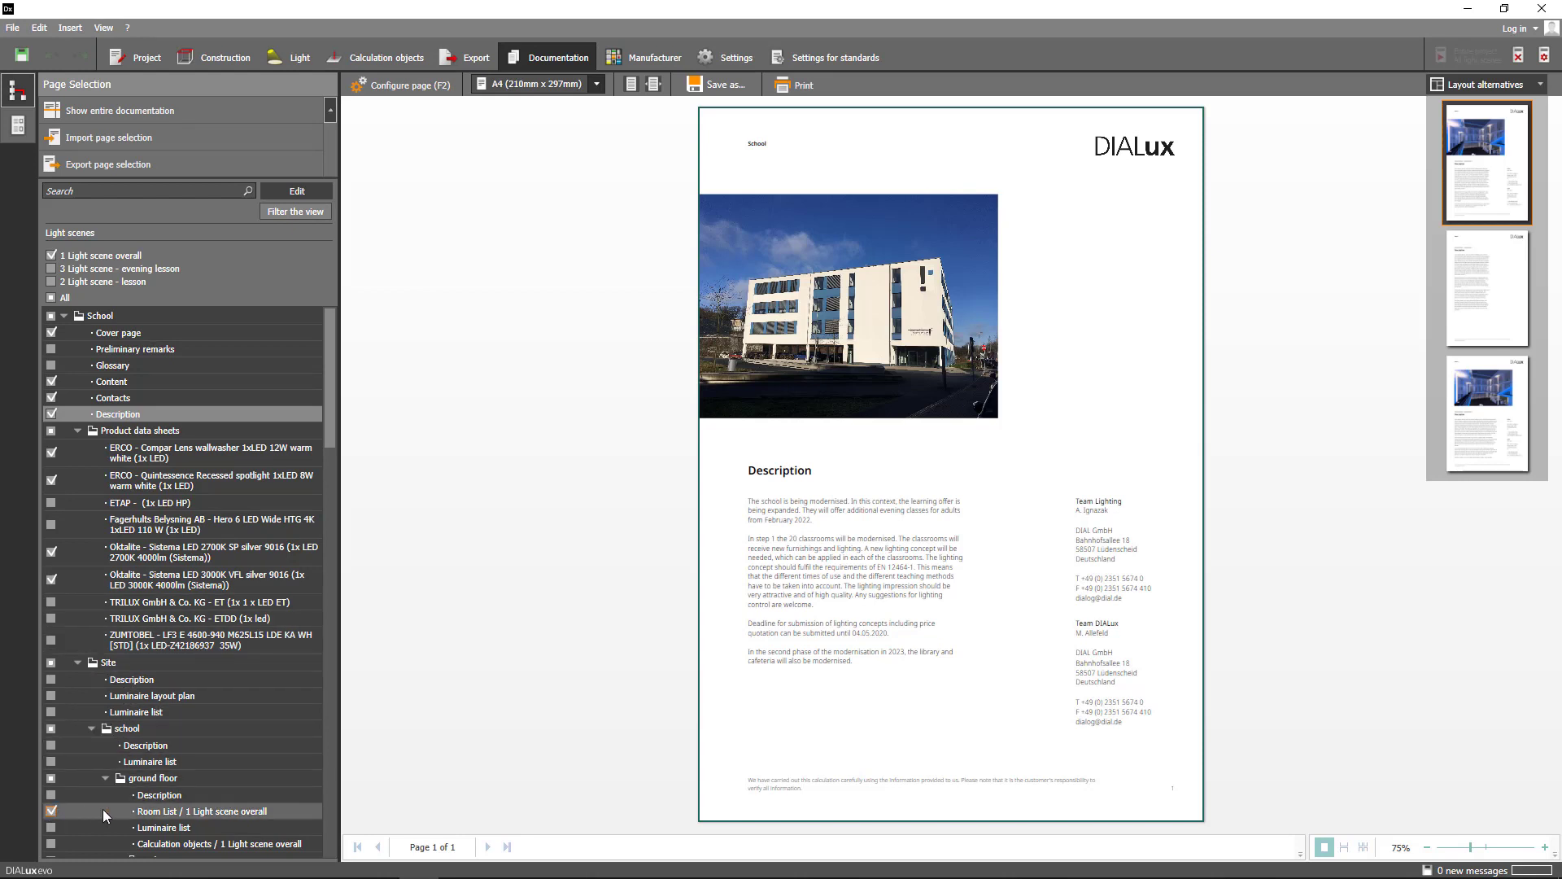
{"action": "left_click", "coordinate": [203, 810]}
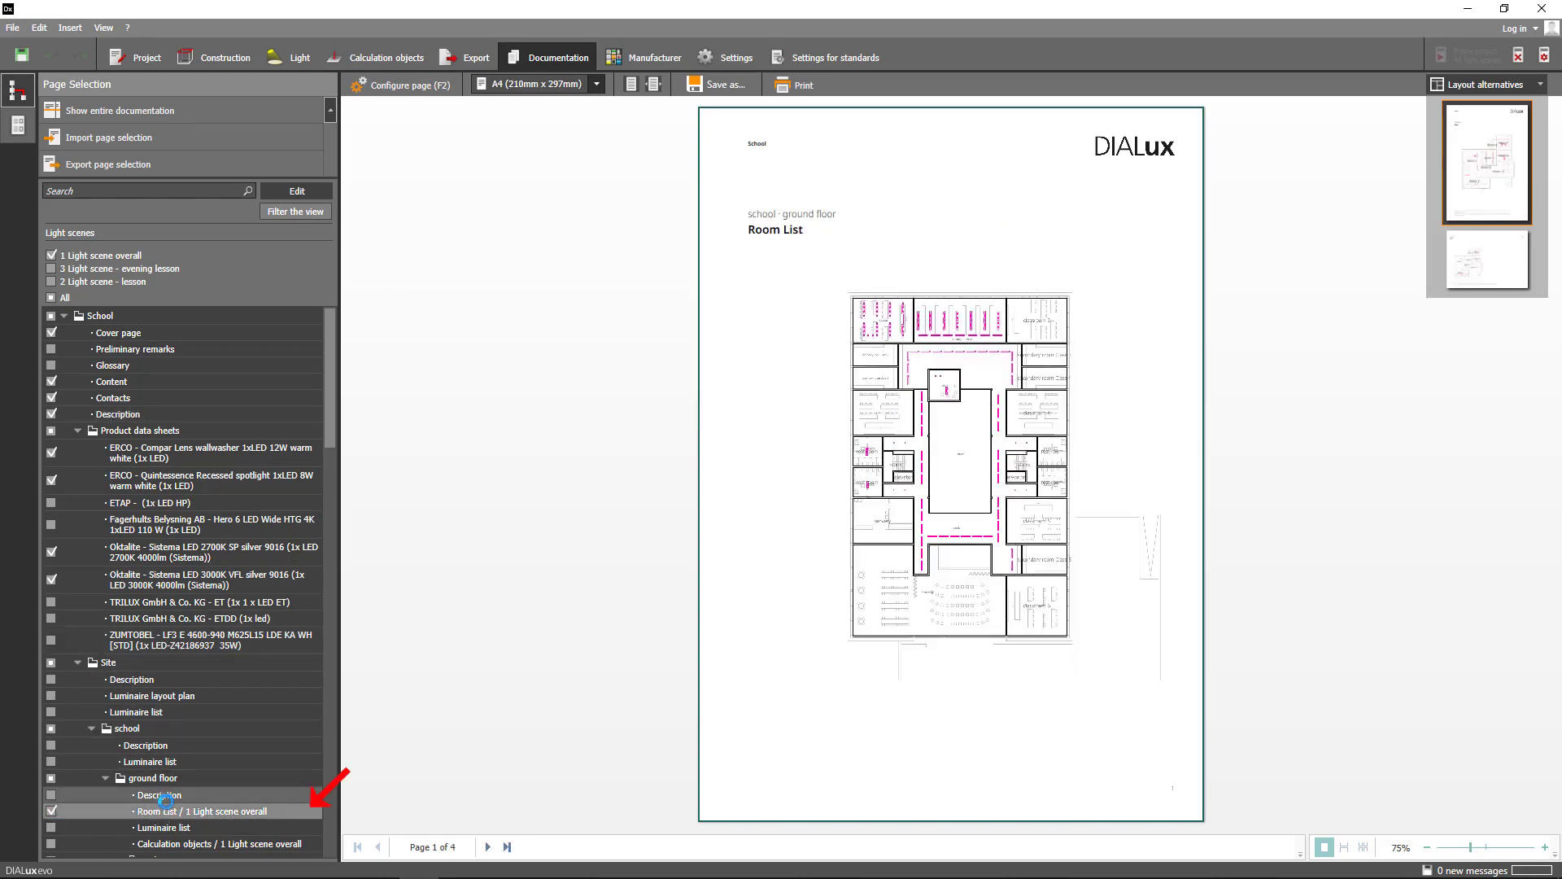
{"action": "mouse_move", "coordinate": [487, 846]}
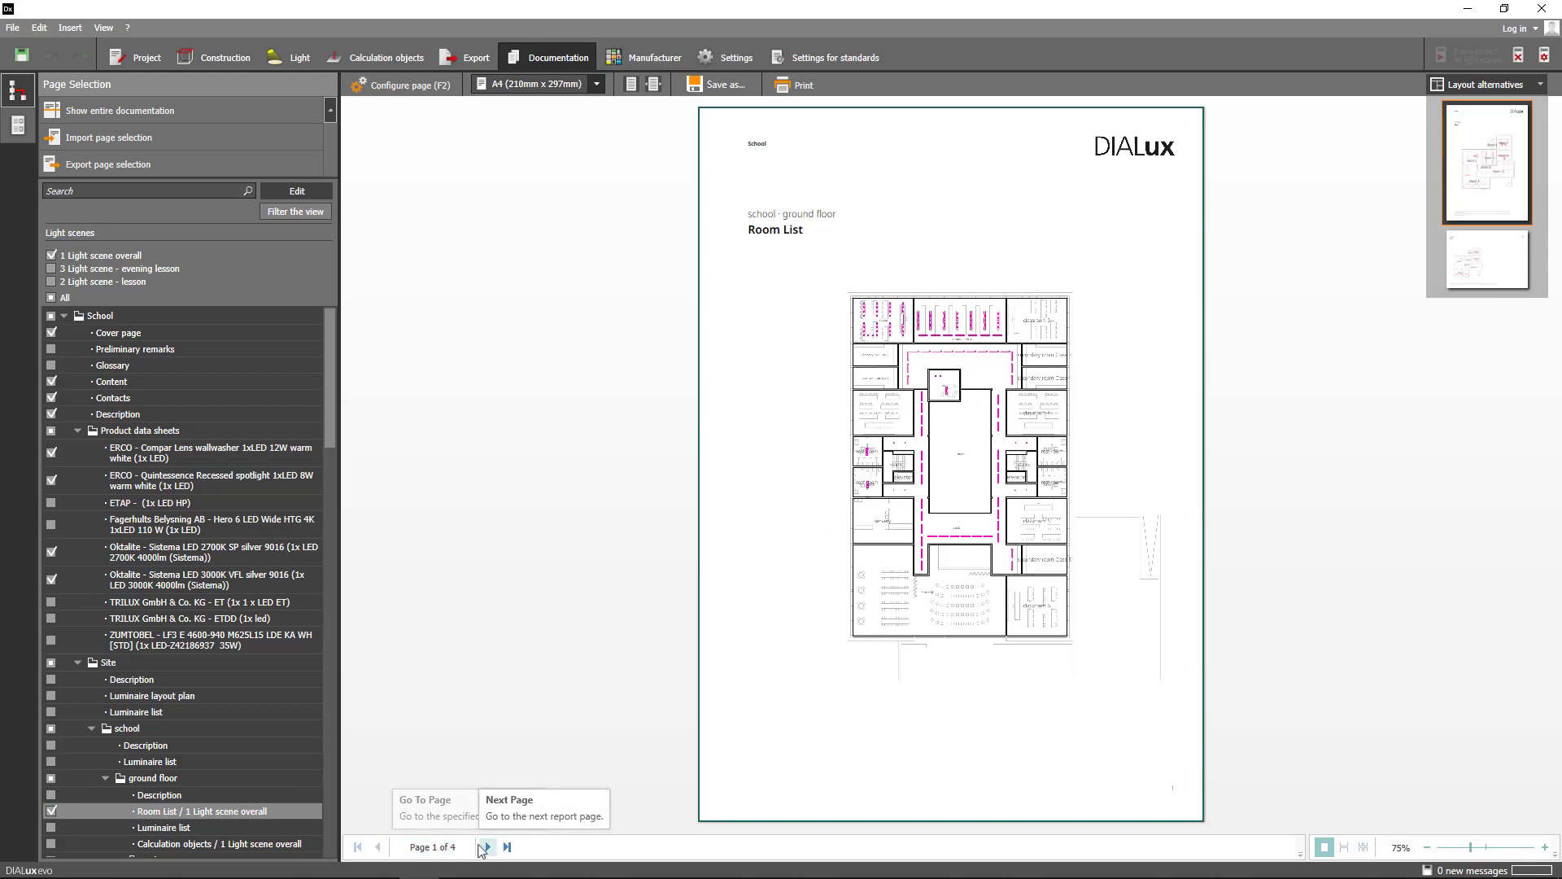
Page through the room list and classroom description to page 4's teacher-desk illuminance images
{"action": "left_click", "coordinate": [485, 851]}
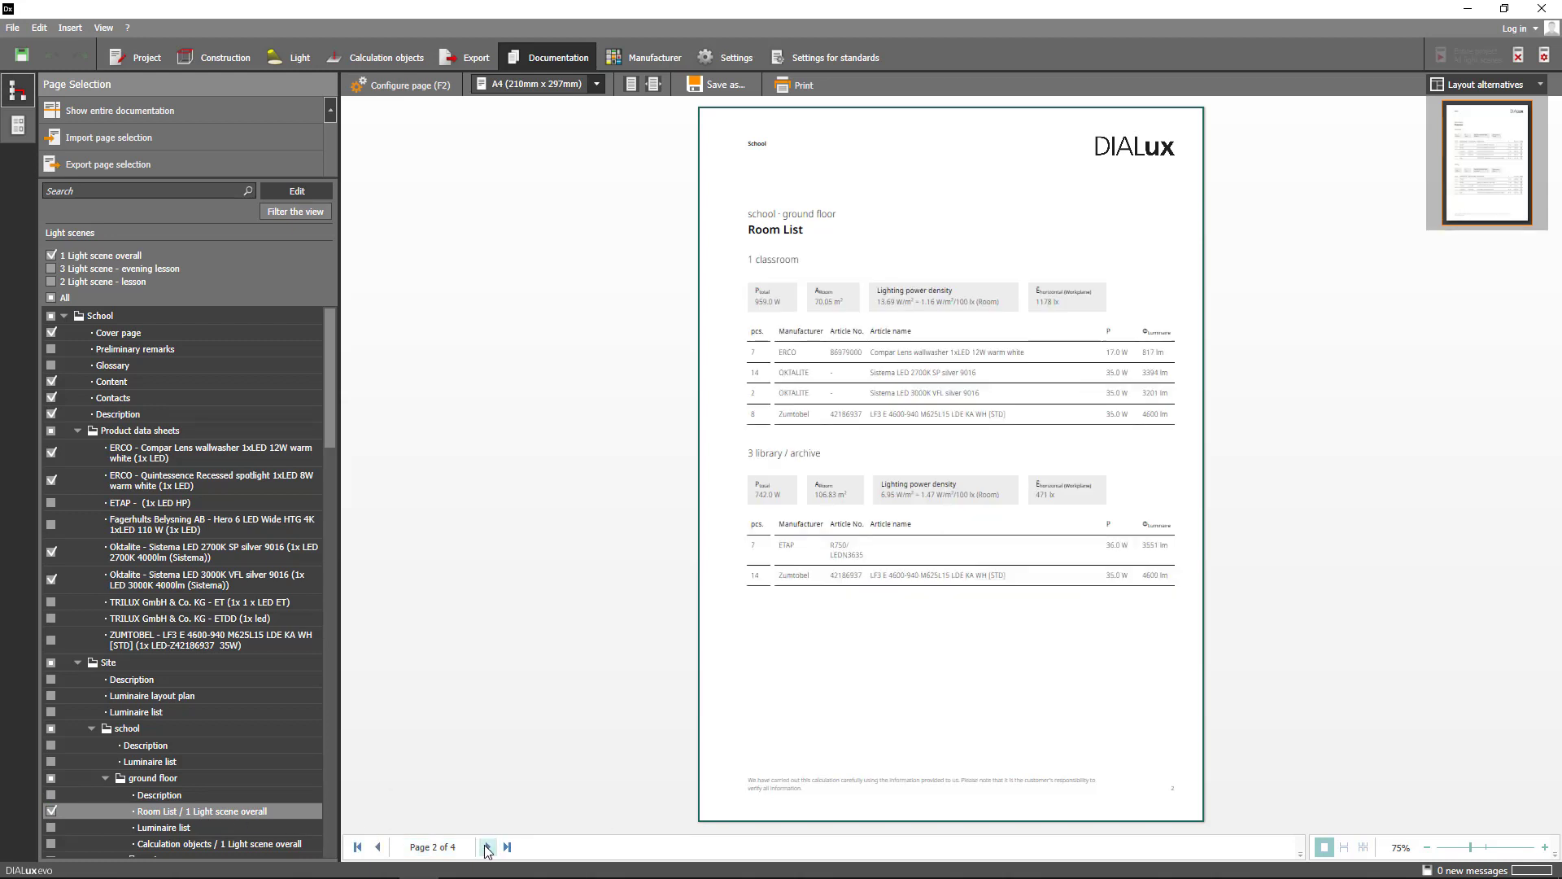
{"action": "mouse_move", "coordinate": [487, 847]}
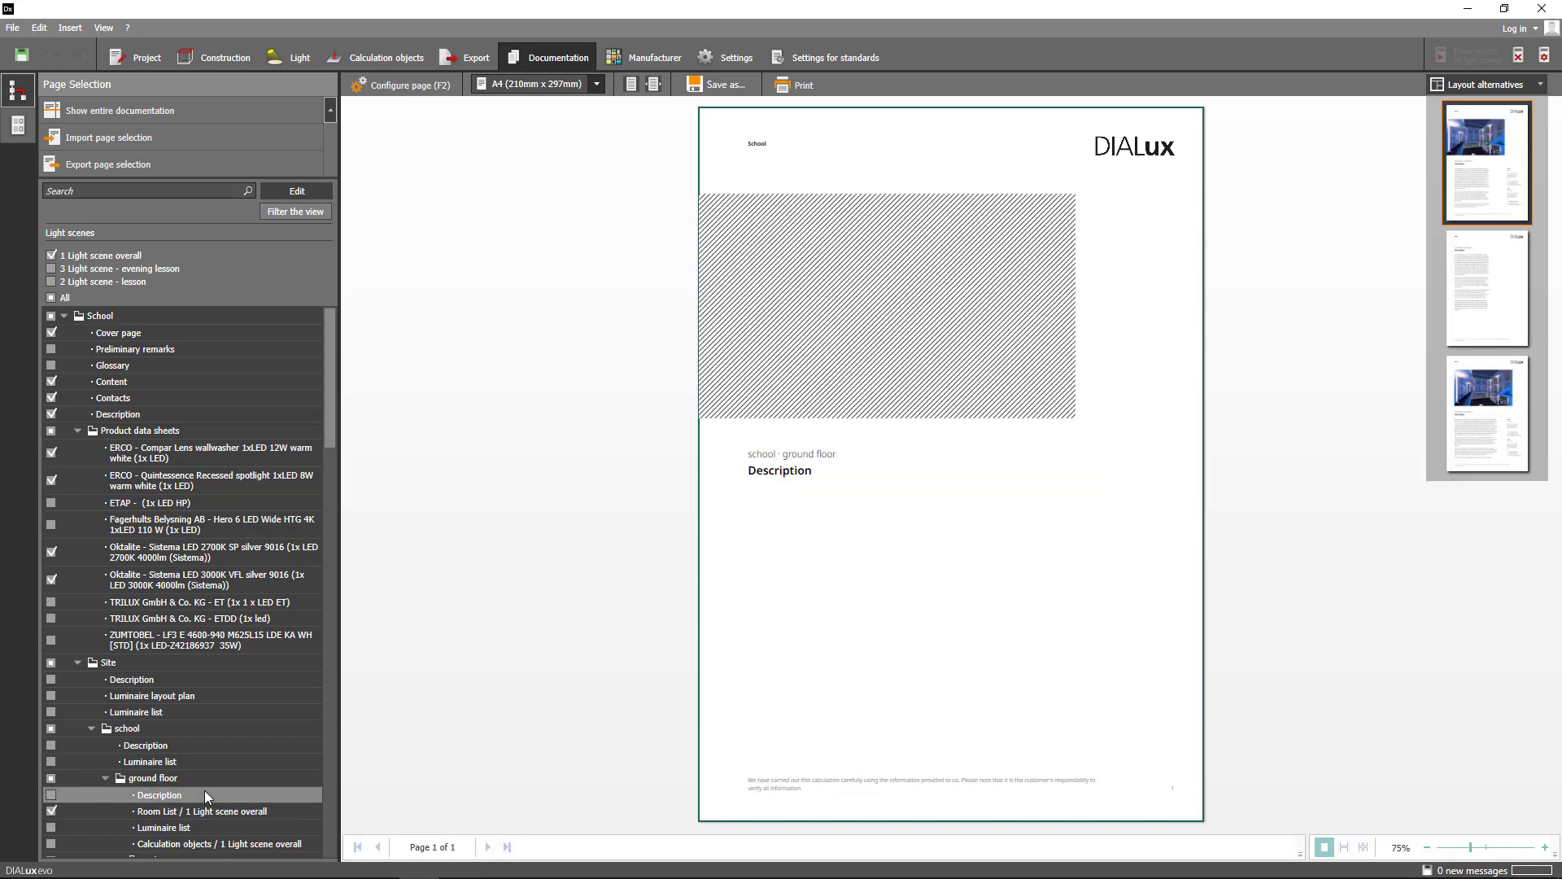
{"action": "scroll", "scroll_direction": "down", "scroll_amount": 3}
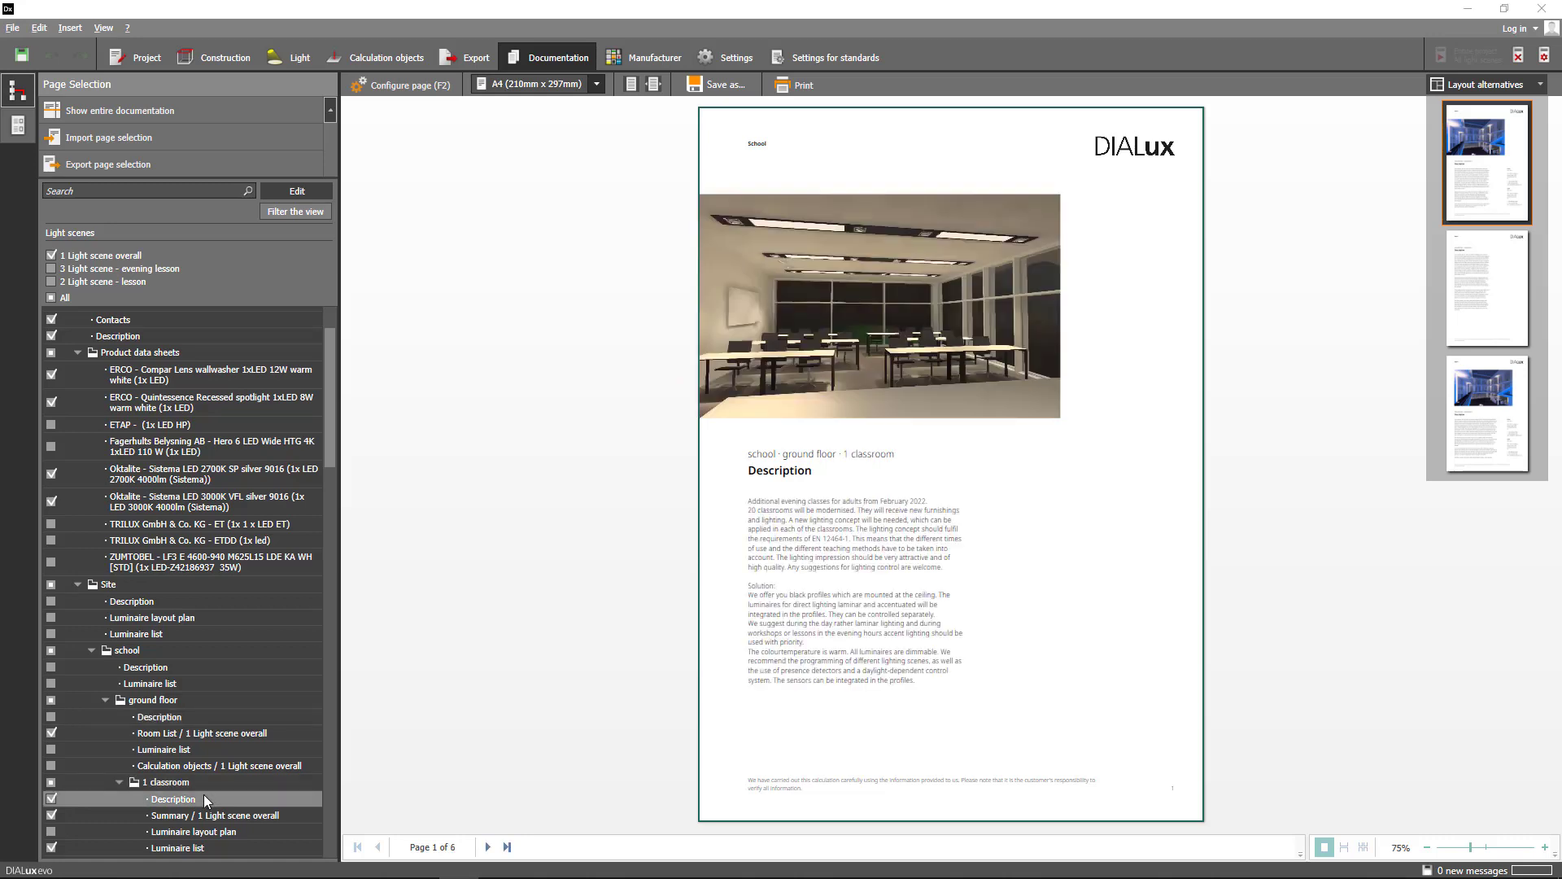
{"action": "mouse_move", "coordinate": [473, 852]}
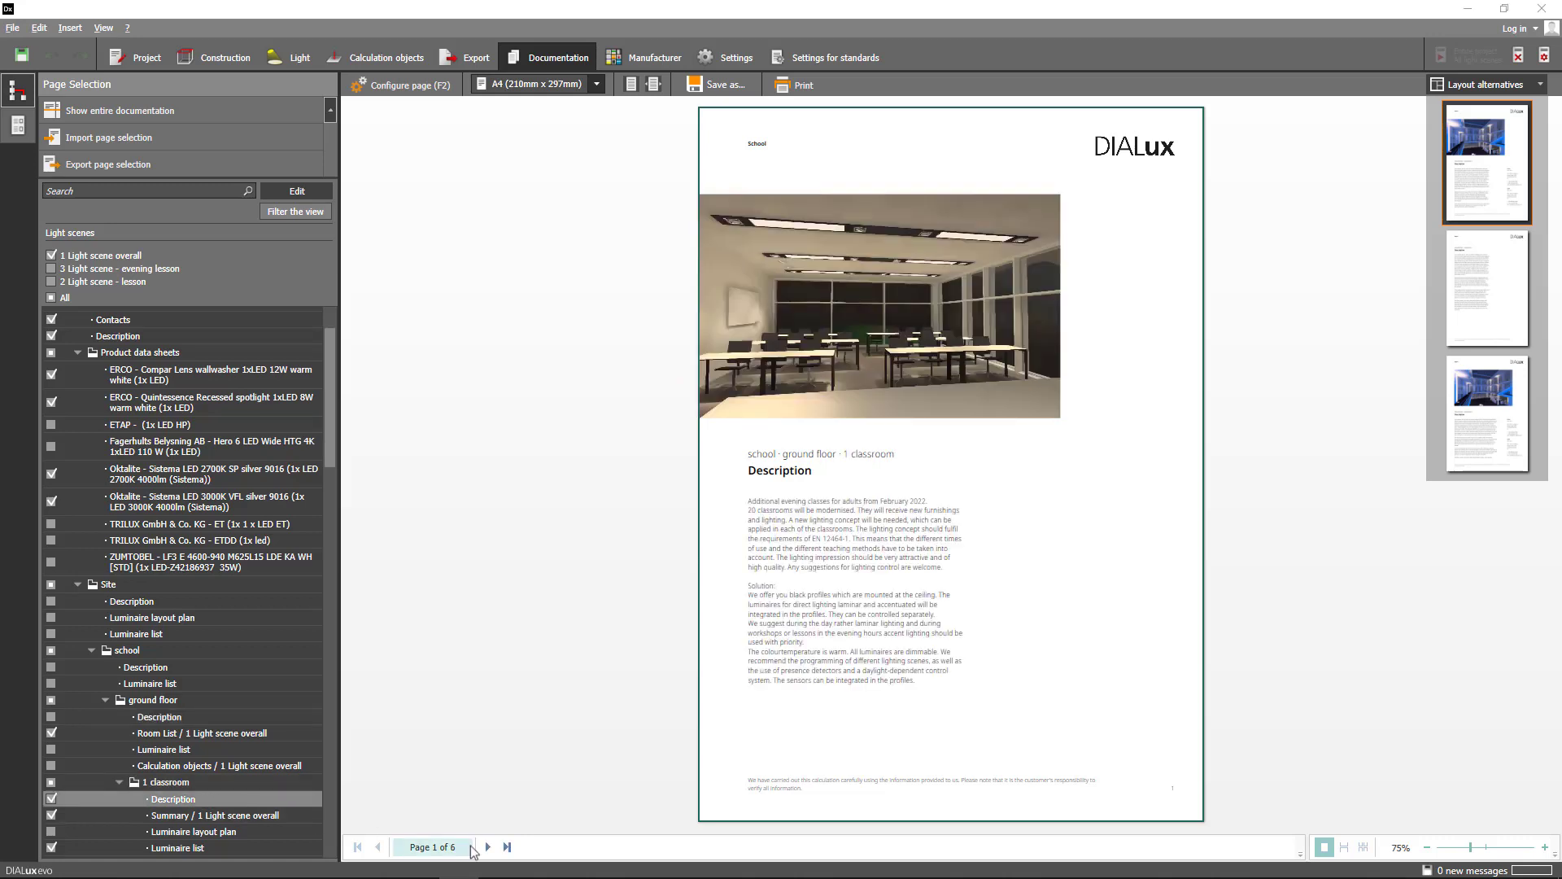
{"action": "left_click", "coordinate": [488, 850]}
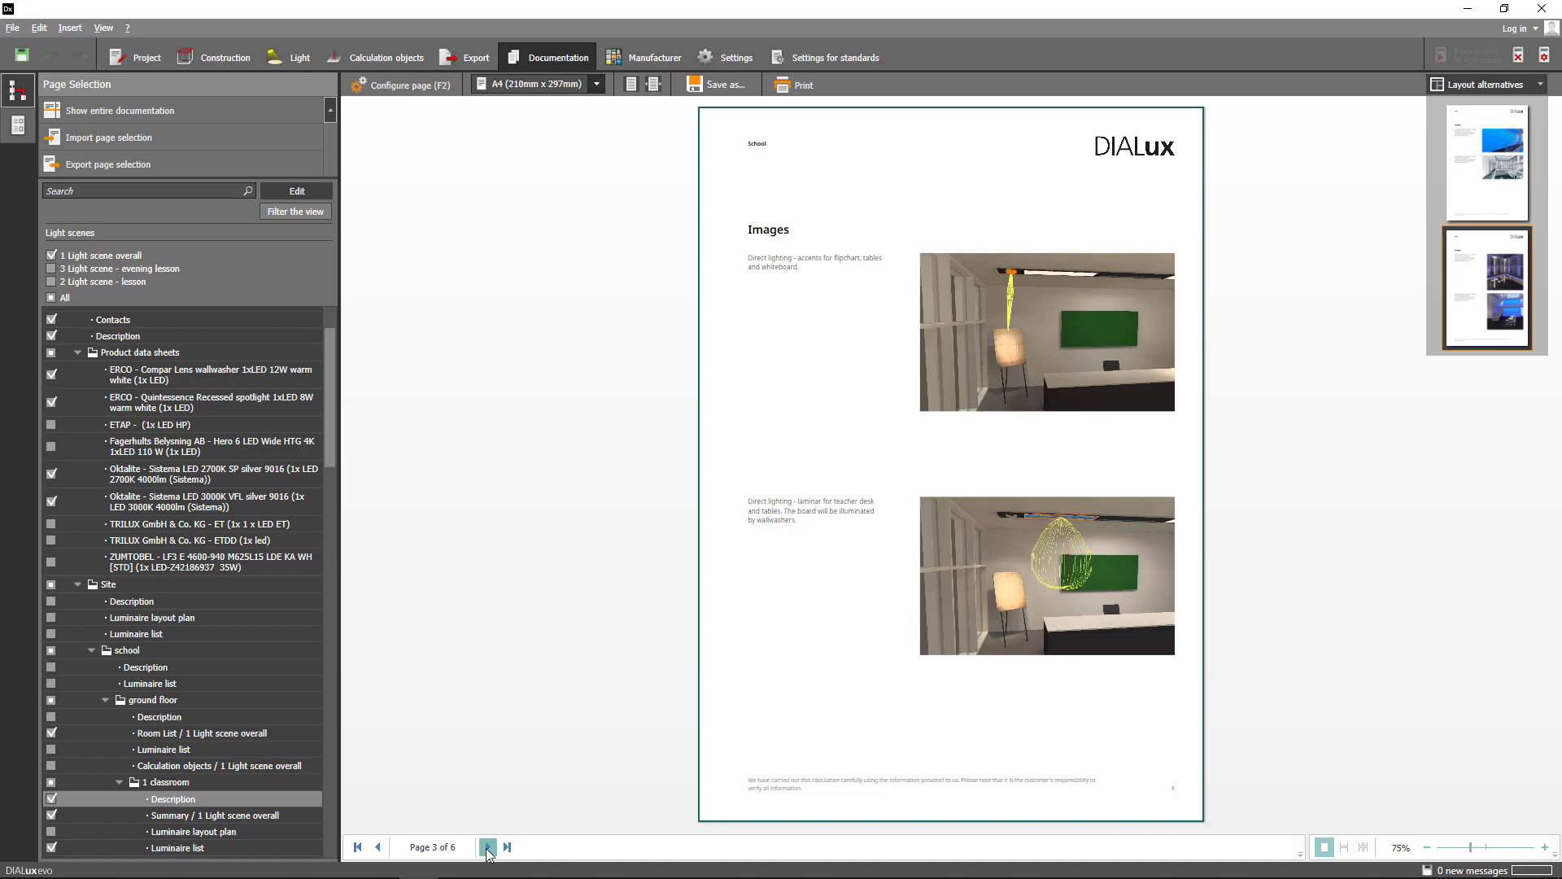
{"action": "left_click", "coordinate": [487, 848]}
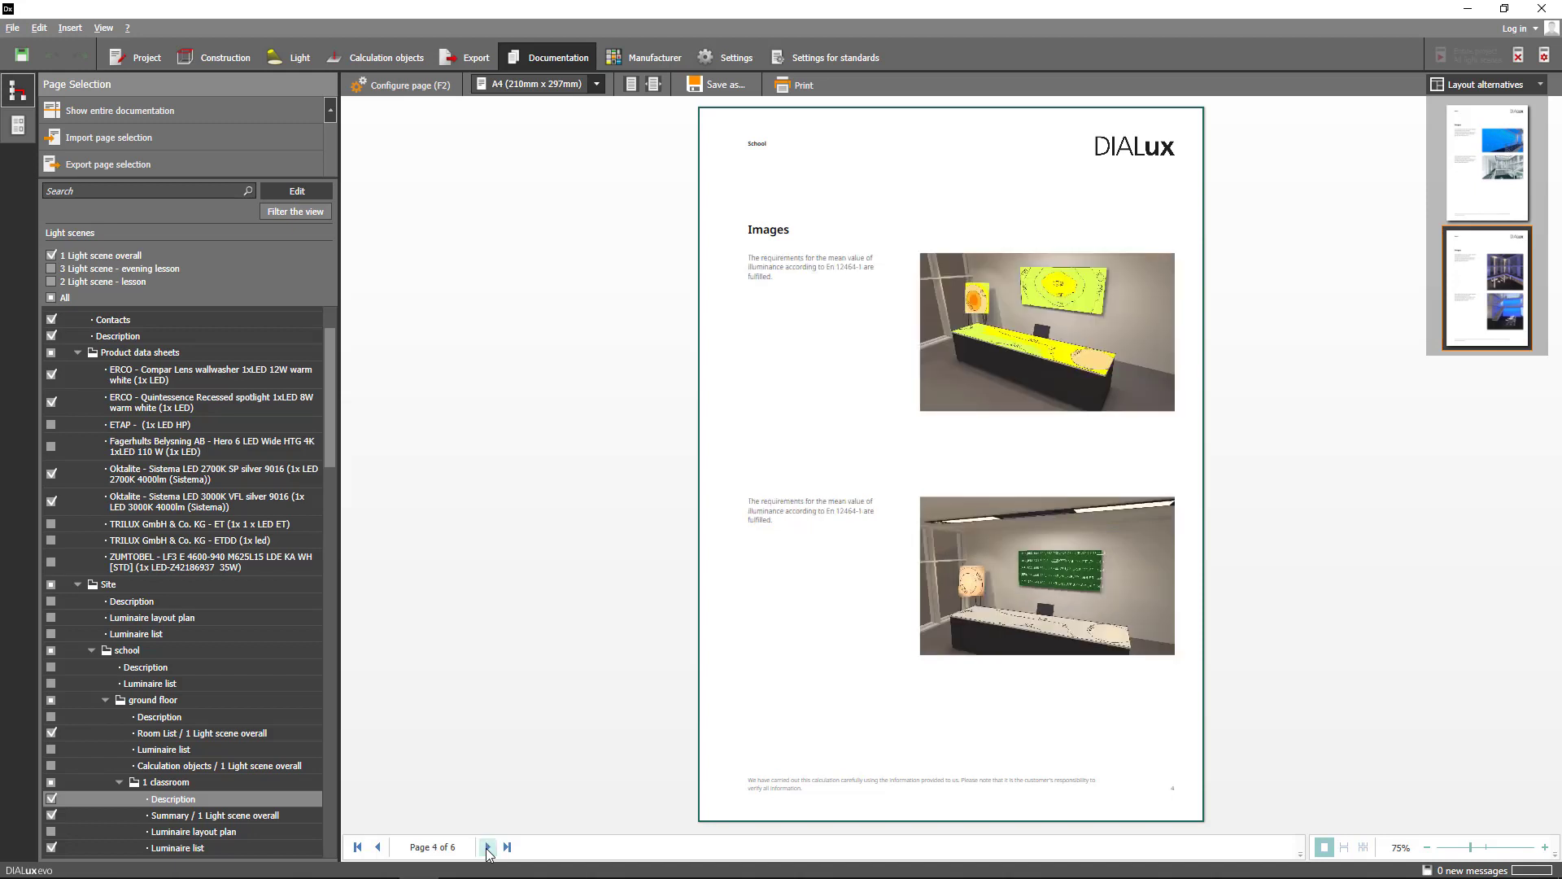
{"action": "mouse_move", "coordinate": [488, 847]}
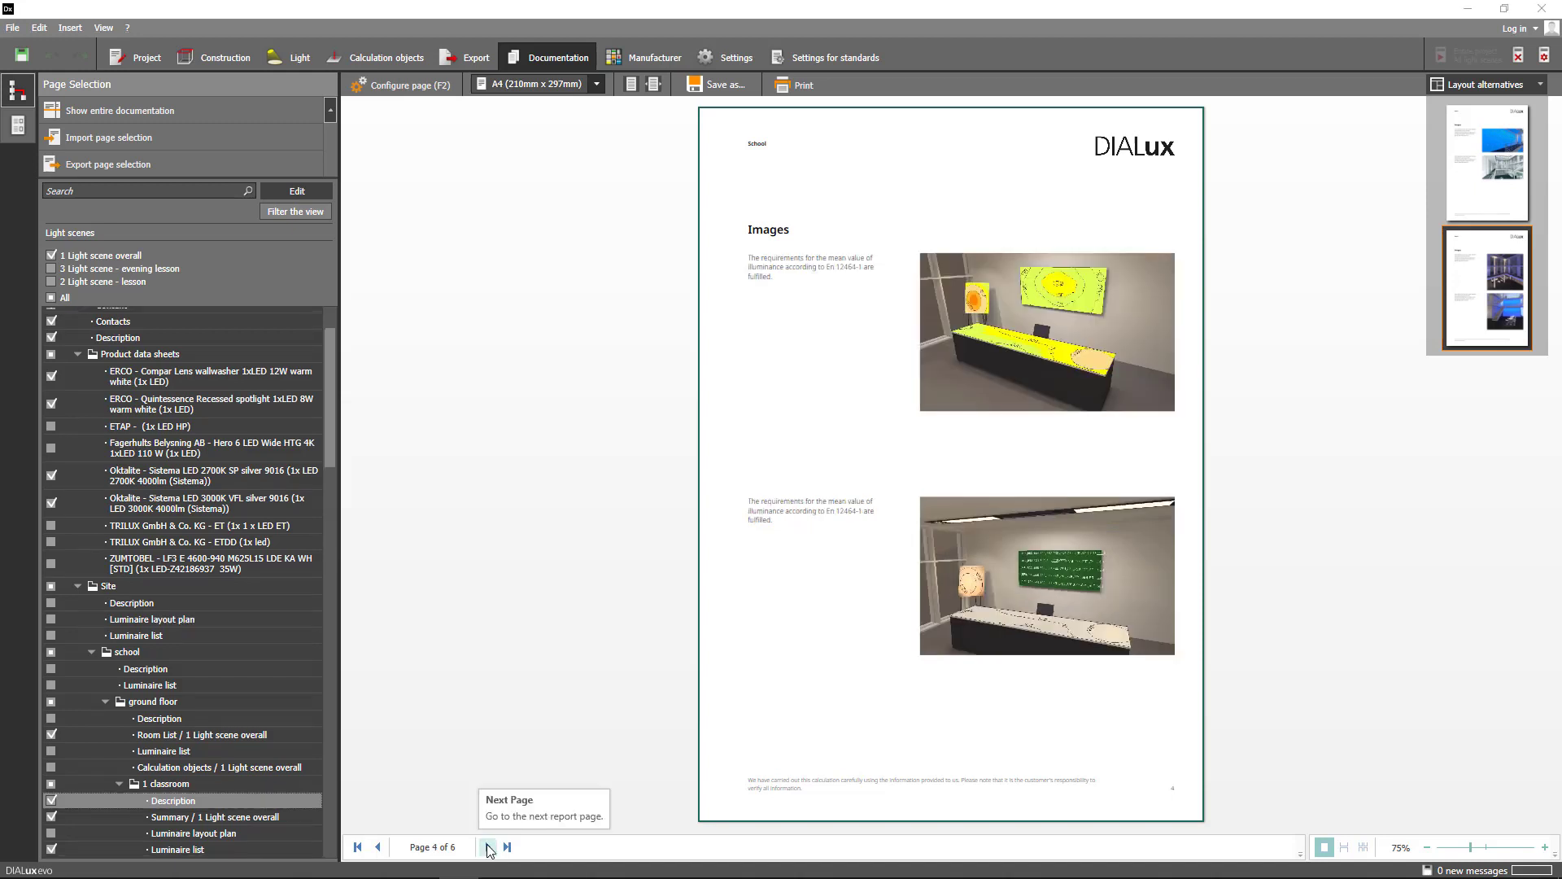
{"action": "mouse_move", "coordinate": [282, 802]}
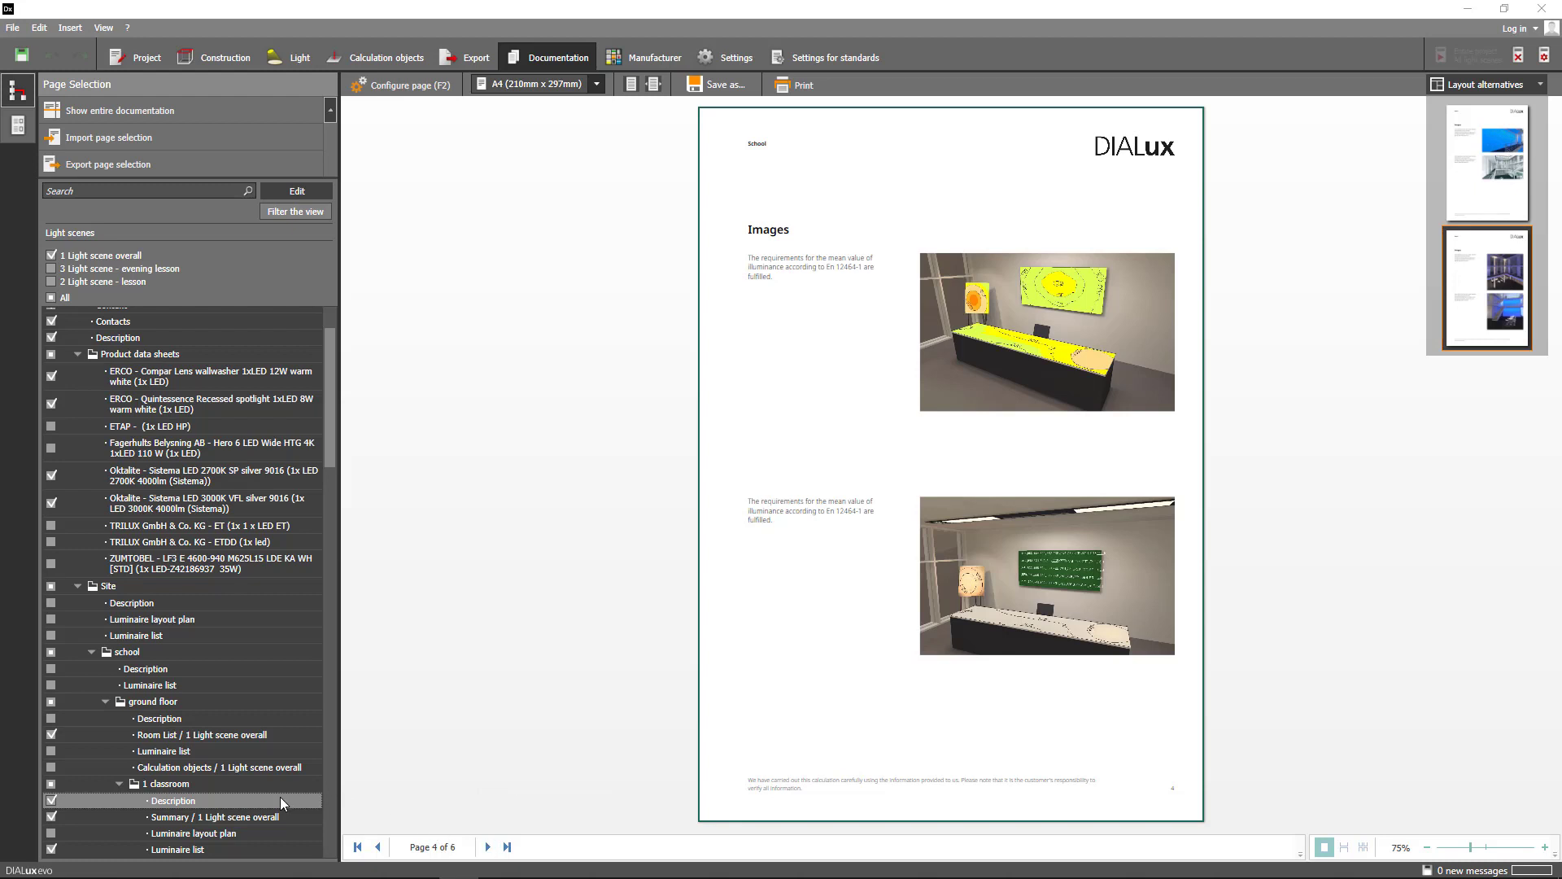
{"action": "scroll", "scroll_direction": "down", "scroll_amount": 3}
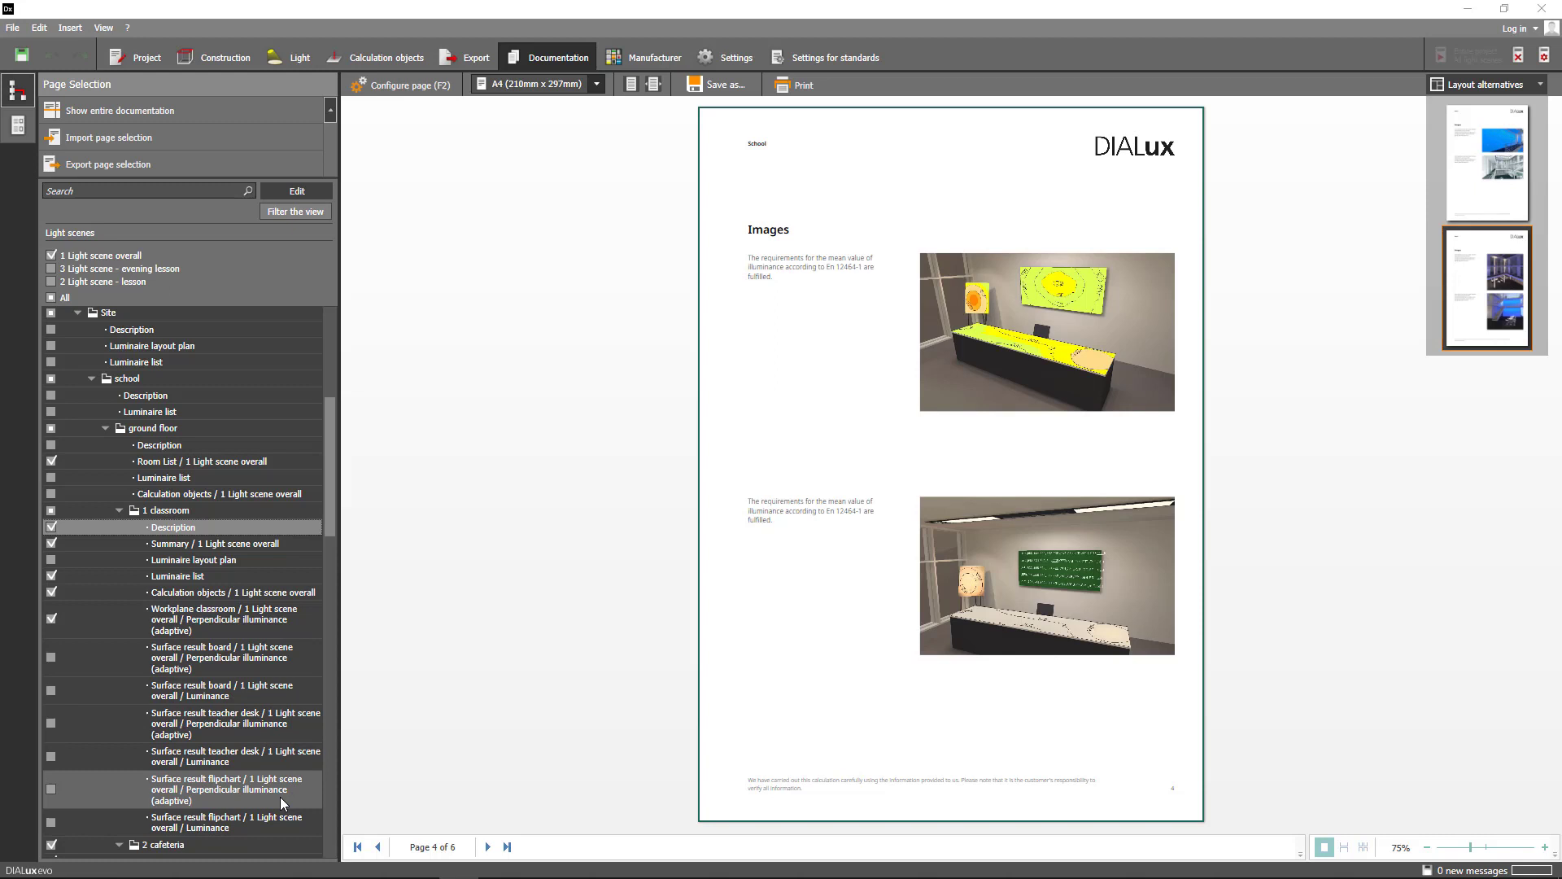
Show the enlarged library/archive Summary plan in false colours with a value chart legend
{"action": "left_click", "coordinate": [217, 794]}
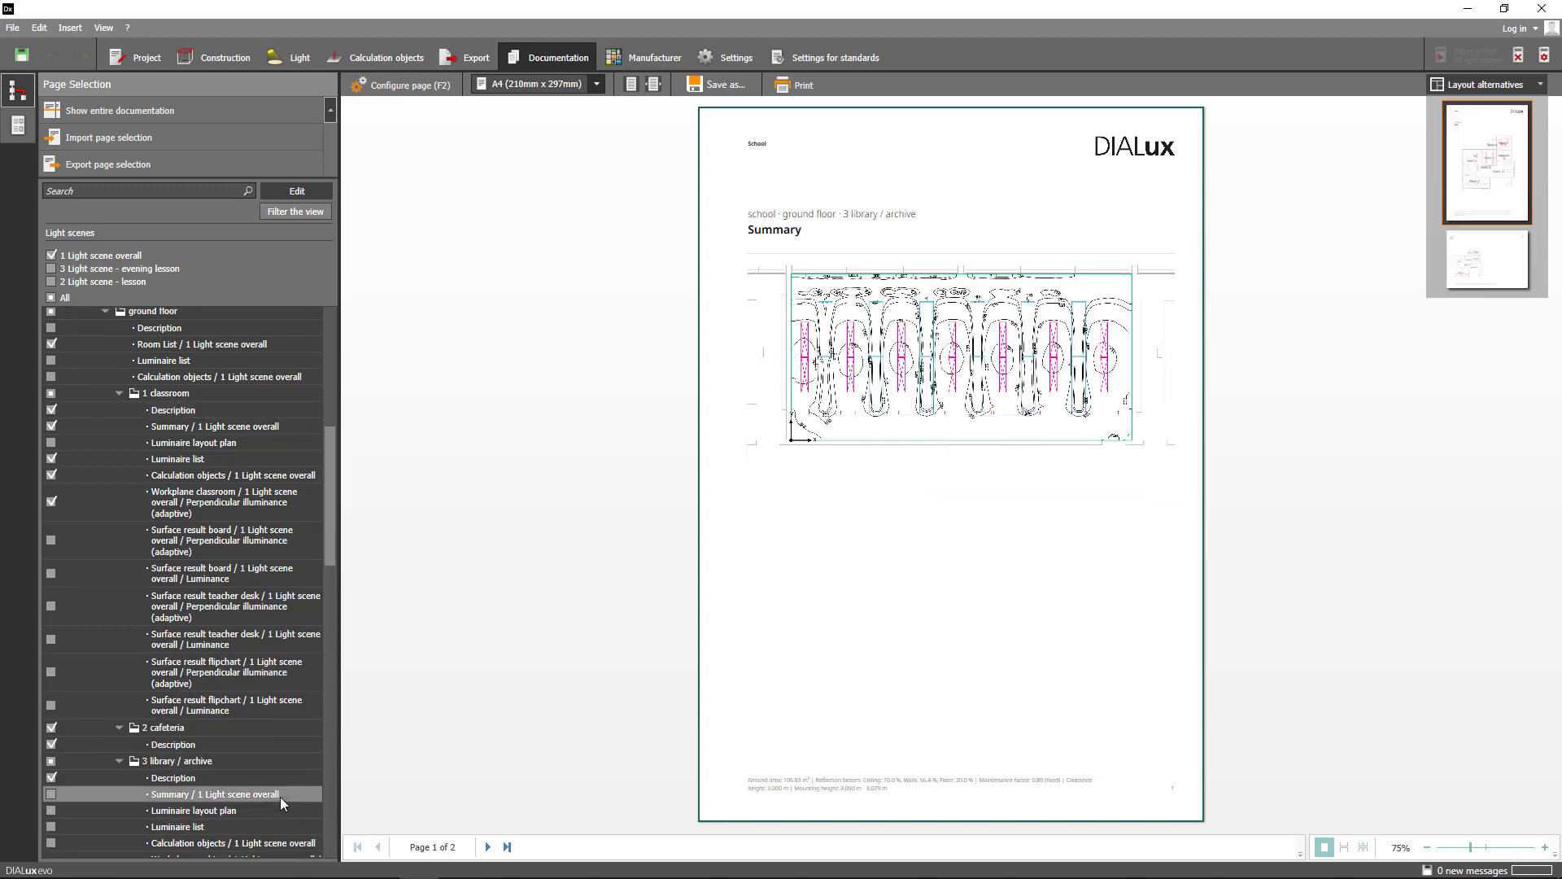
{"action": "mouse_move", "coordinate": [279, 804]}
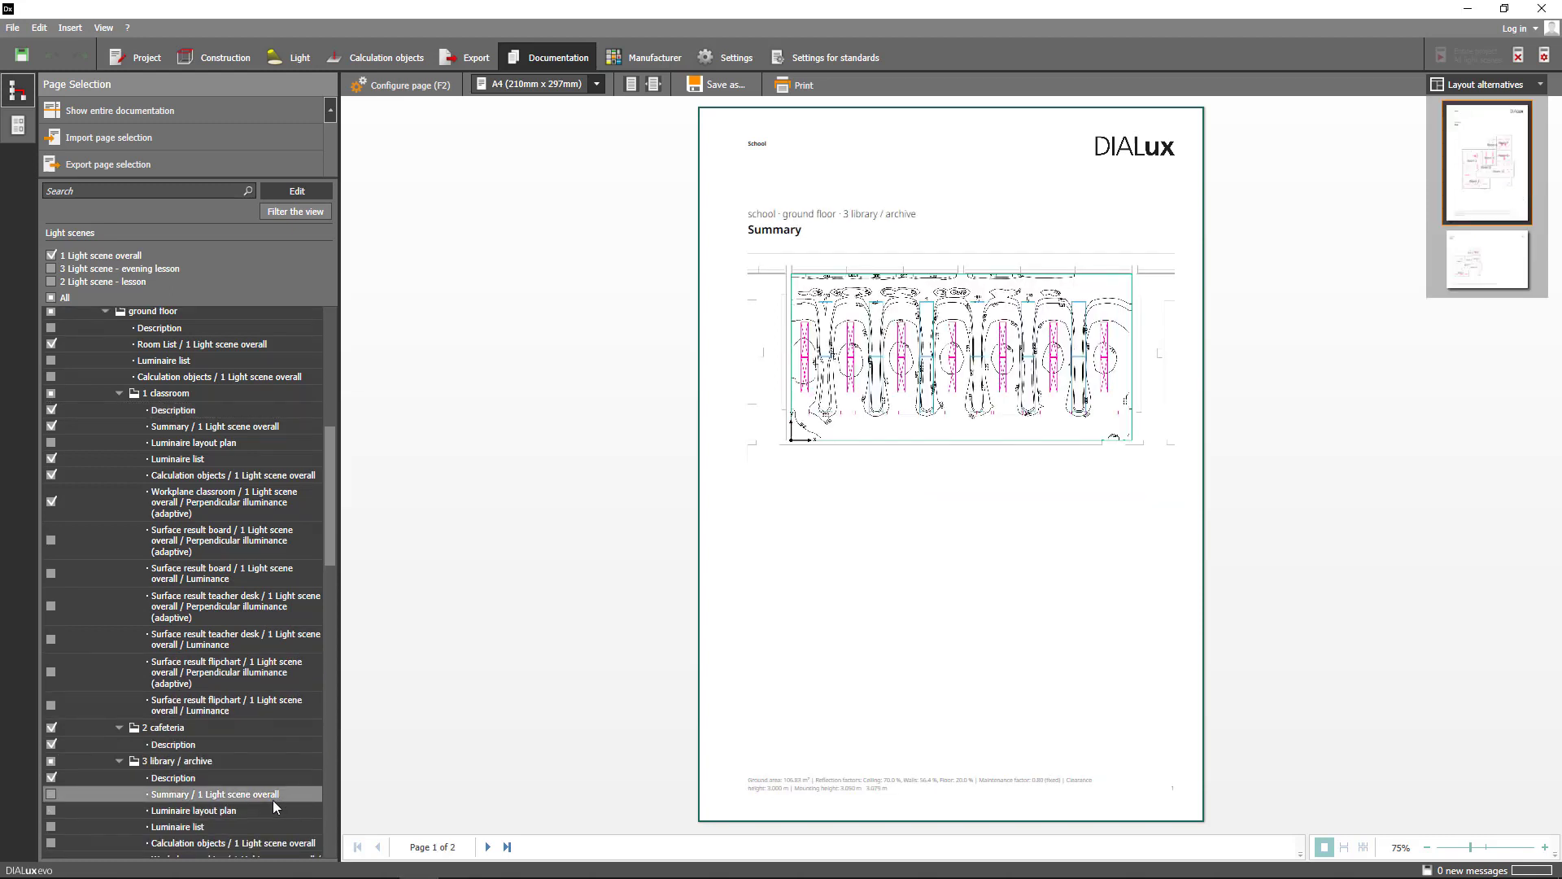
{"action": "left_click", "coordinate": [1485, 259]}
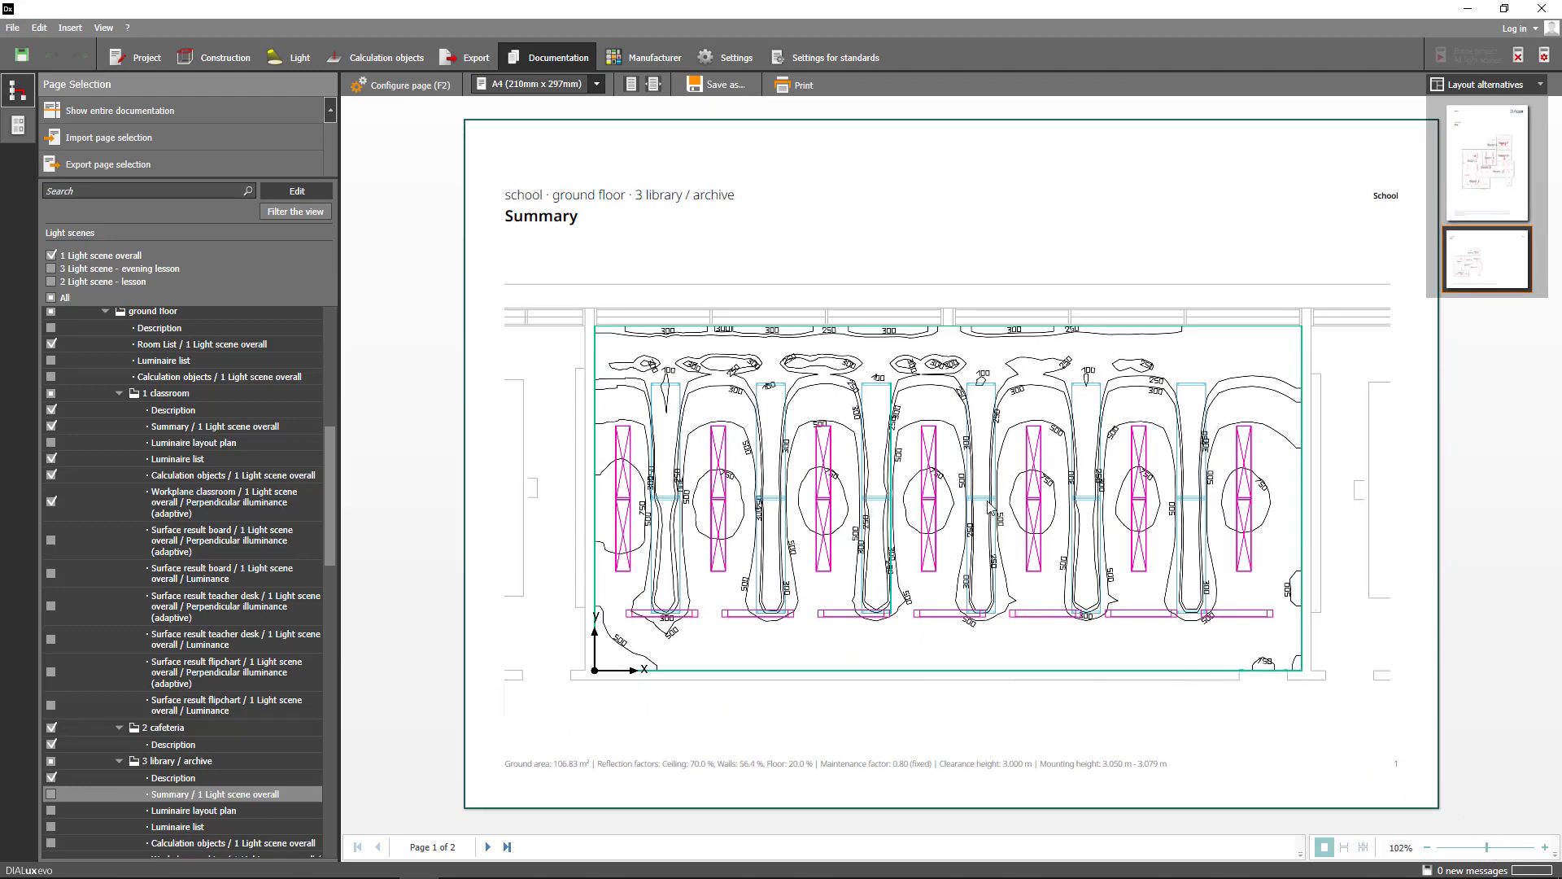
{"action": "left_click", "coordinate": [401, 83]}
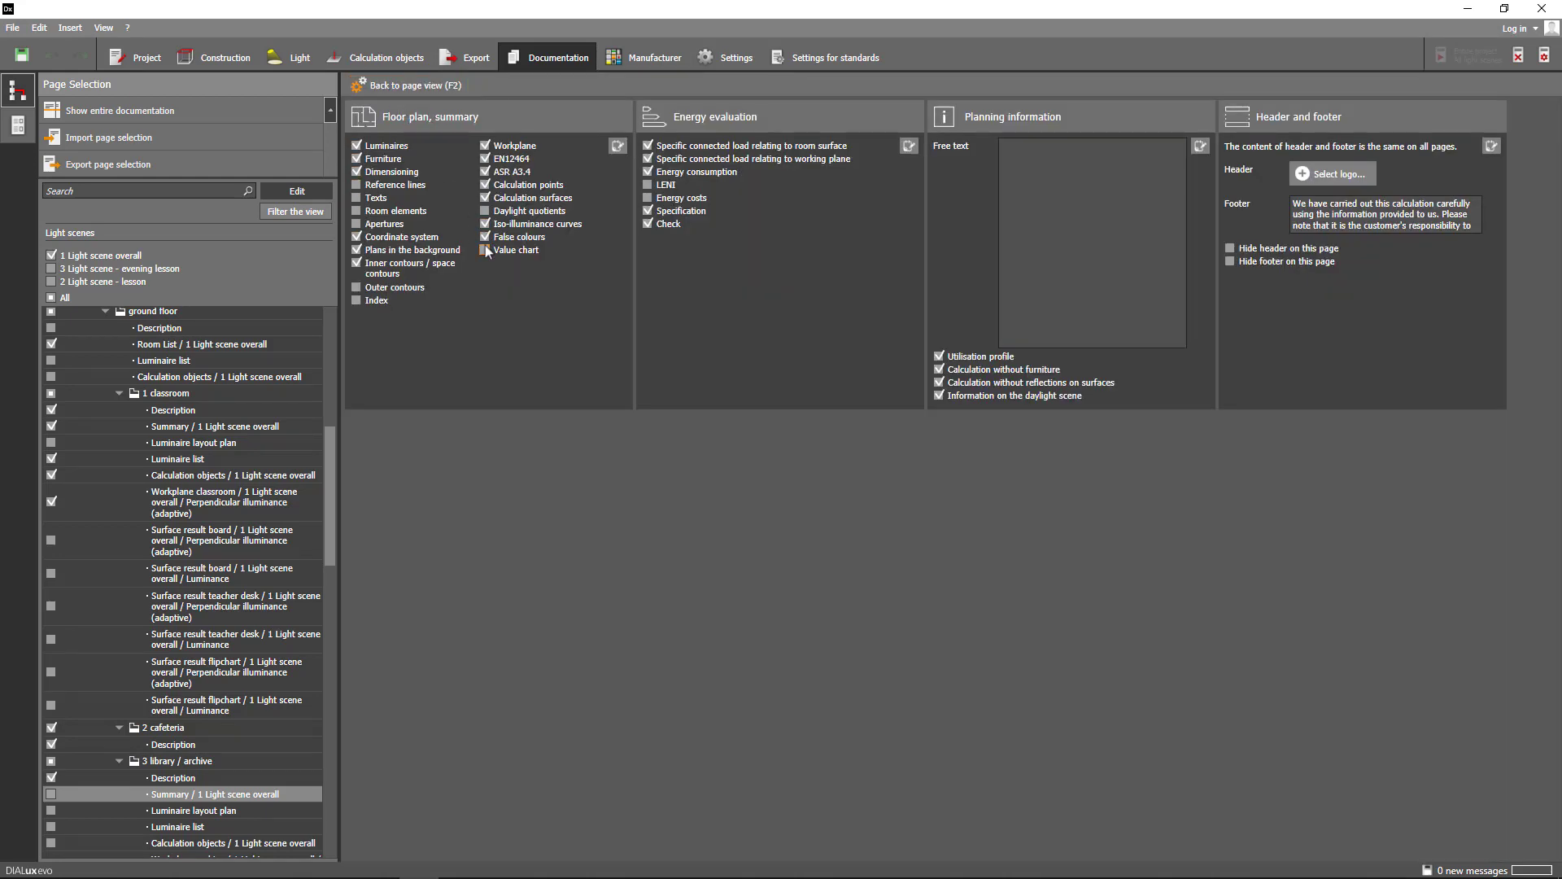
{"action": "left_click", "coordinate": [413, 85]}
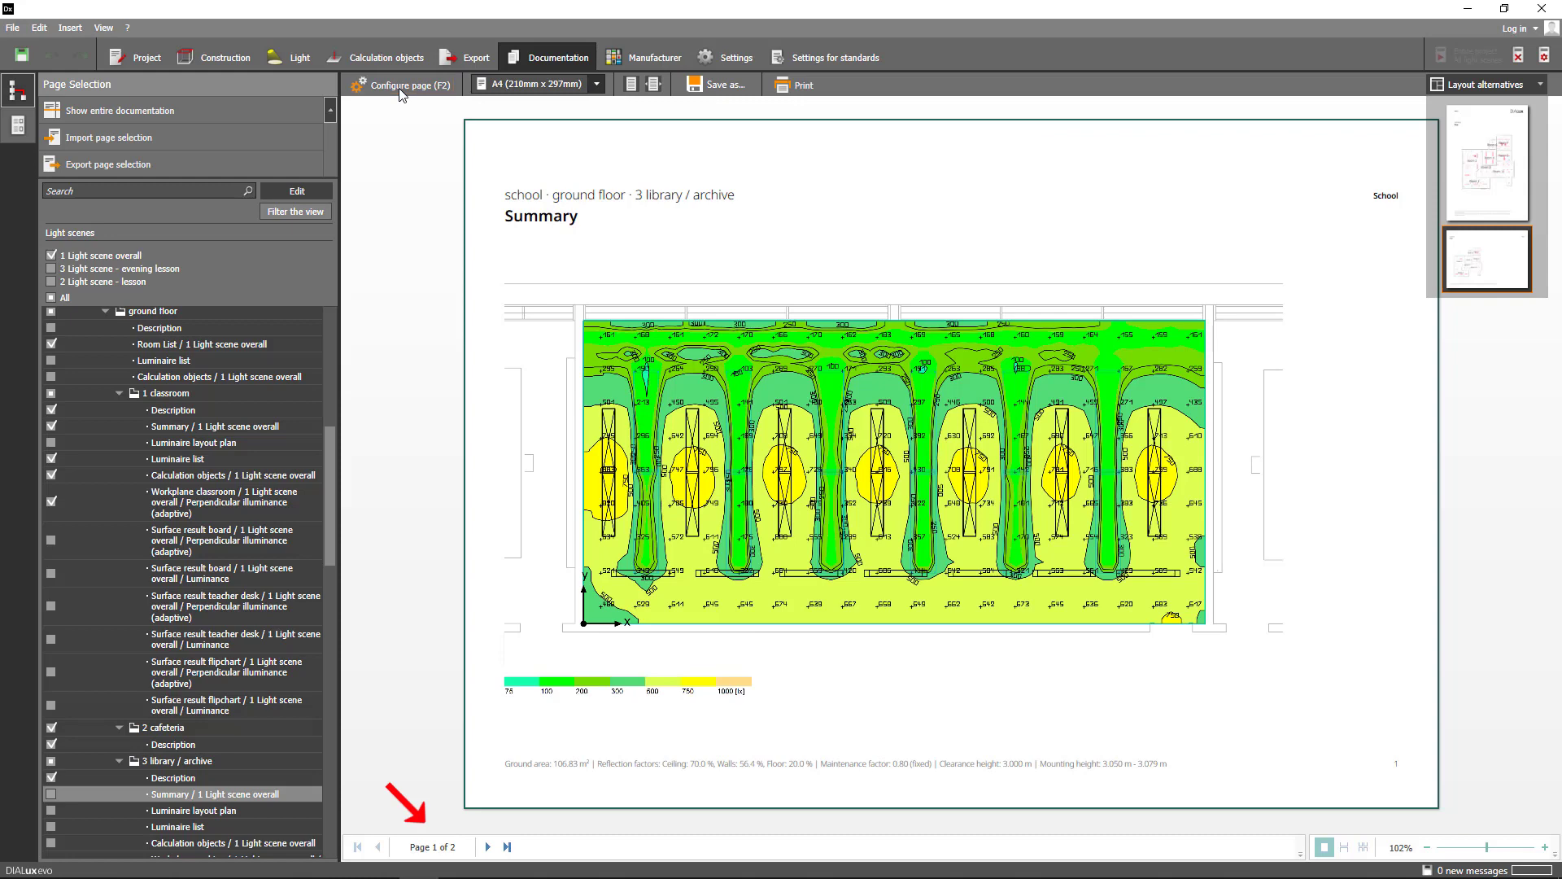
Preview the results page at 75%, list only selected pages, and show all 30 pages
{"action": "left_click", "coordinate": [488, 847]}
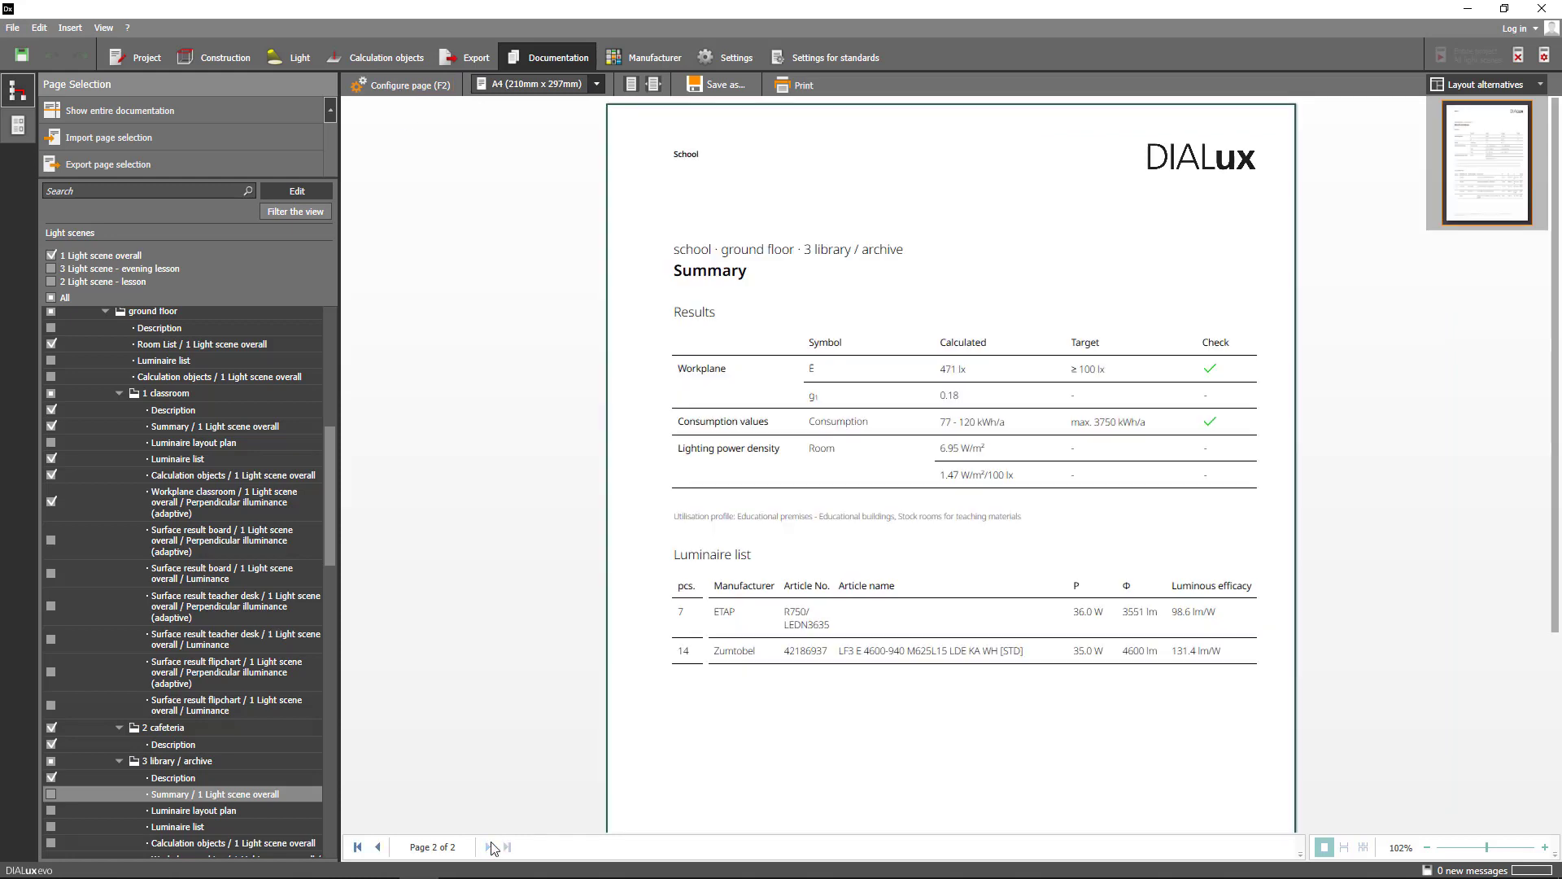
{"action": "left_click", "coordinate": [634, 84]}
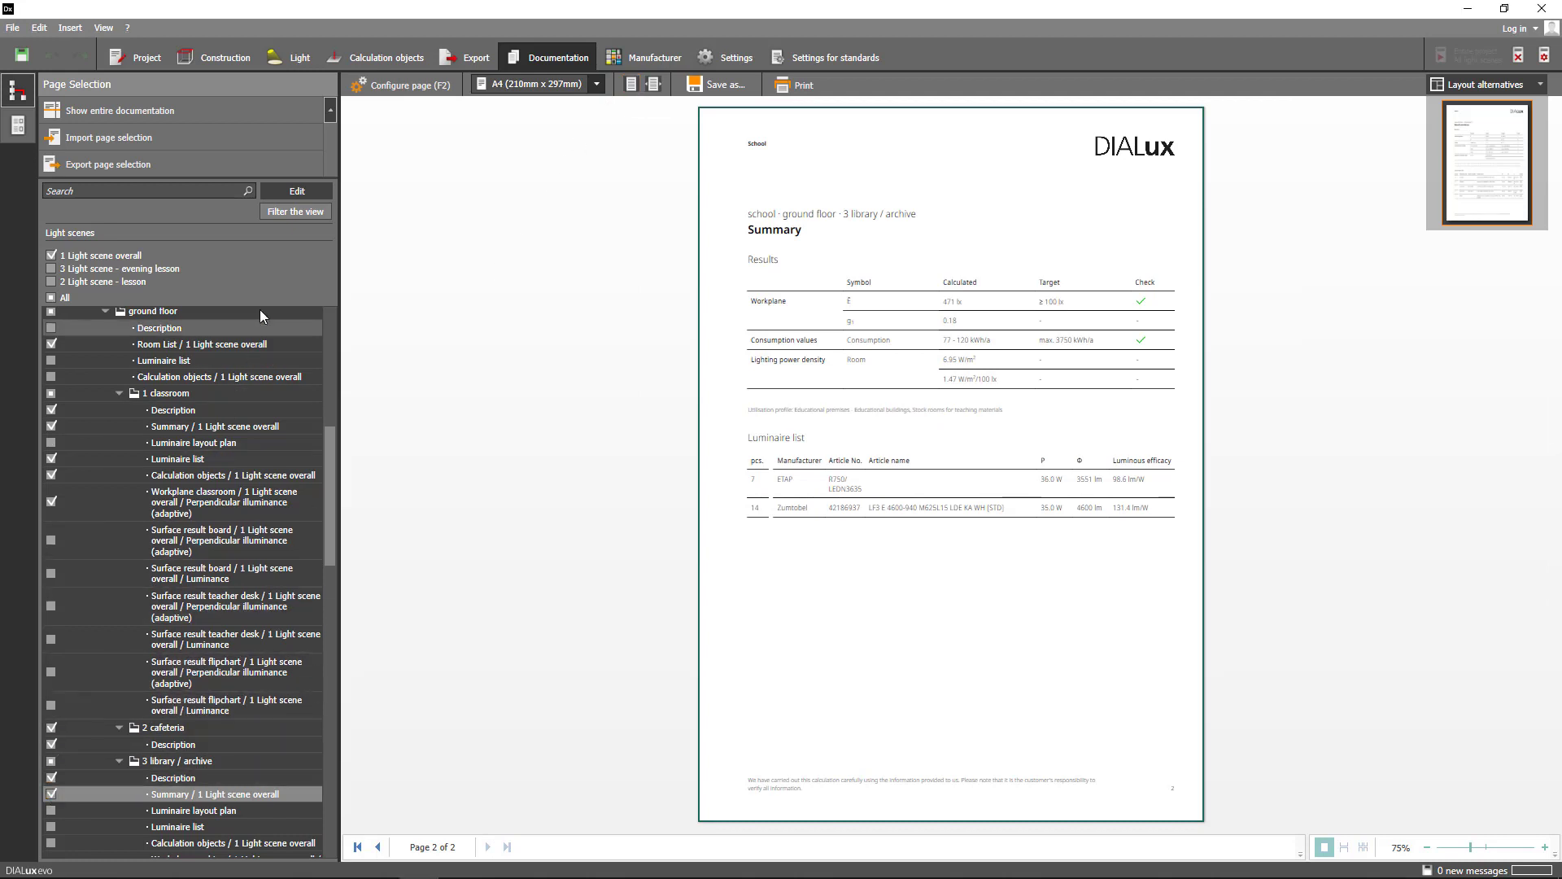
{"action": "left_click", "coordinate": [294, 190]}
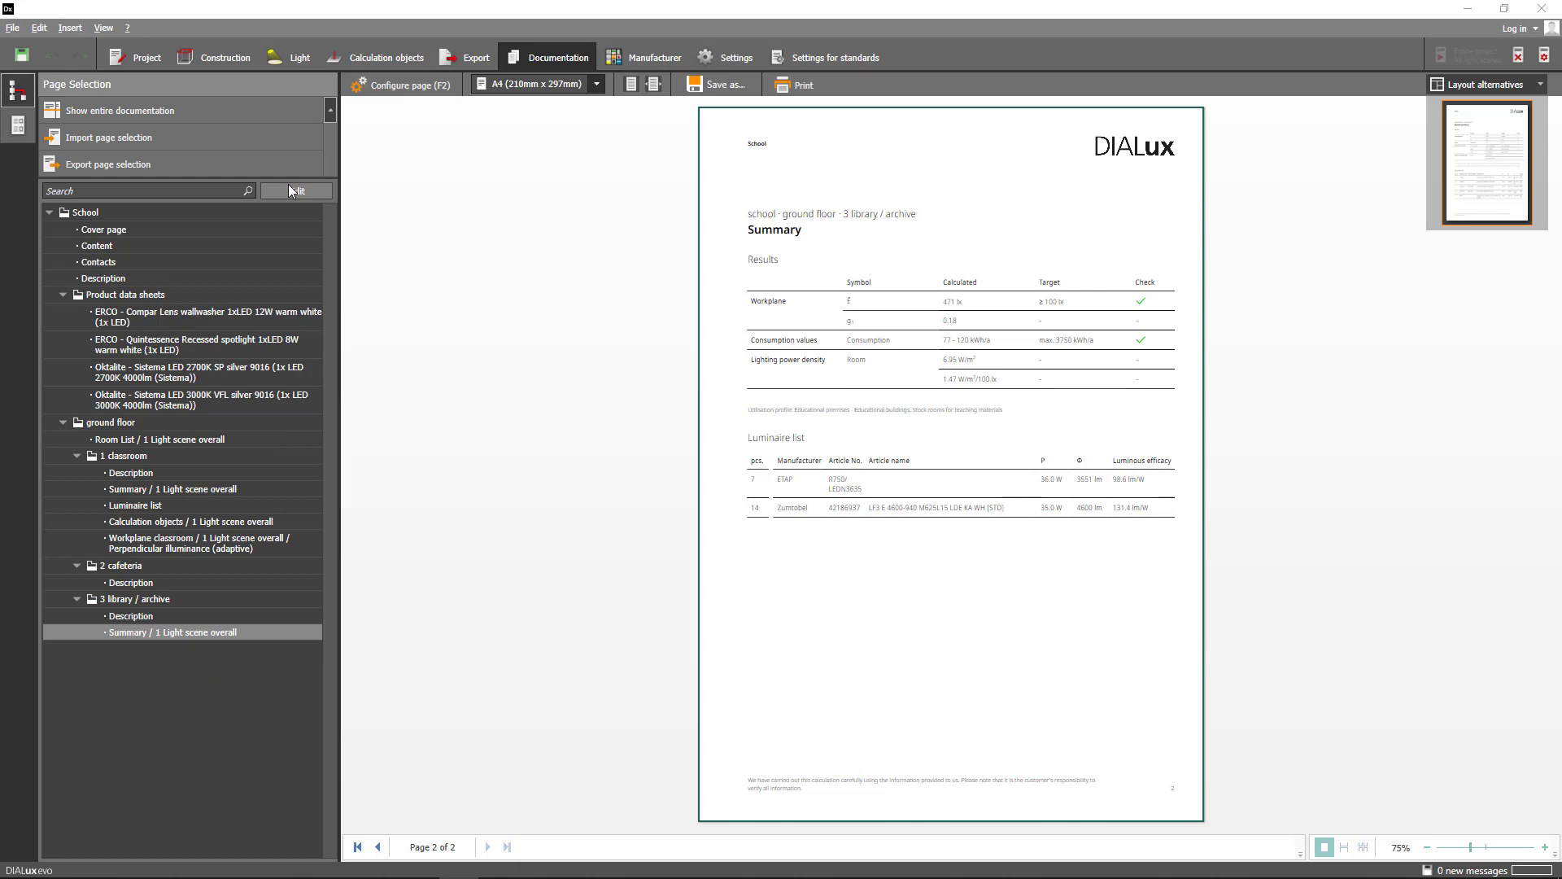
{"action": "left_click", "coordinate": [119, 111]}
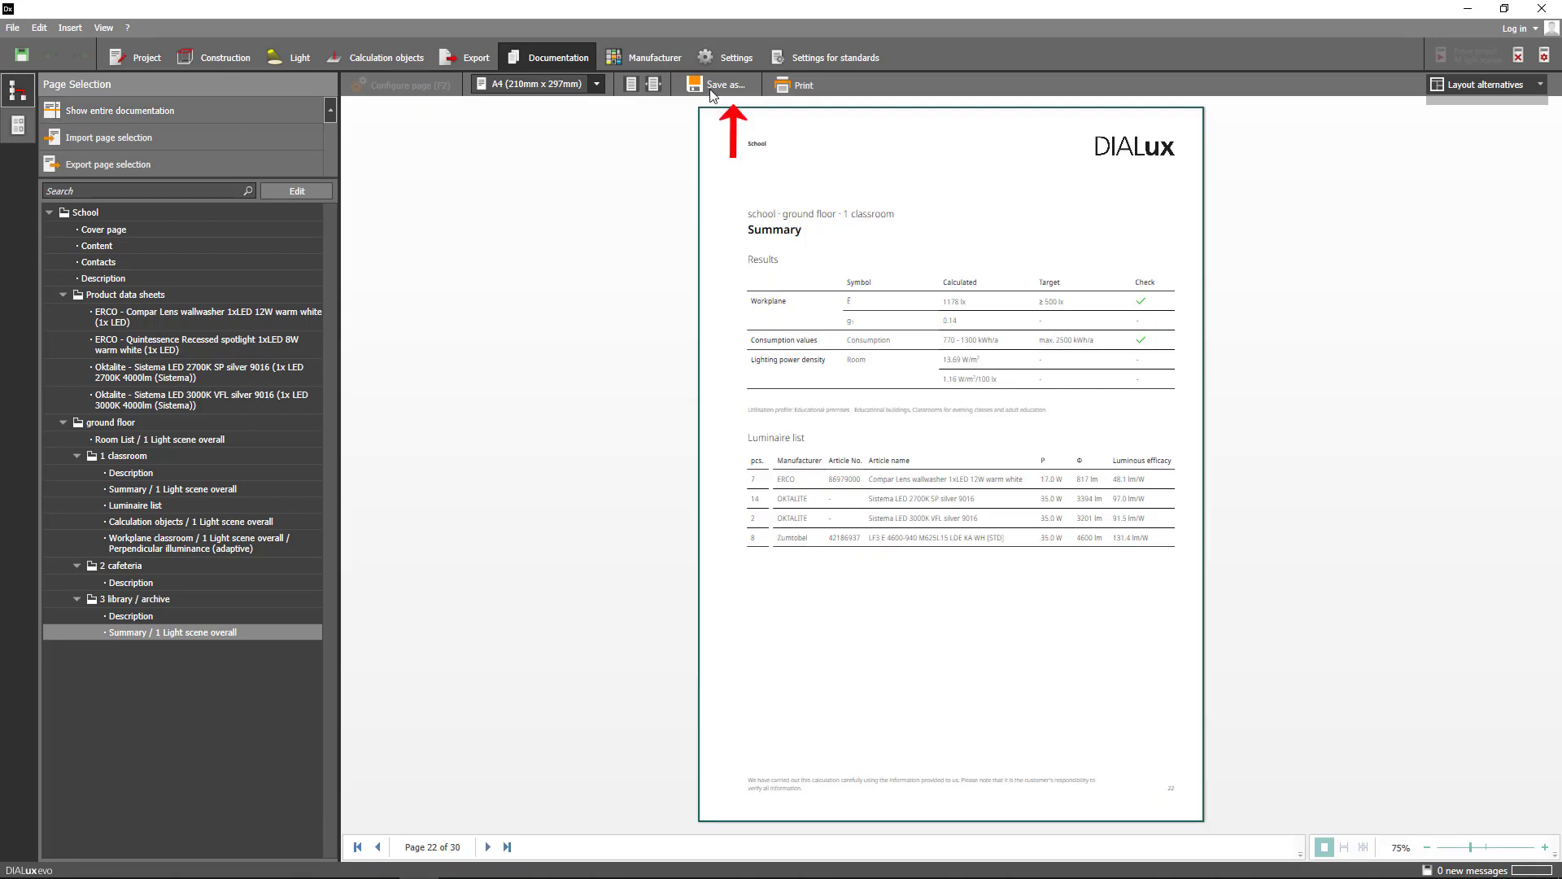
Export the documentation to PDF format with page range All
{"action": "left_click", "coordinate": [720, 84]}
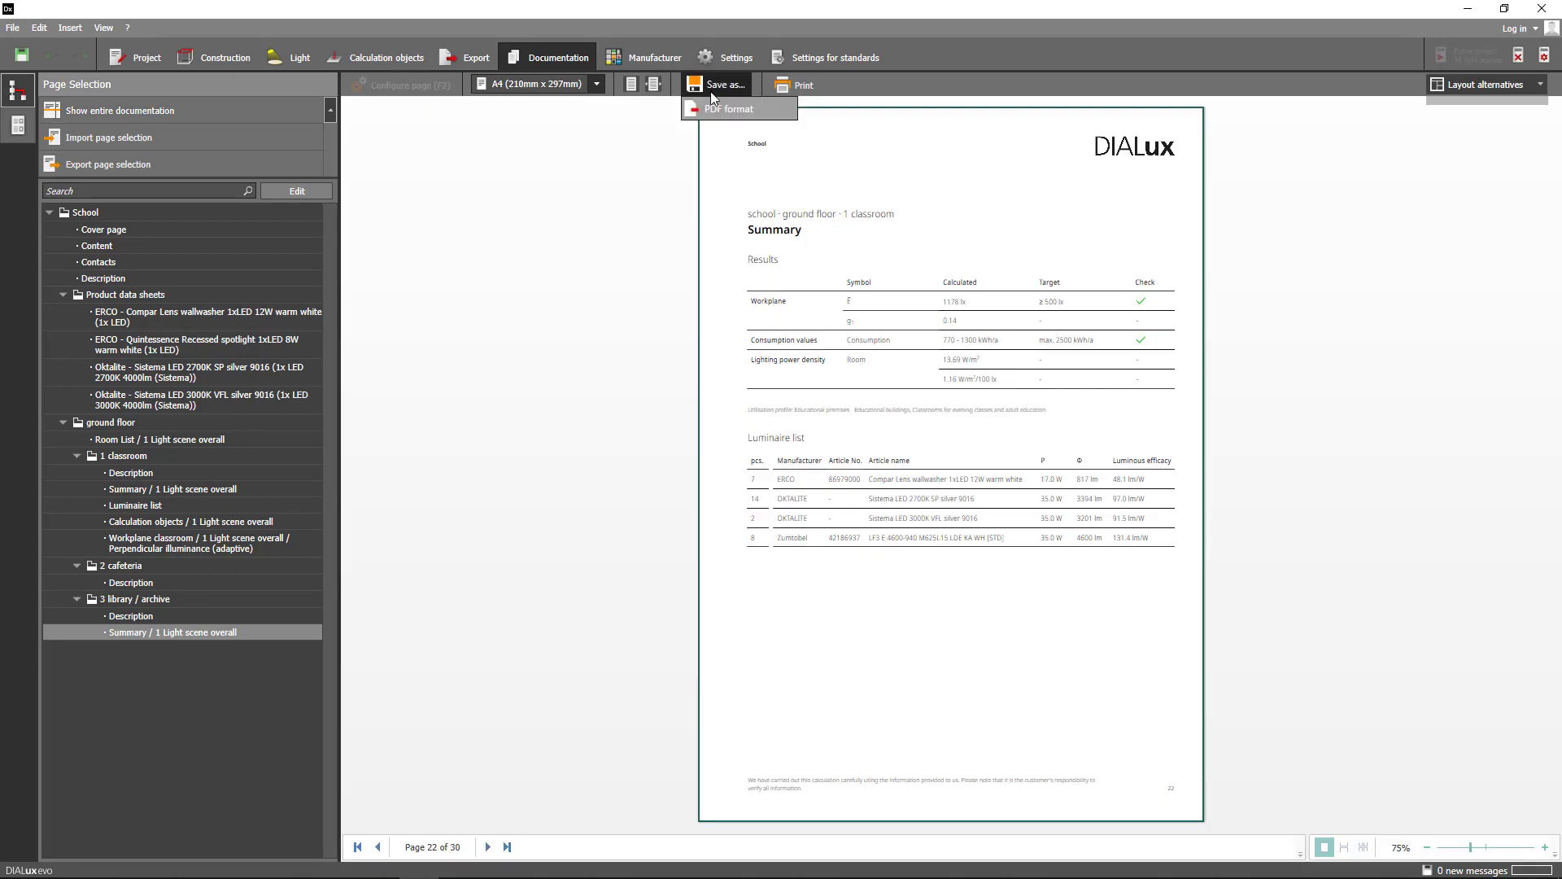
{"action": "left_click", "coordinate": [730, 108]}
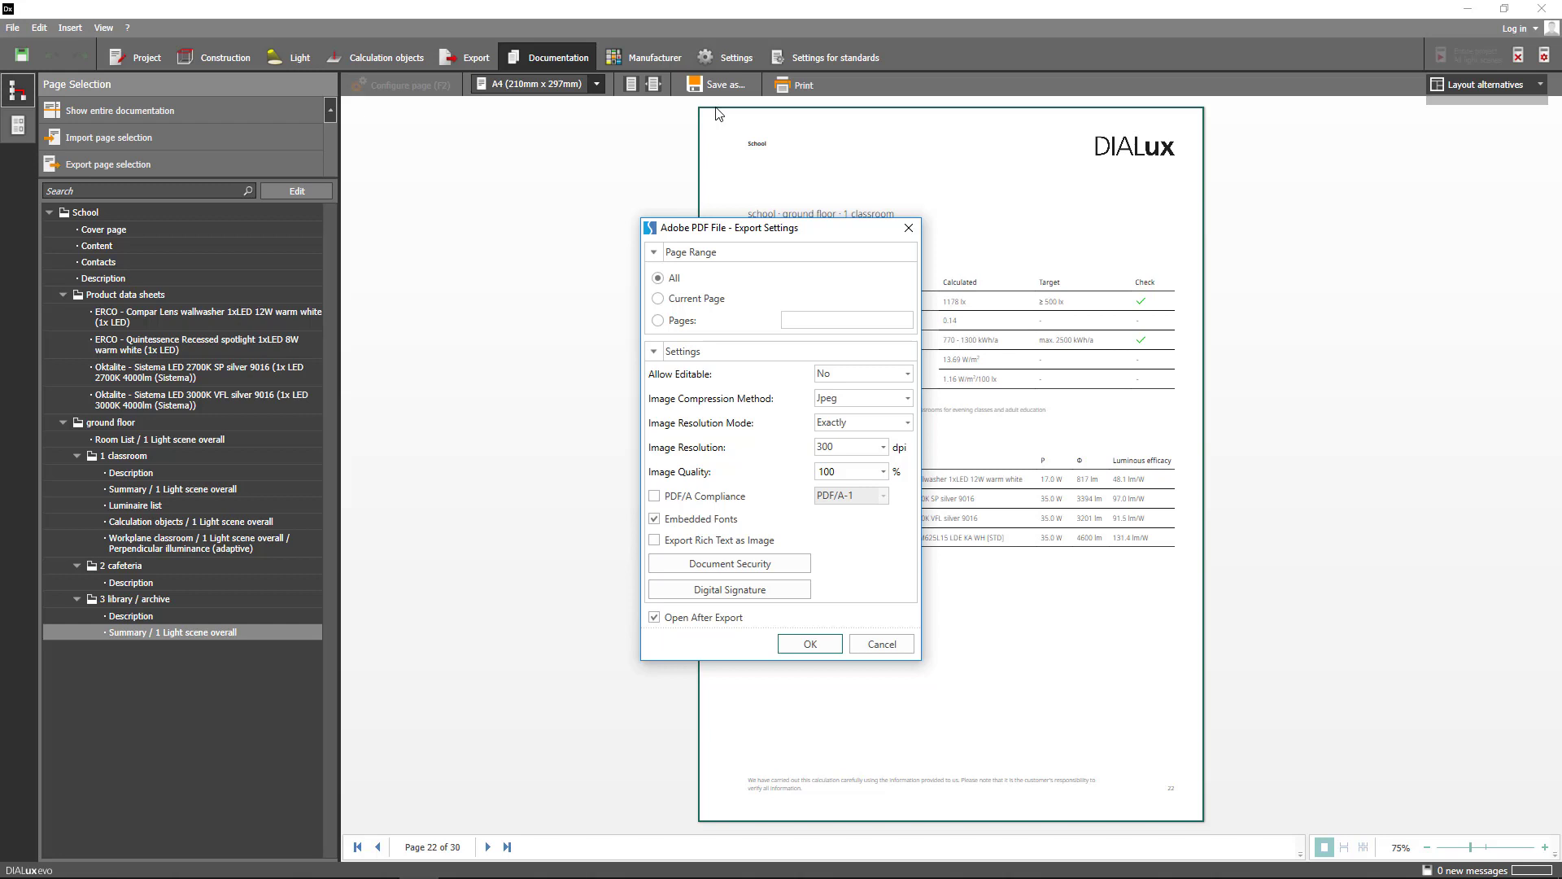
{"action": "left_click", "coordinate": [883, 471]}
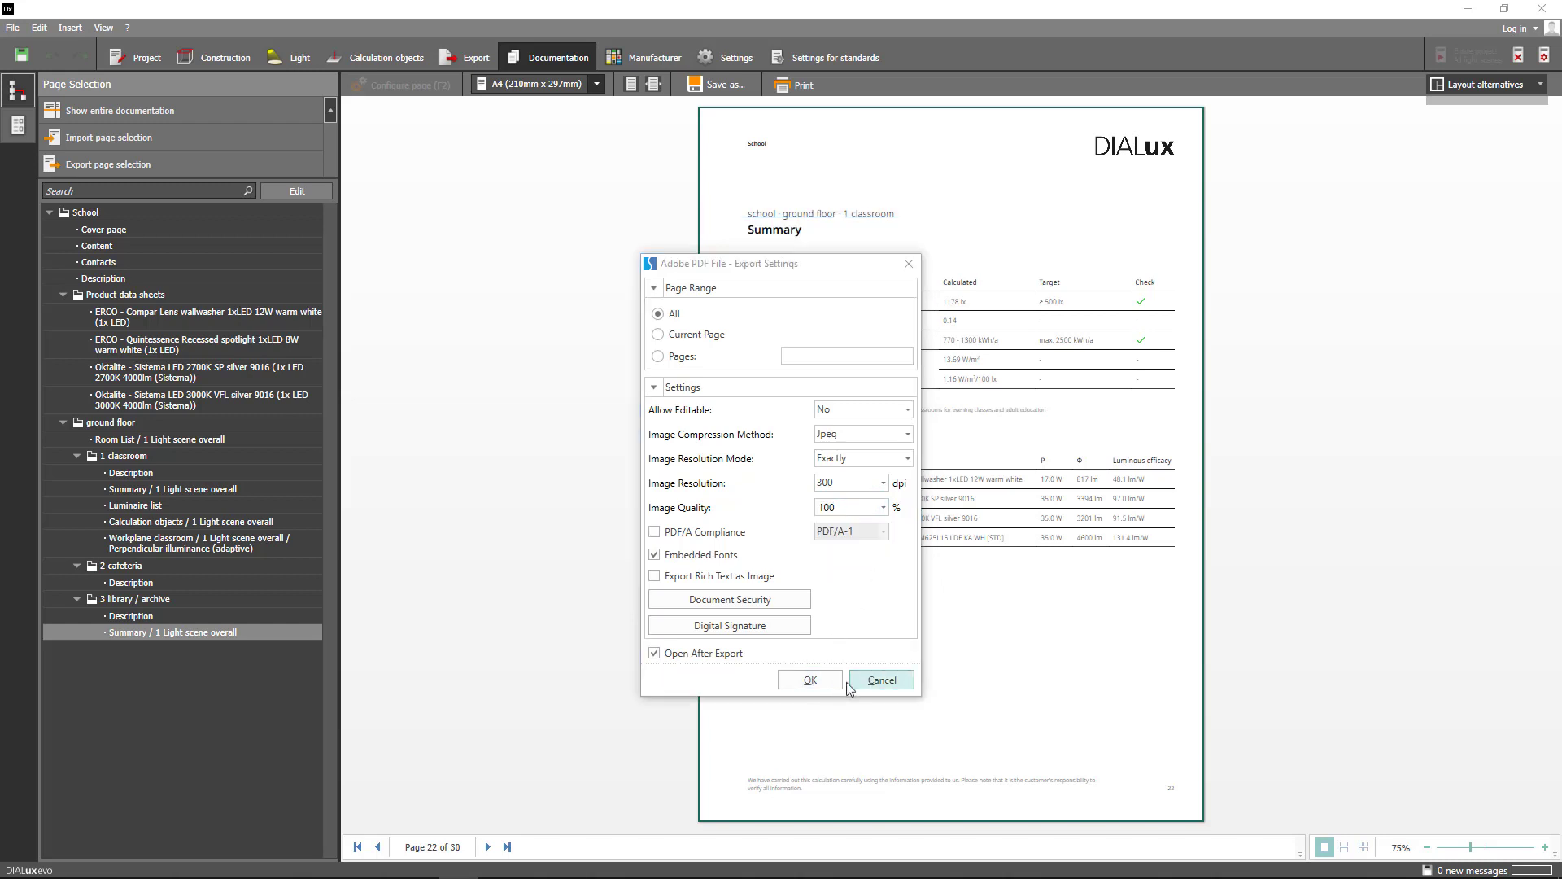
{"action": "left_click", "coordinate": [880, 680]}
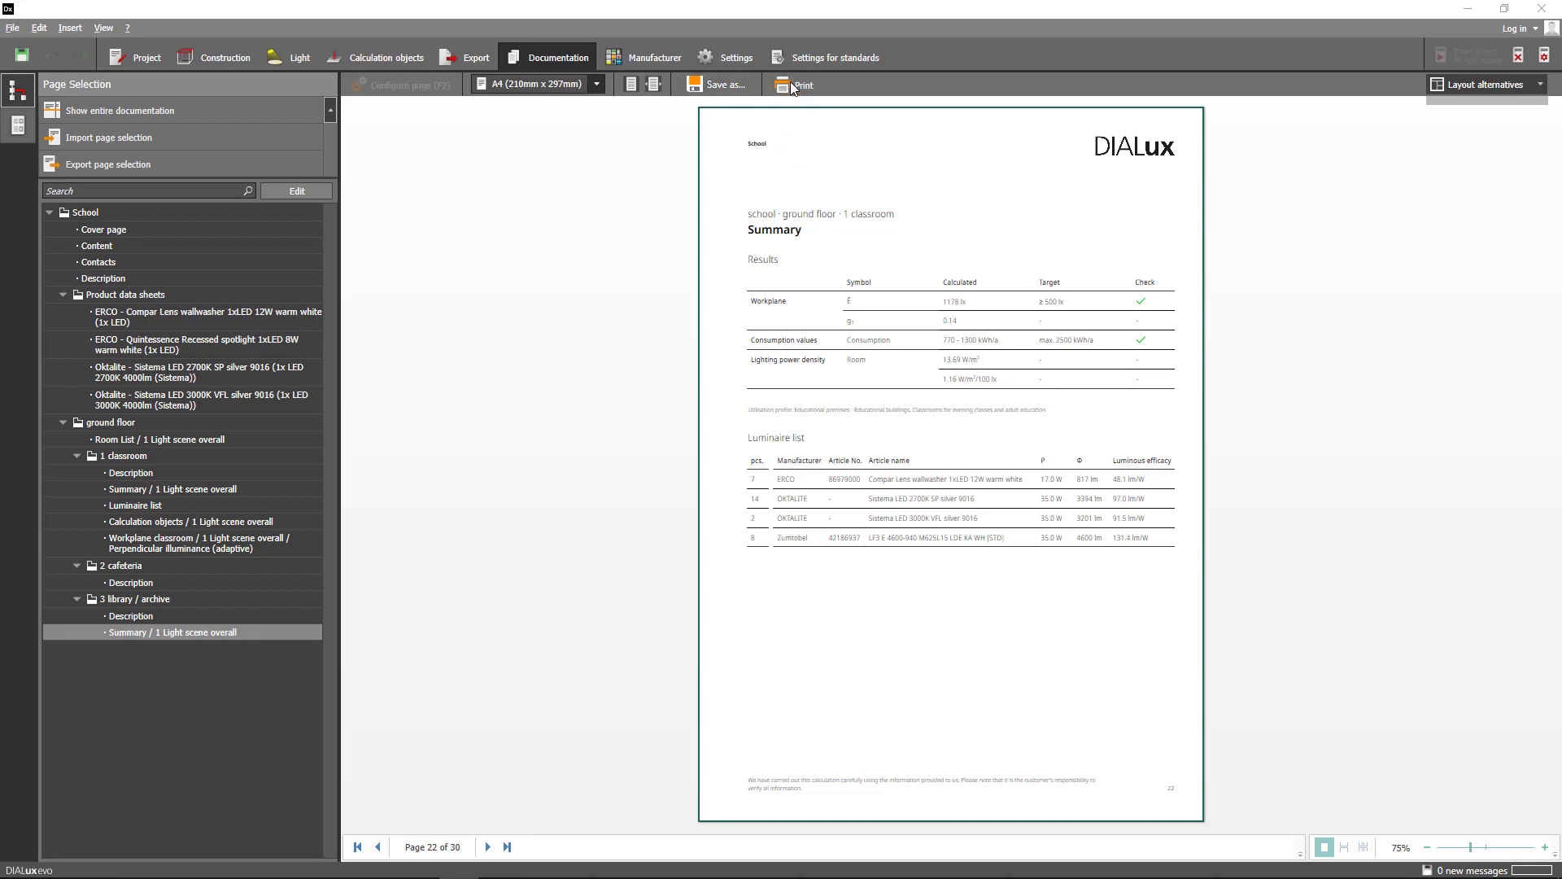
{"action": "mouse_move", "coordinate": [292, 164]}
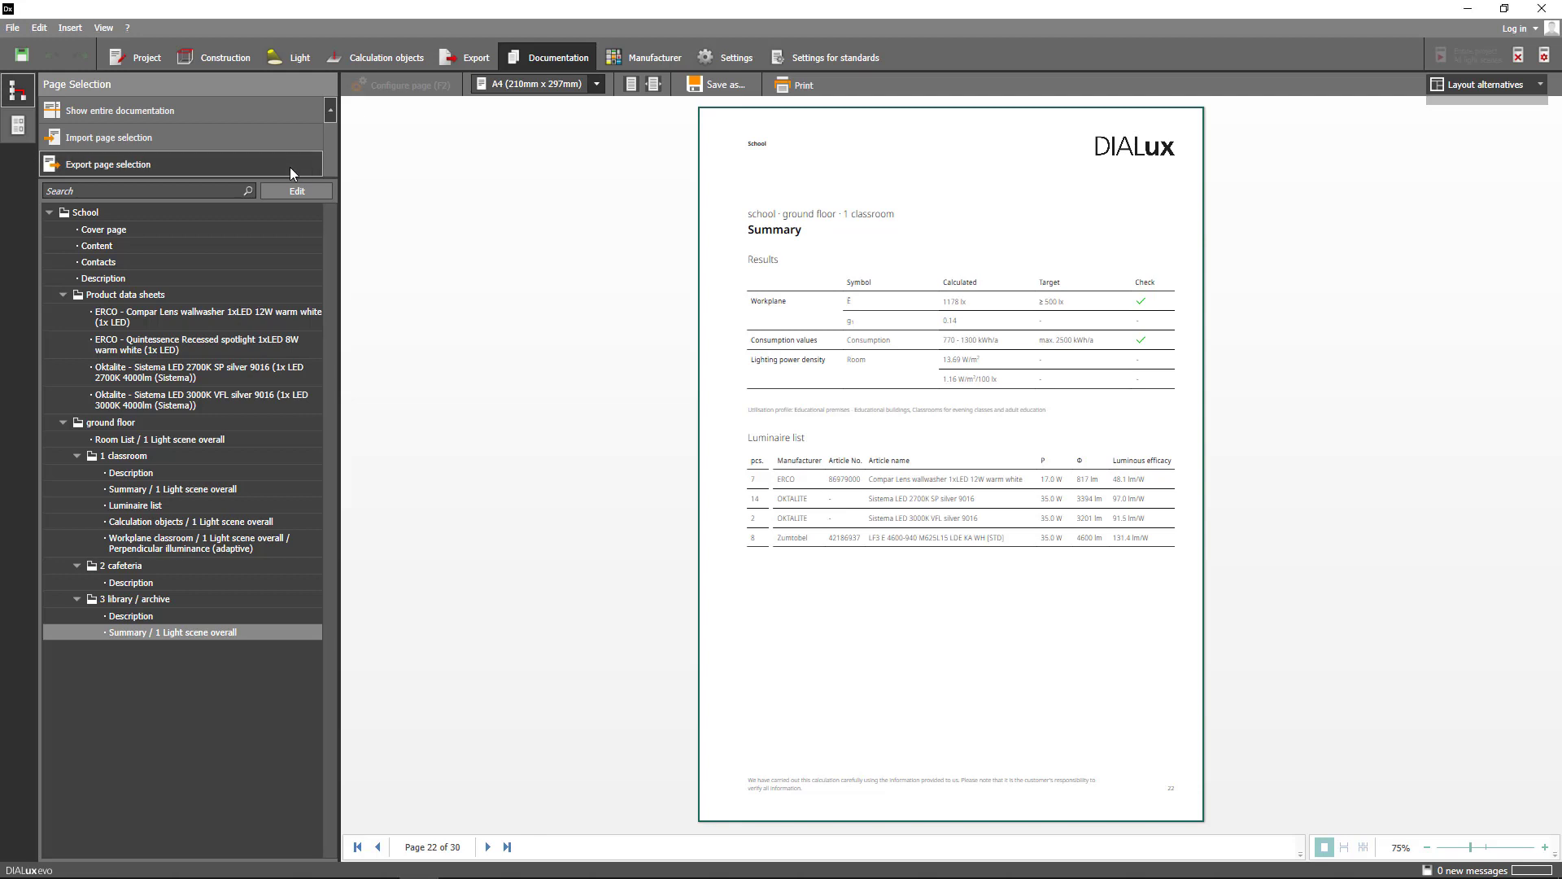
Export the page selection as 'Template School' and check it in the import list
{"action": "left_click", "coordinate": [107, 164]}
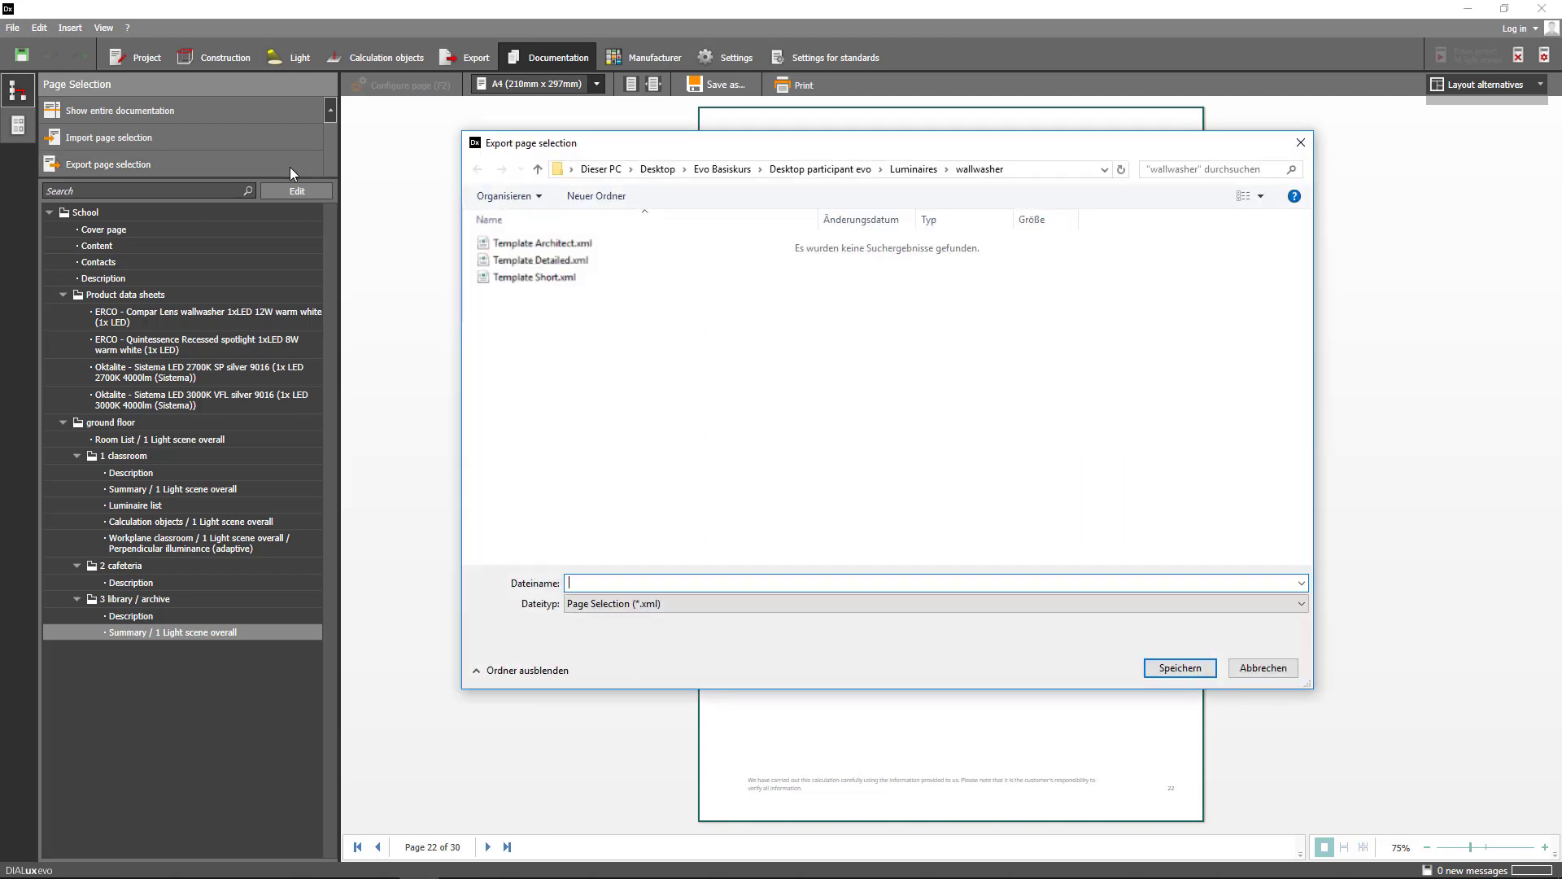
{"action": "type", "text": "Template"}
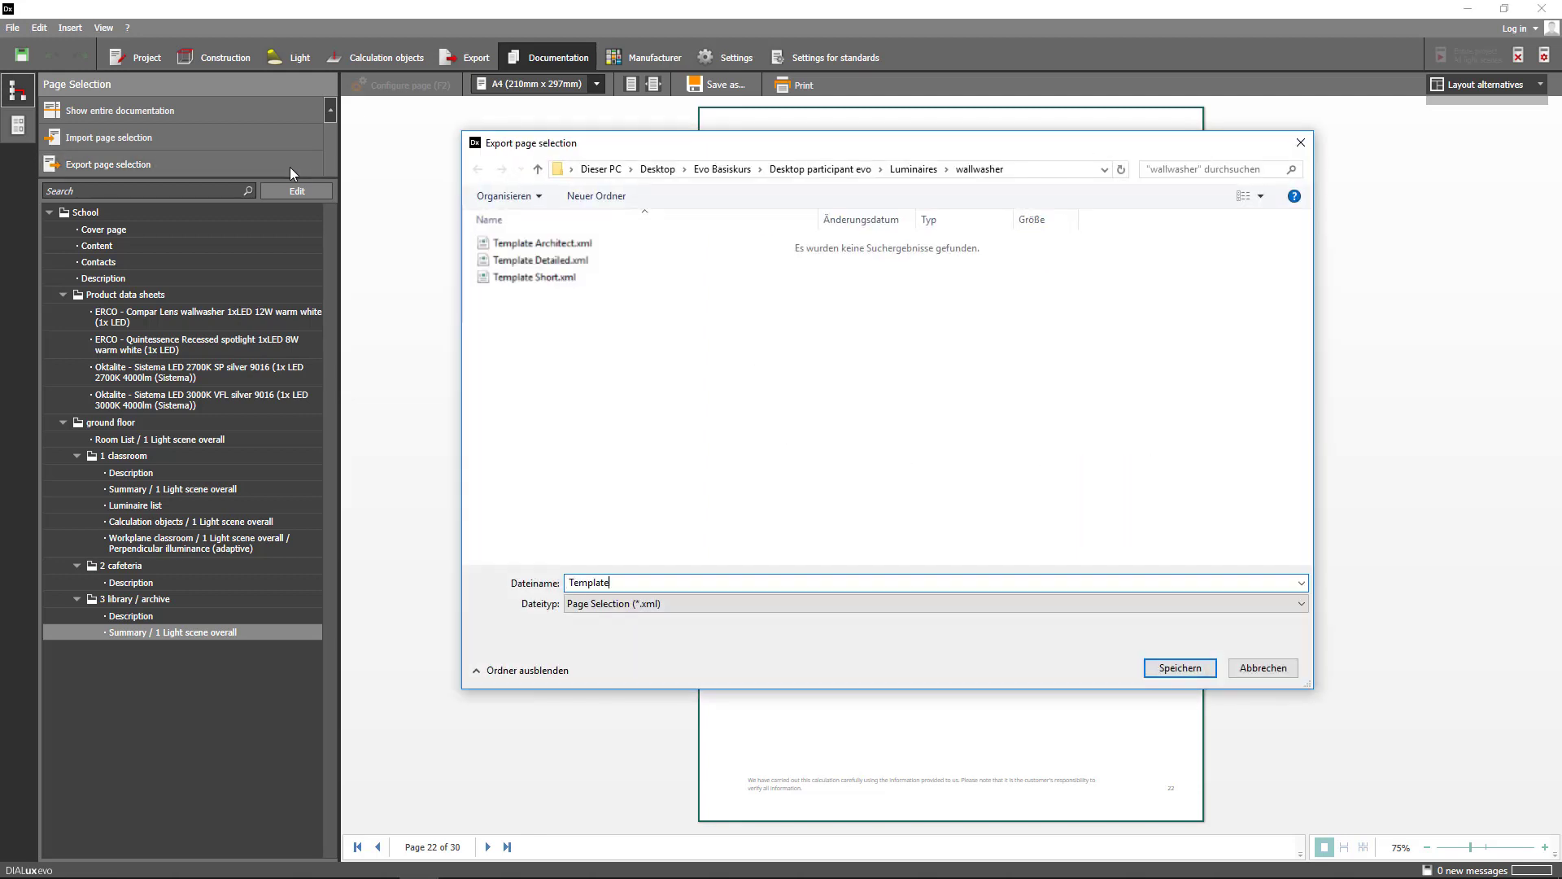
{"action": "type", "text": "School"}
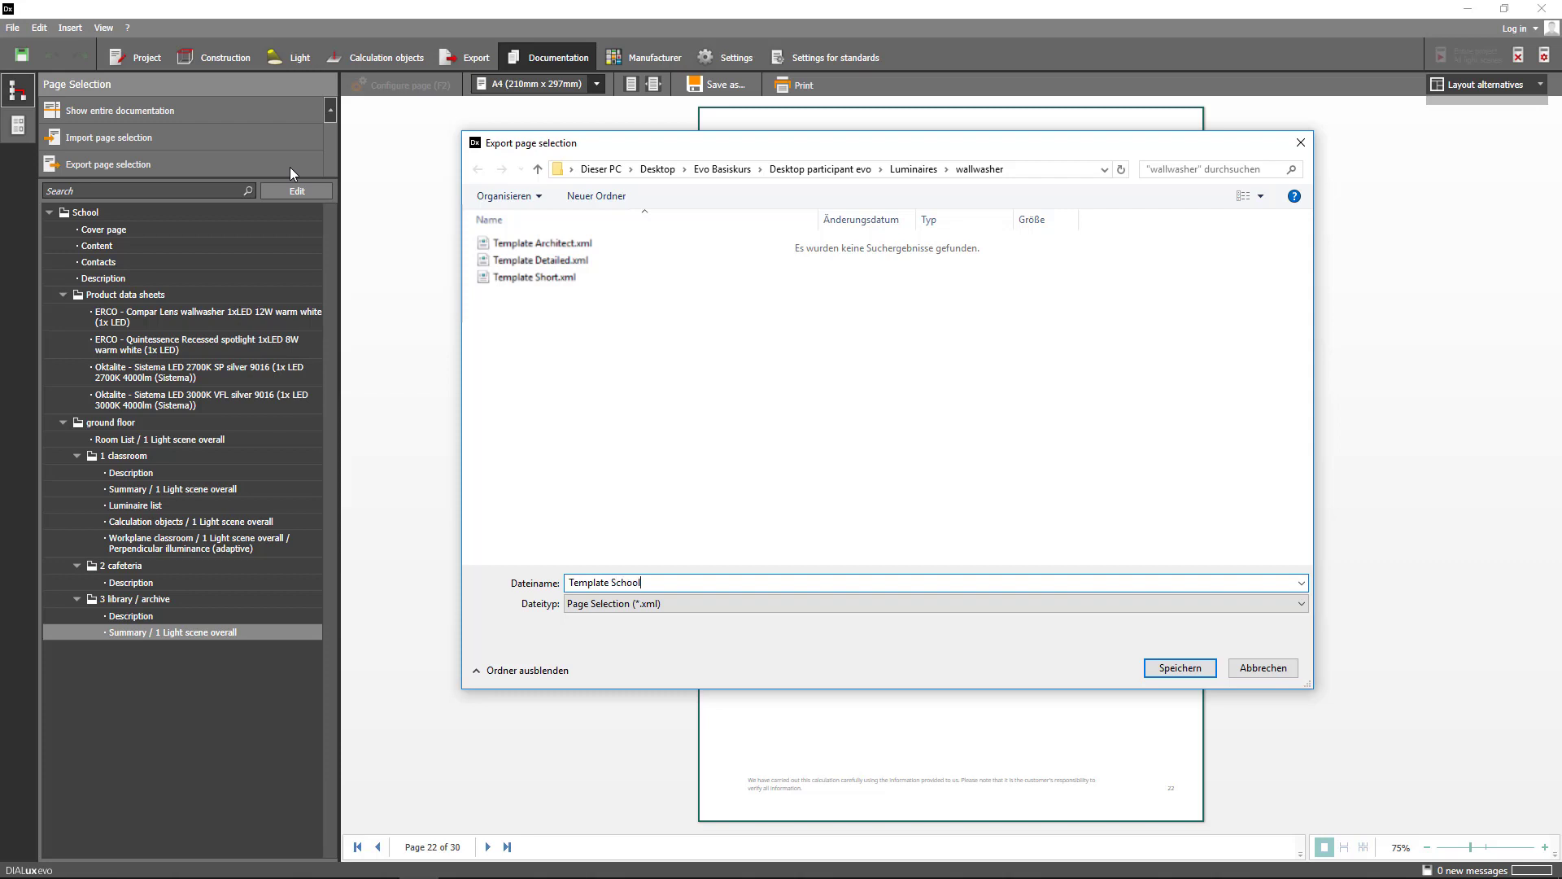
{"action": "left_click", "coordinate": [1180, 667]}
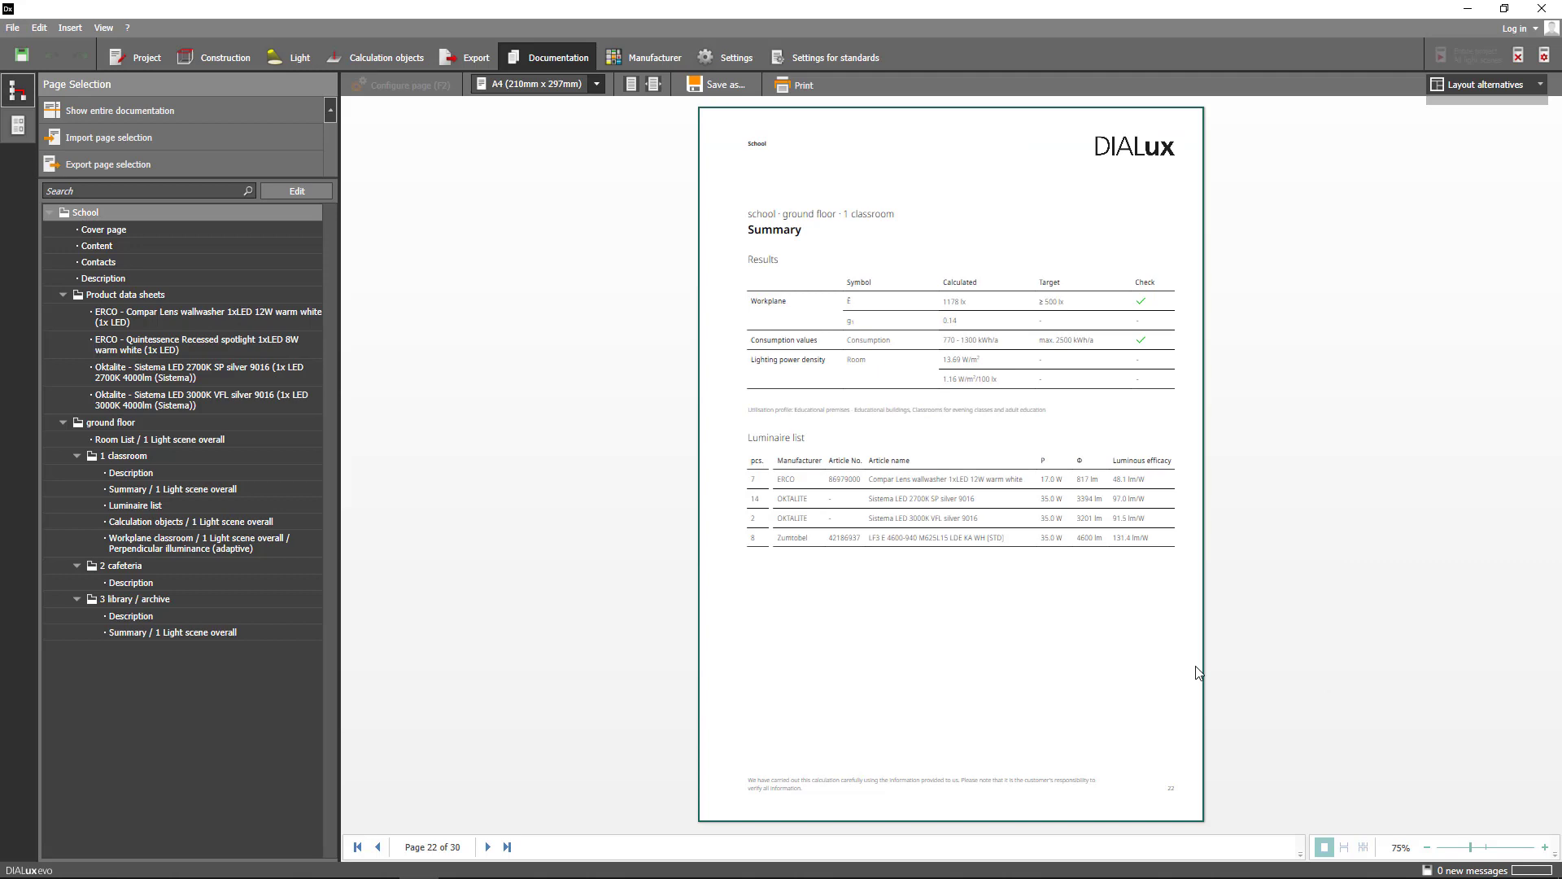
{"action": "mouse_move", "coordinate": [263, 149]}
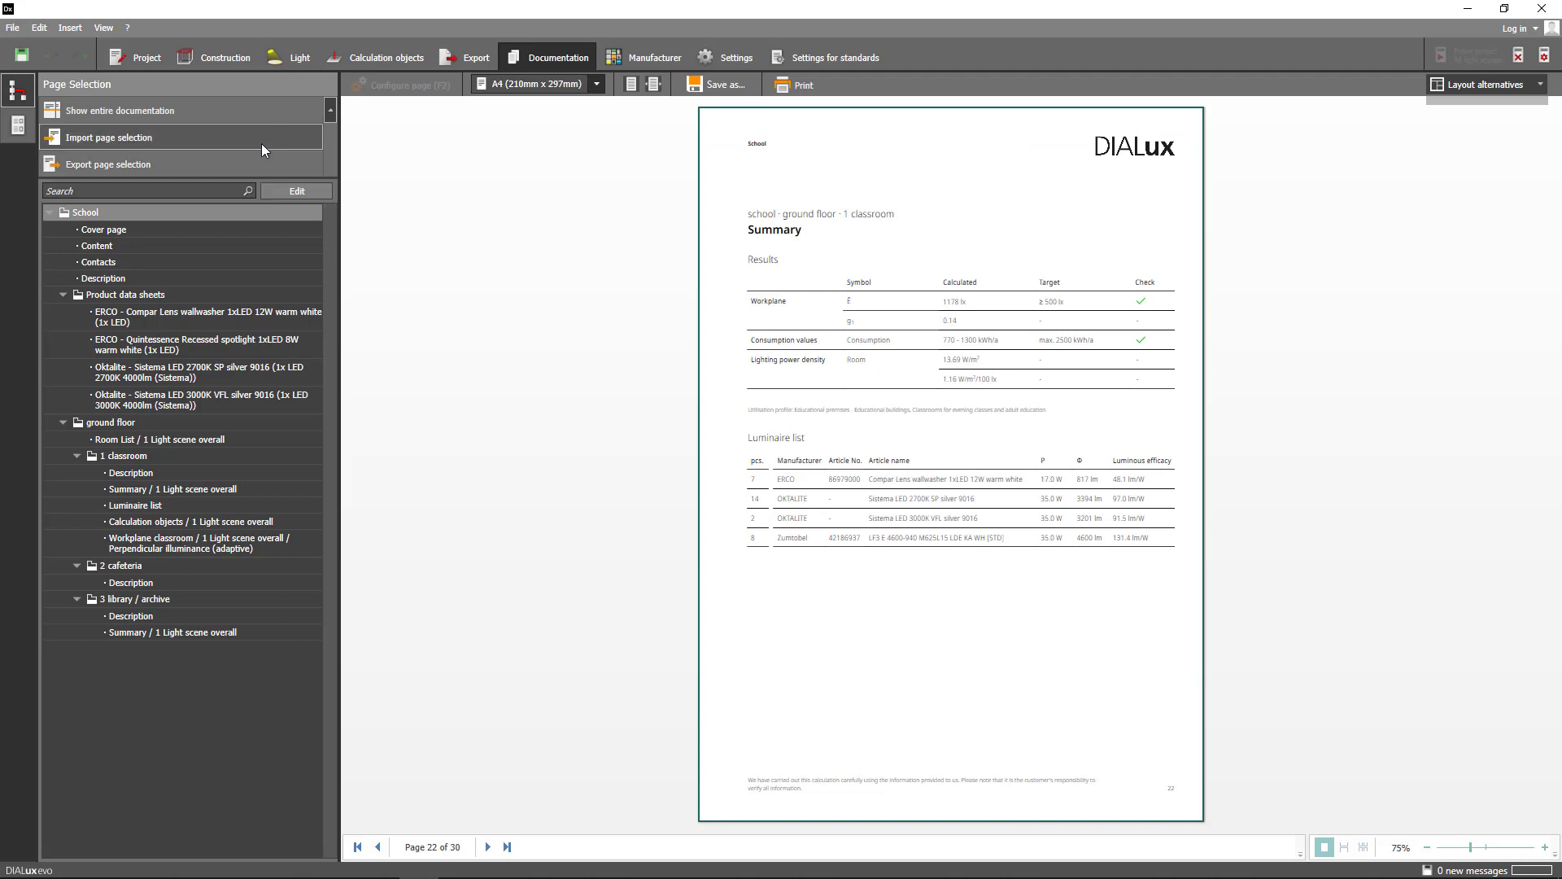
{"action": "left_click", "coordinate": [110, 137]}
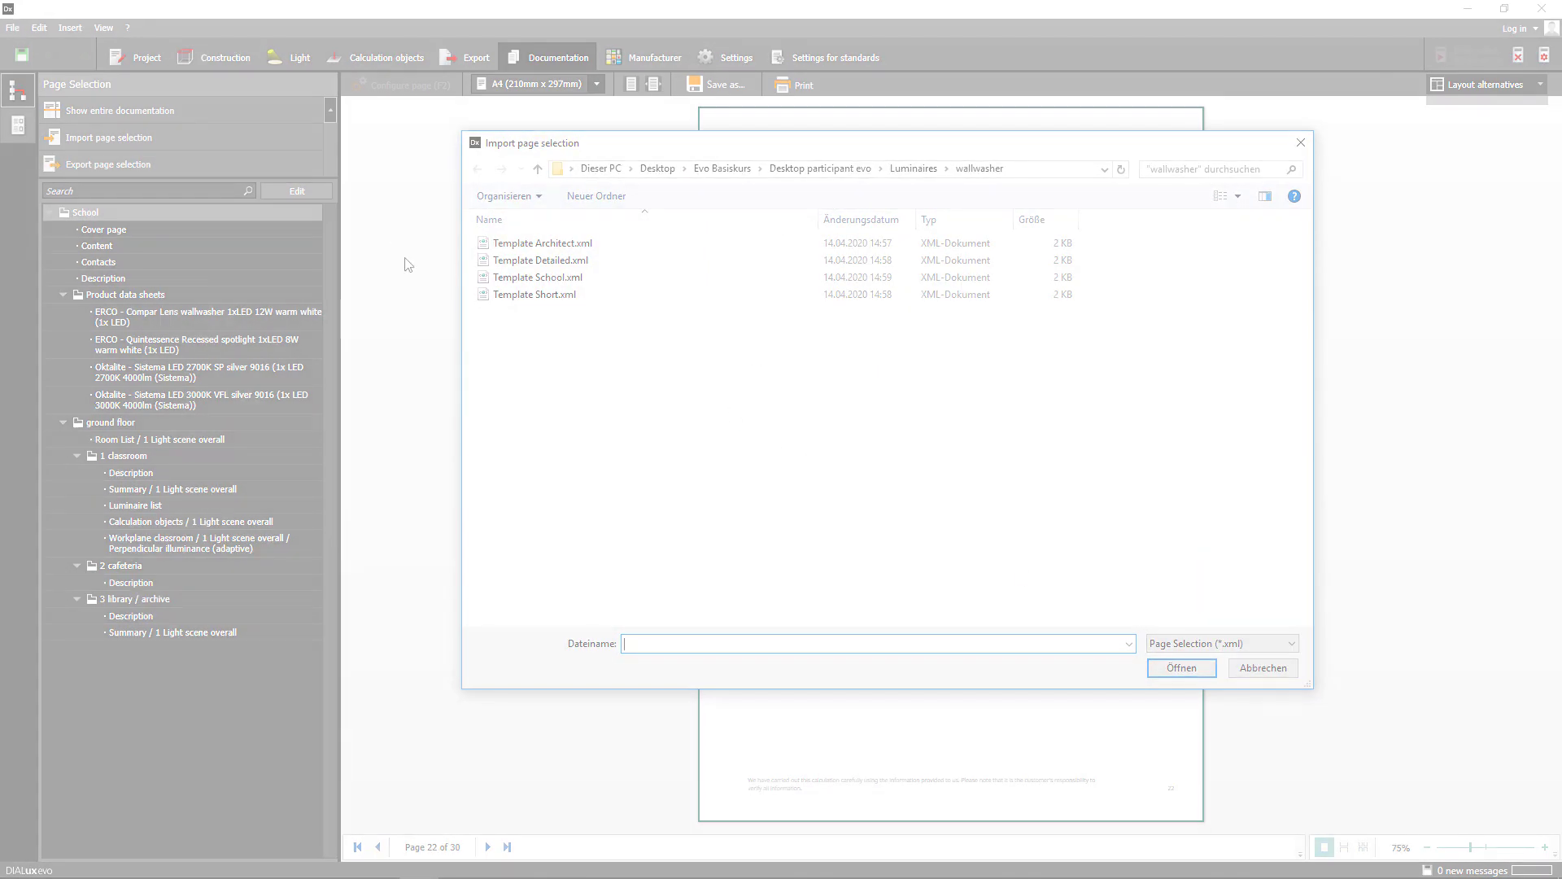